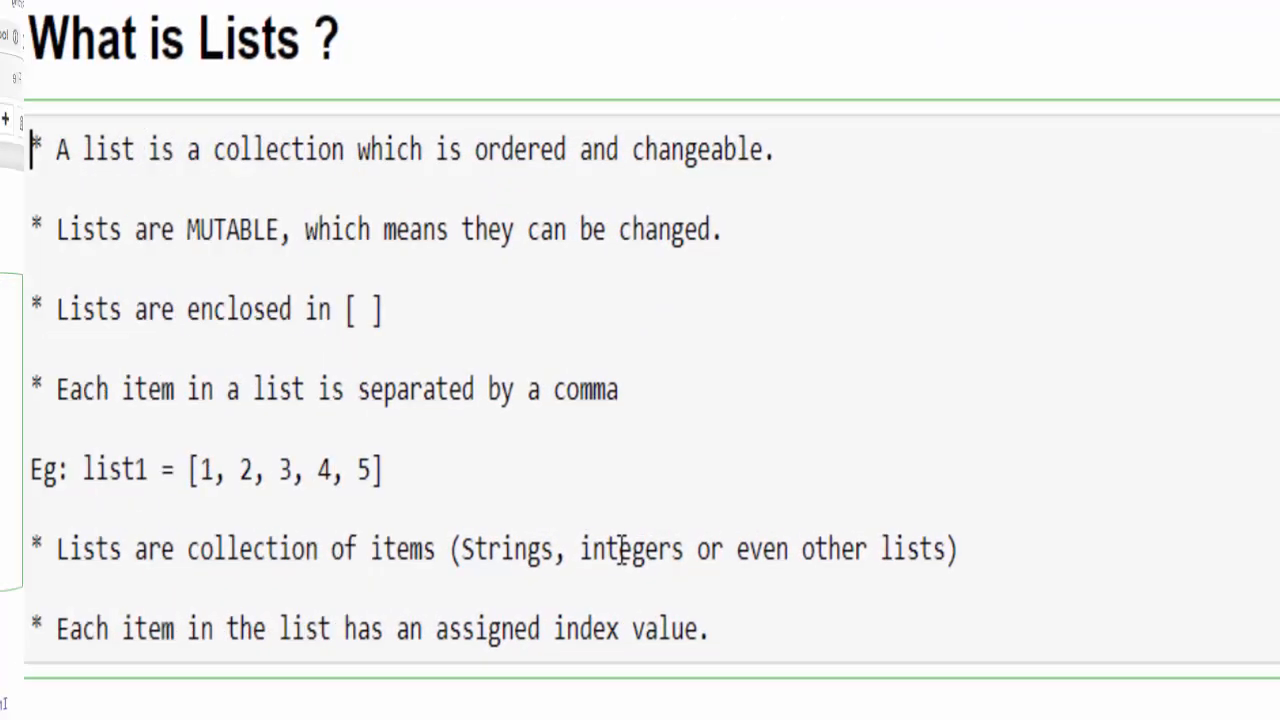
Highlight the 'Creating list in python' heading while moving to that code cell.
drag(90, 470, 384, 470)
text(list1 =)
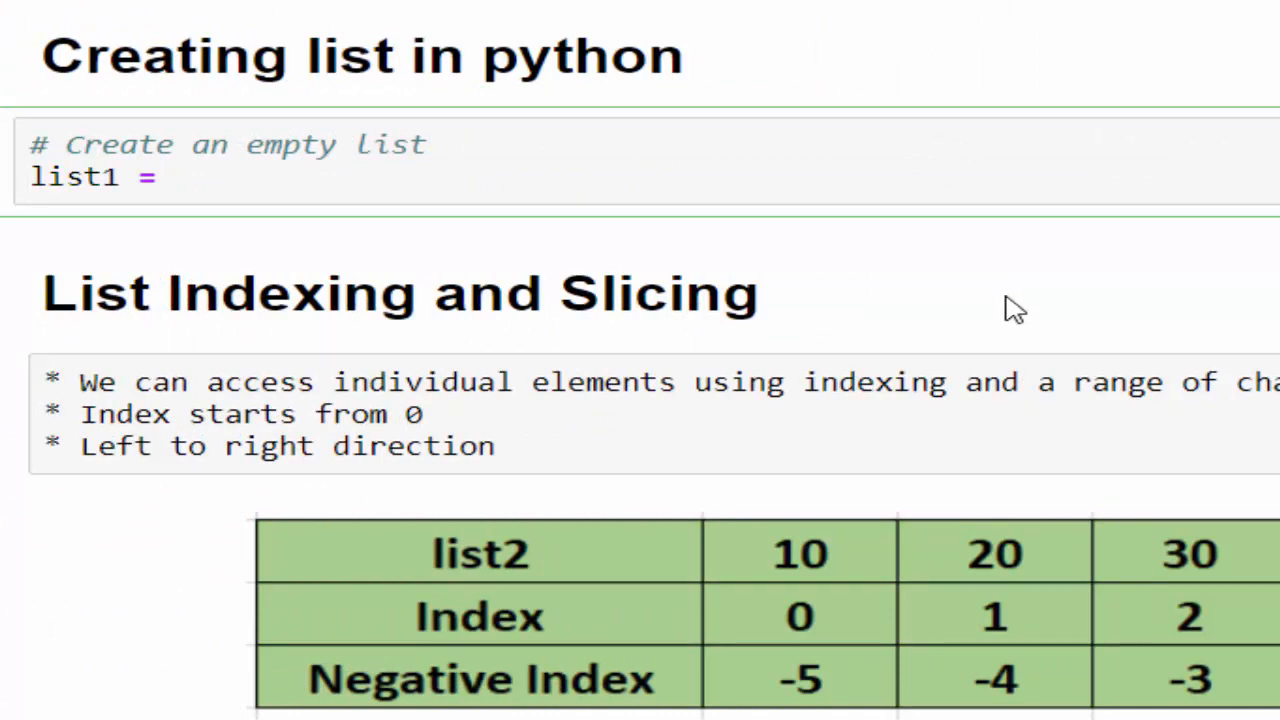
mouse_move(304, 220)
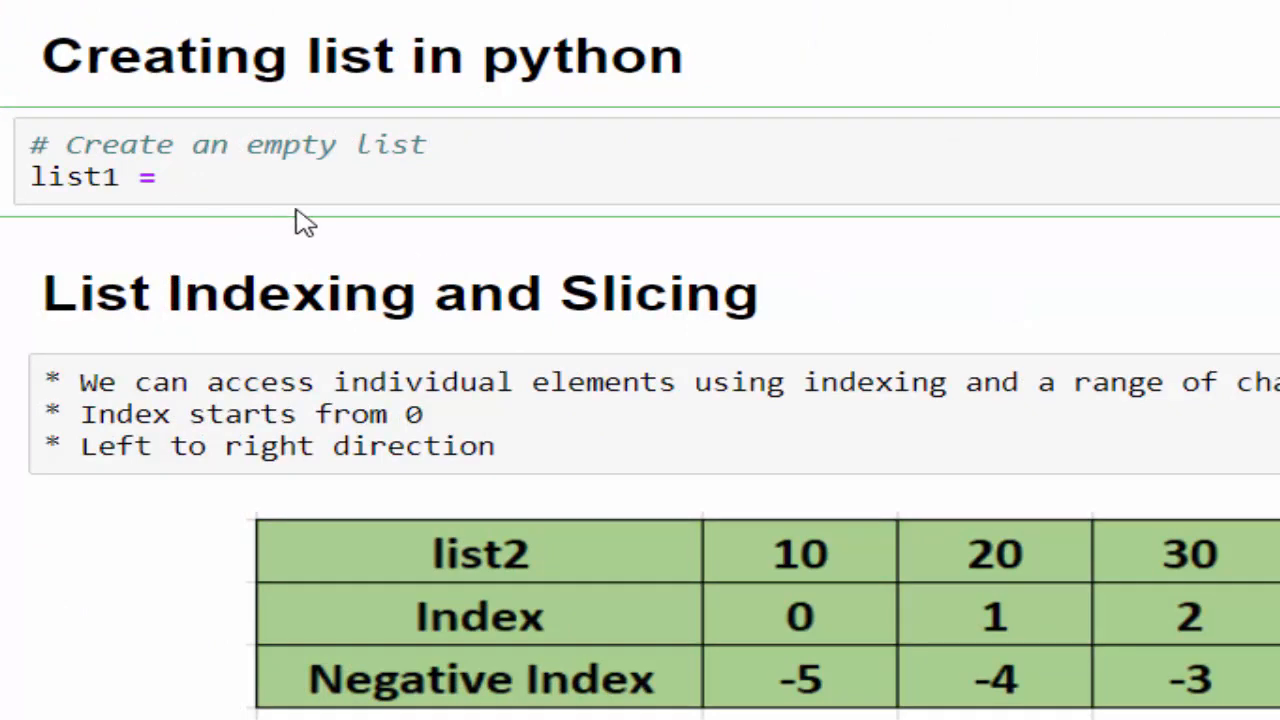
Define list1 = [] and list2 = [10,20,30,40,50], correcting the List2 capitalisation.
text([])
text(print(list1)
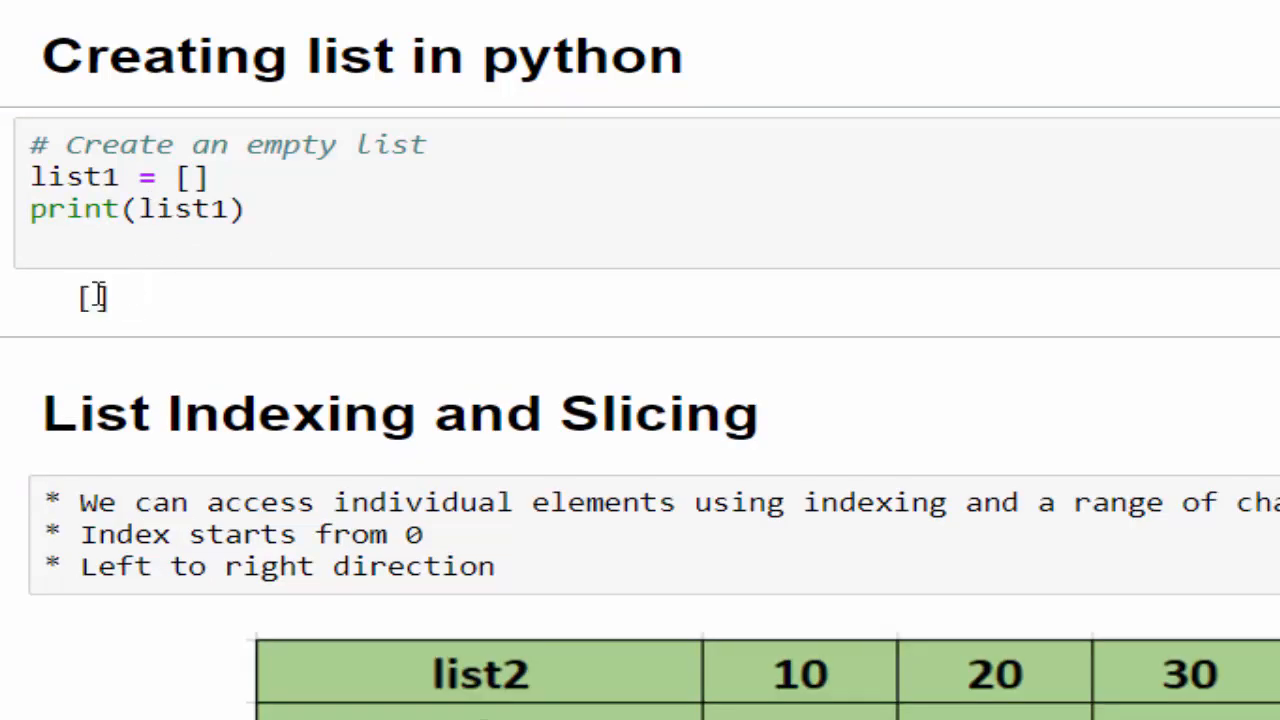
text(#list of integers)
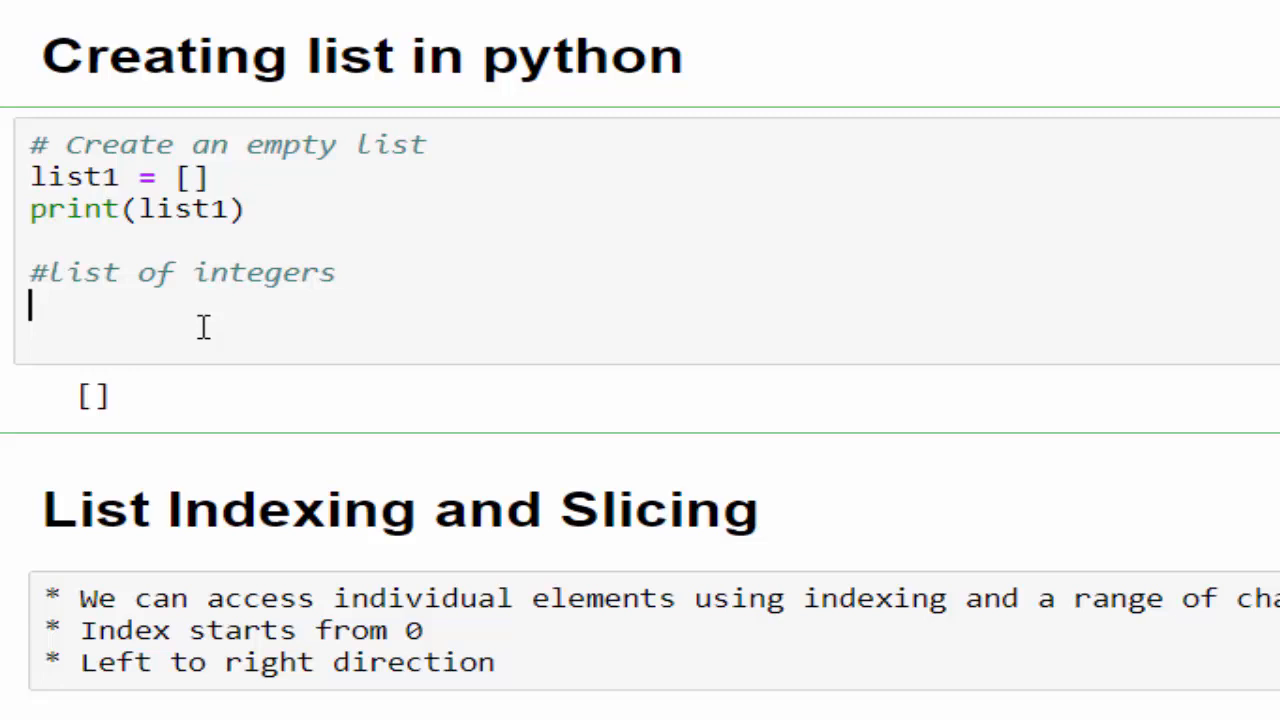
text(List2)
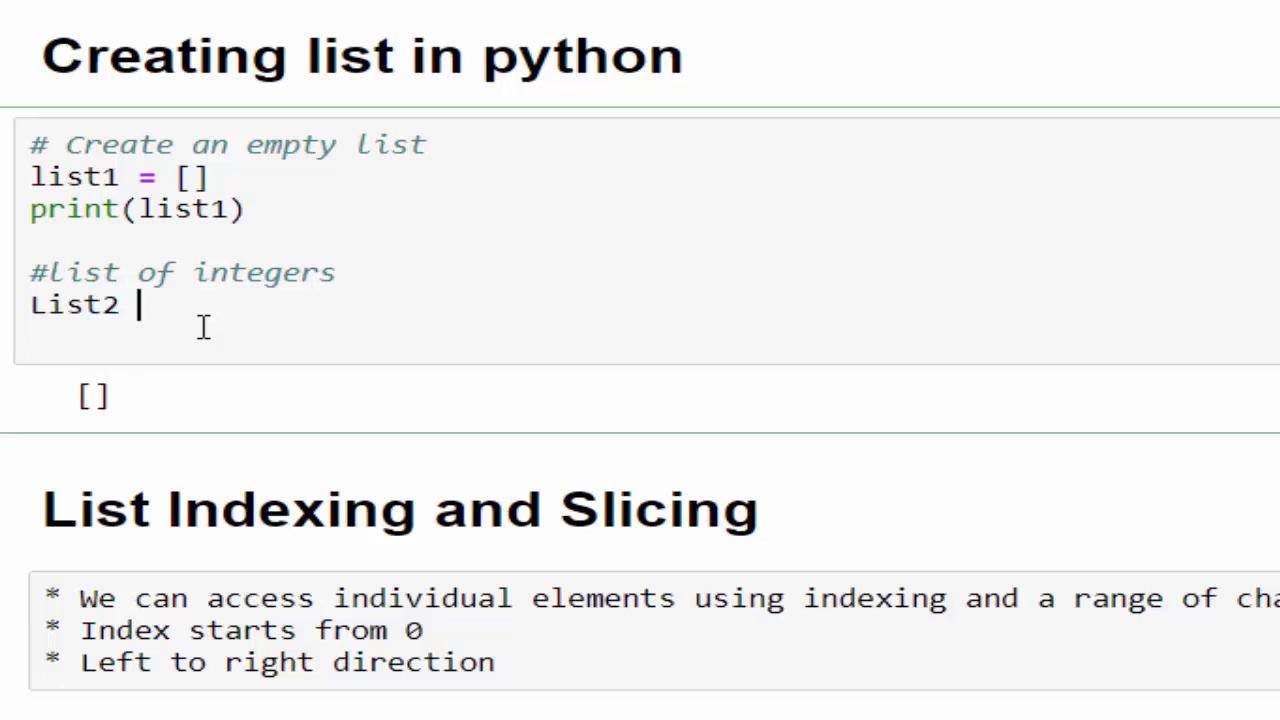
text(= [])
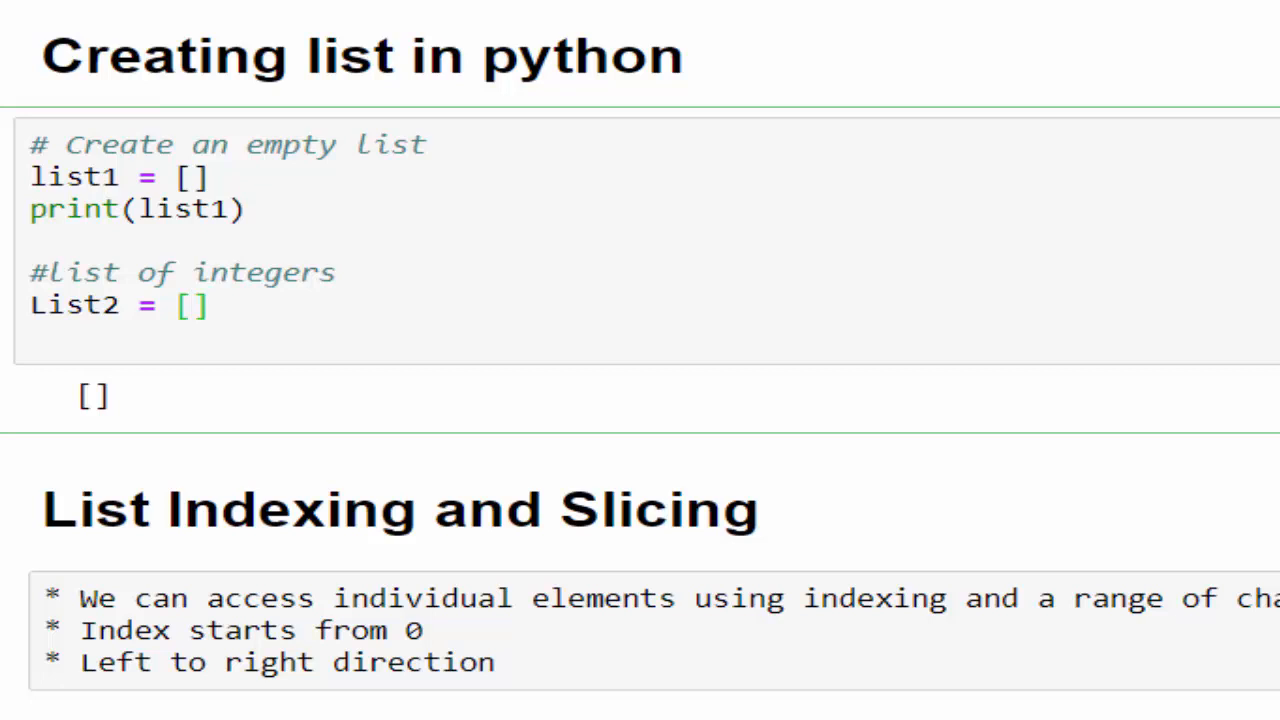
text(10,20,)
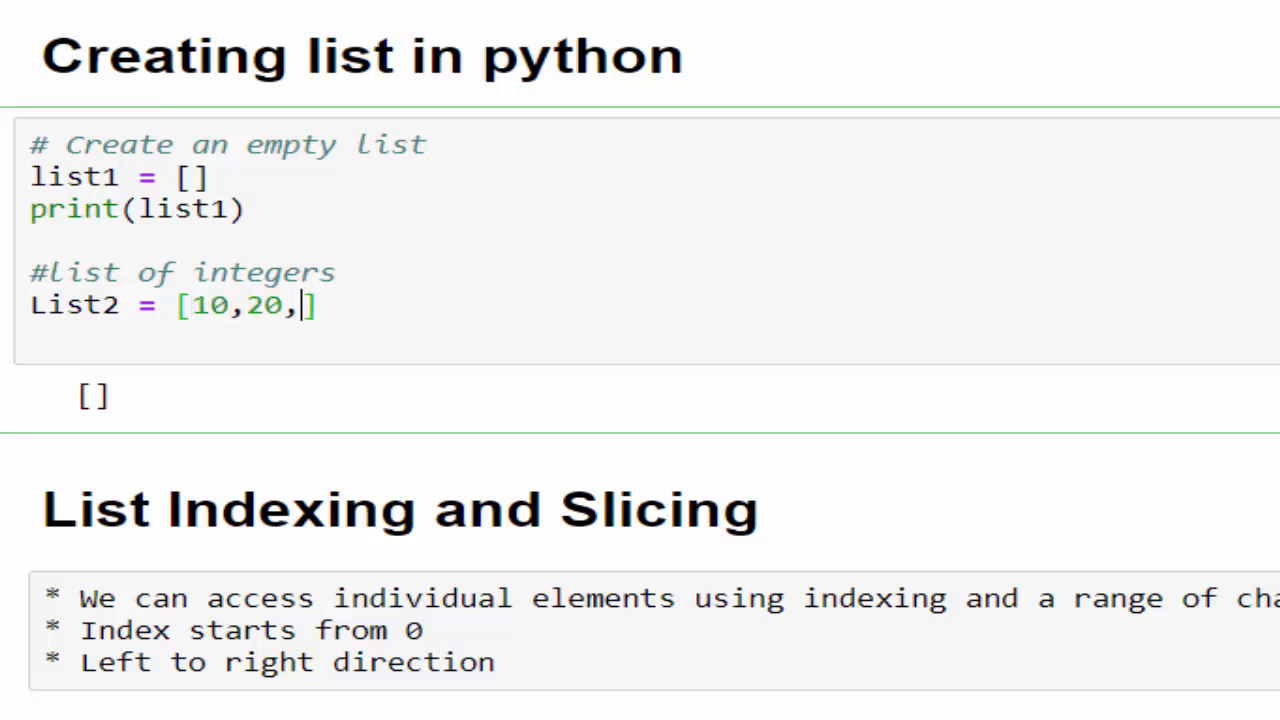
text(30,40,5)
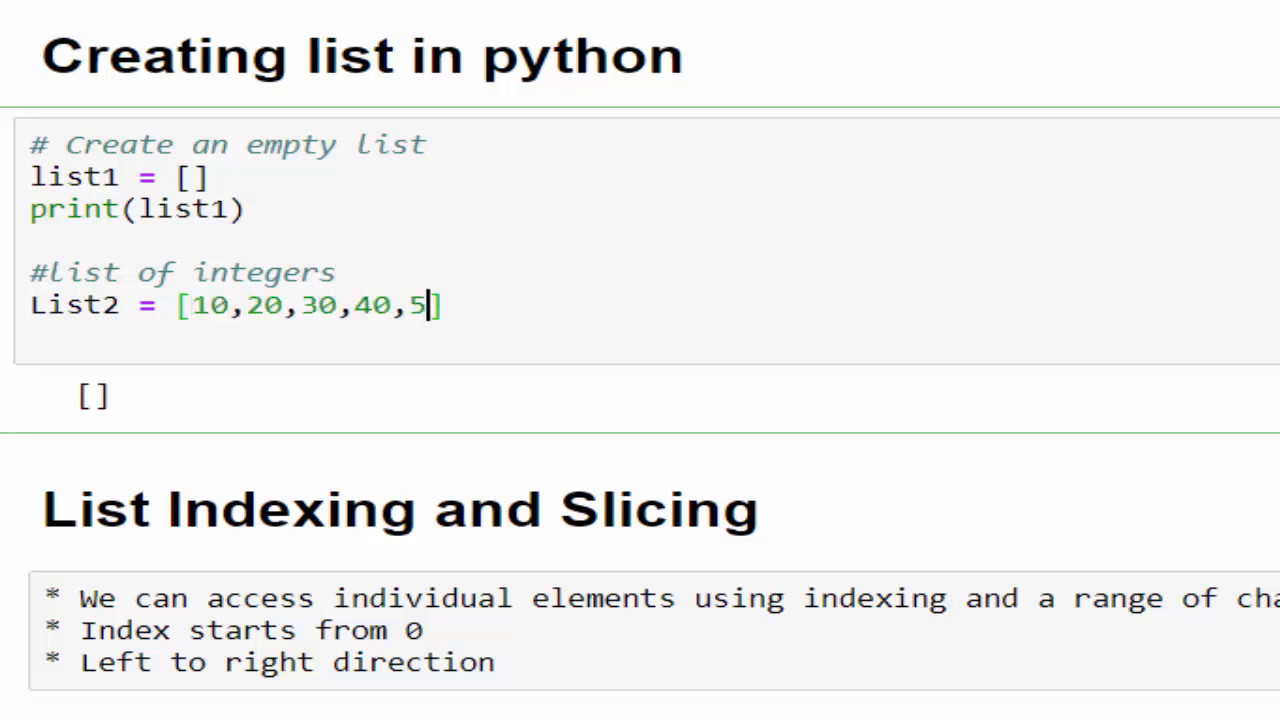
text(0)
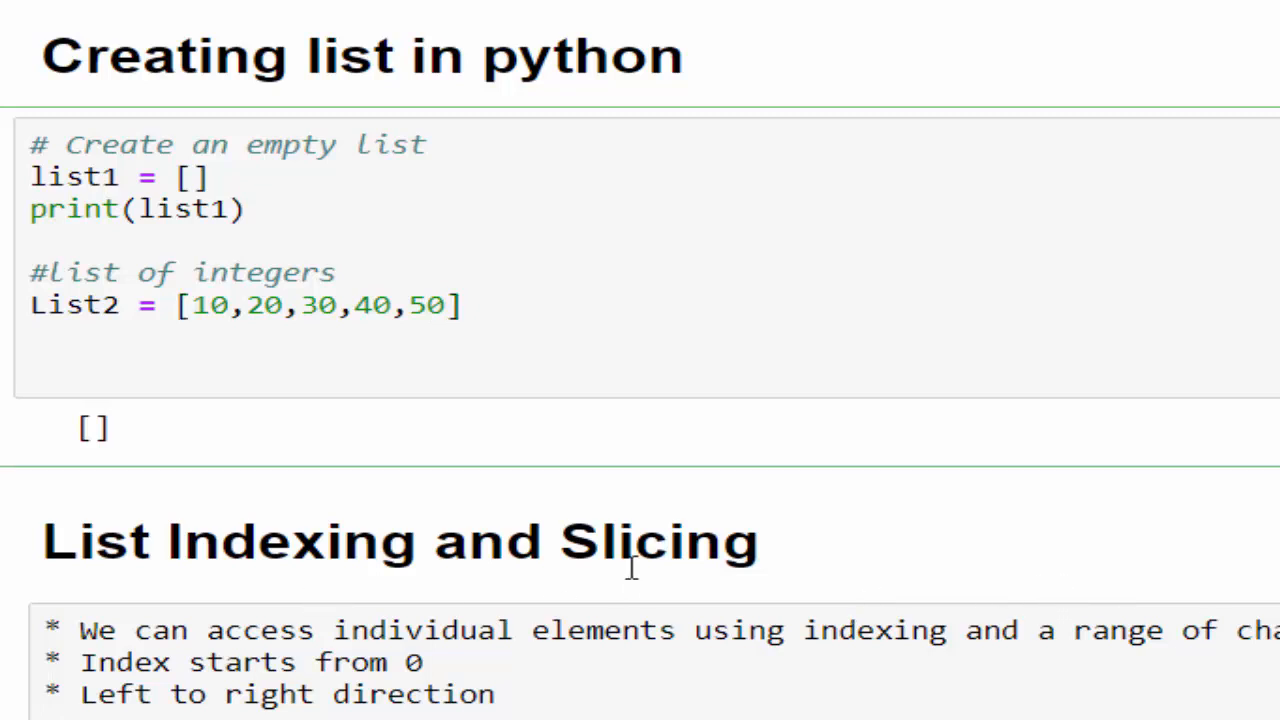
double_click(72, 304)
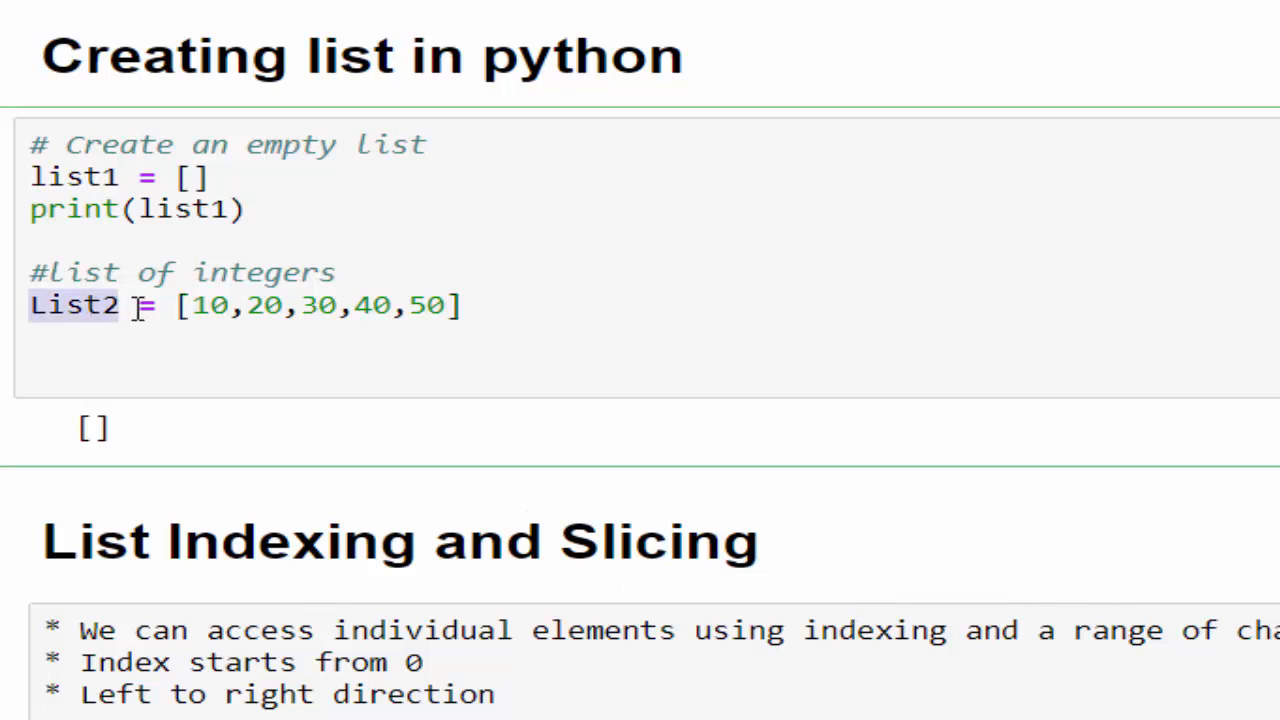
drag(180, 304, 444, 304)
text(print(list2)
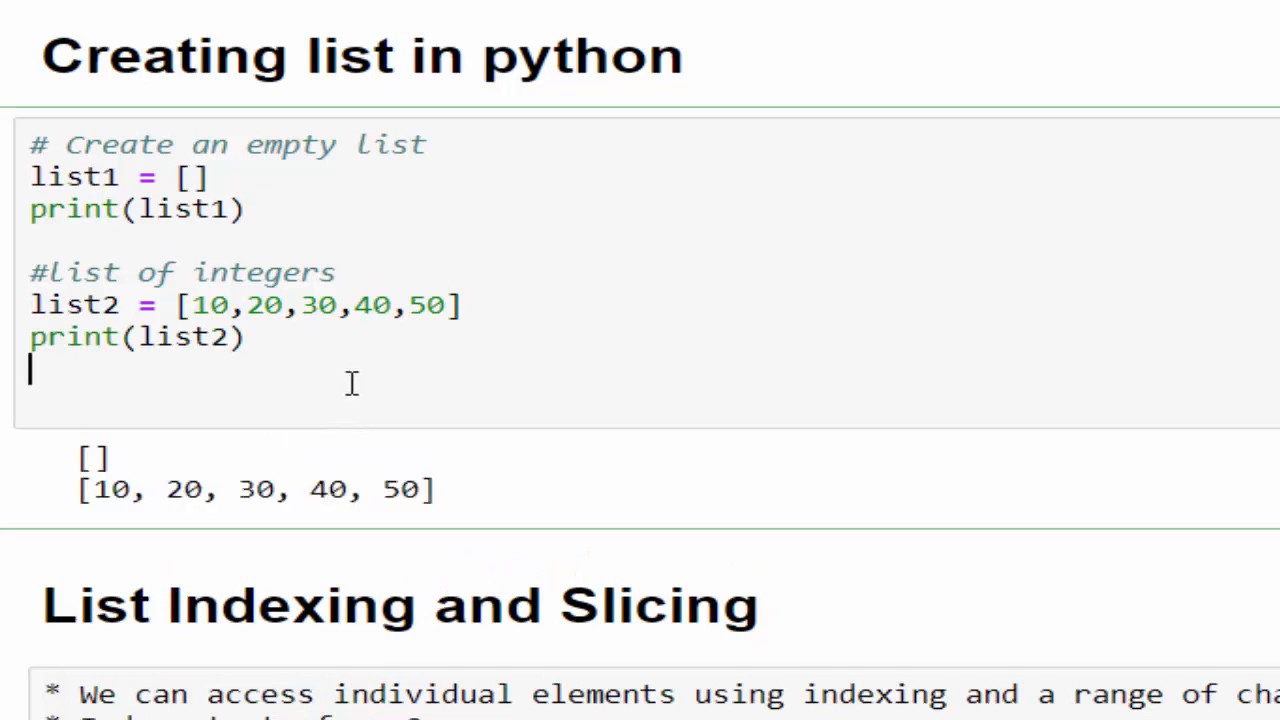
Add list3 = ["Python","Java","C"] under a list-of-strings comment.
text(# list of strings)
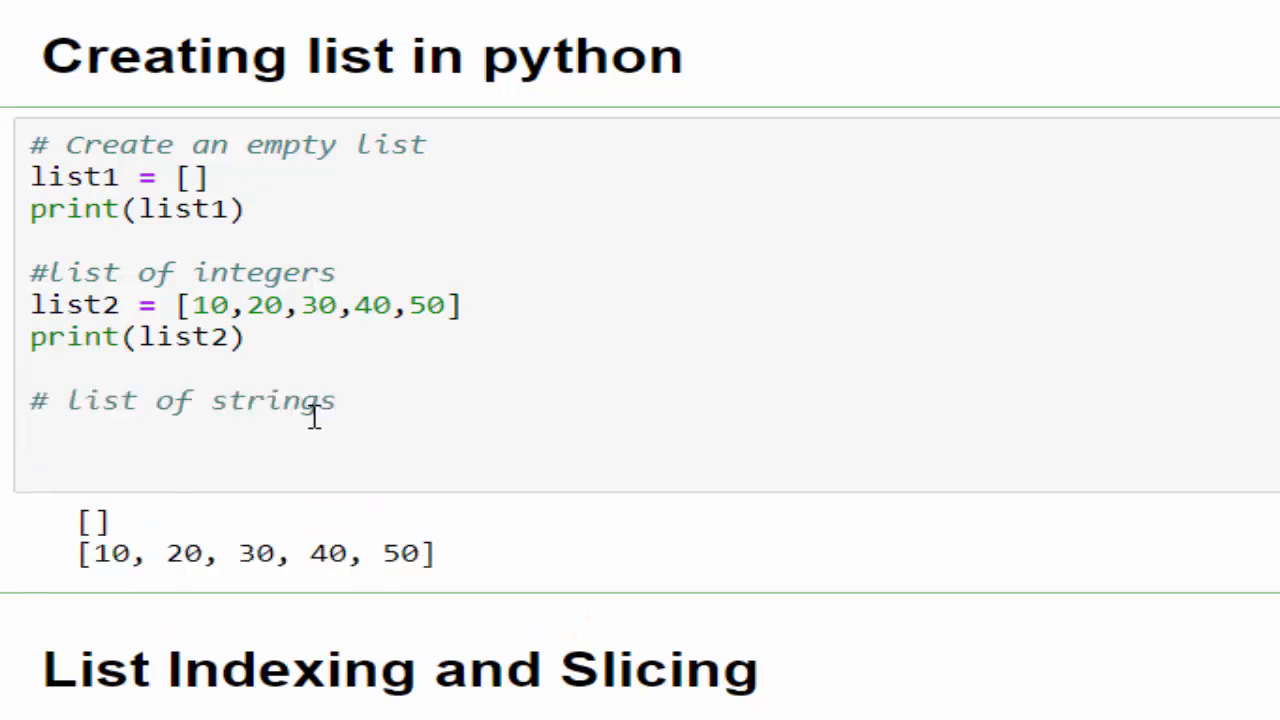
text(list3 =)
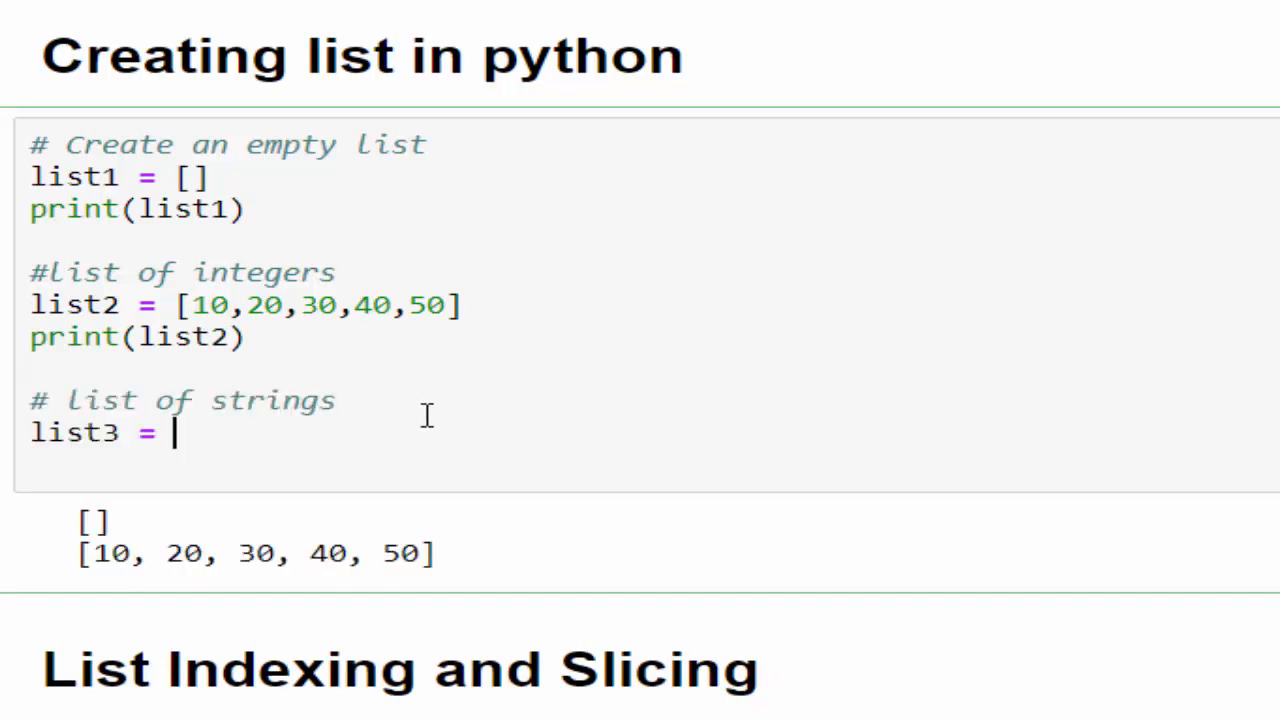
text([])
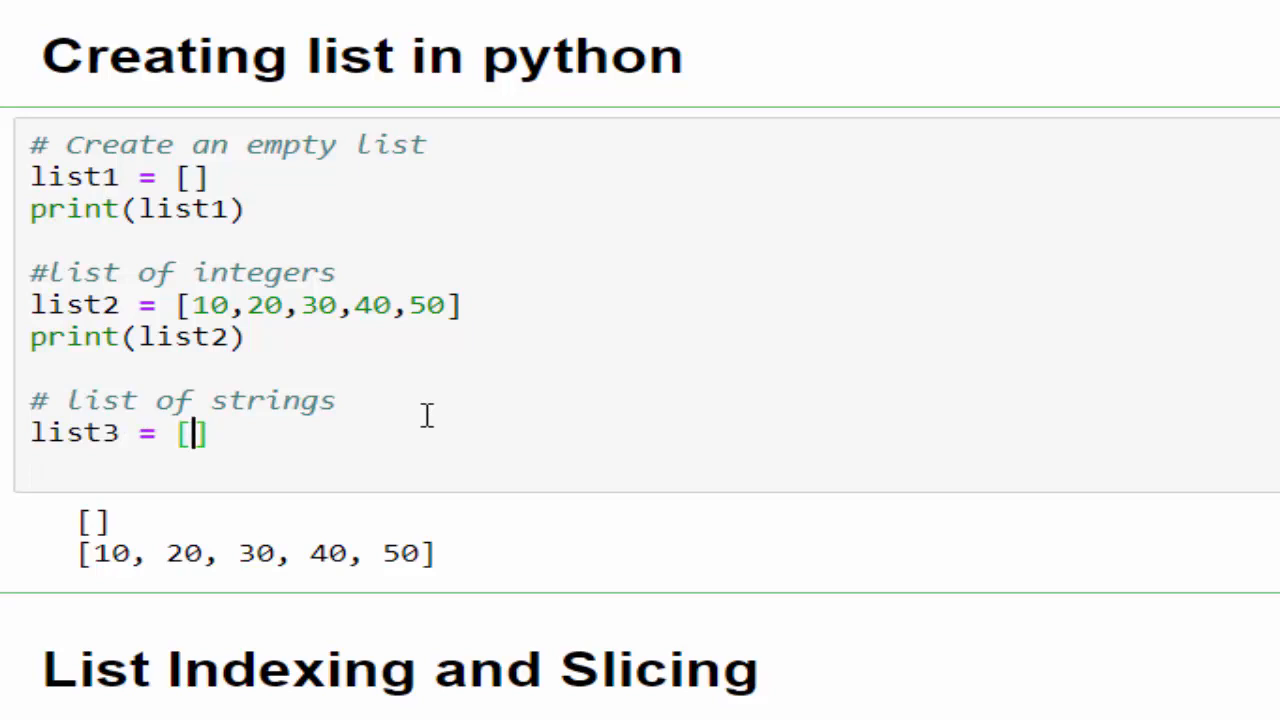
text("")
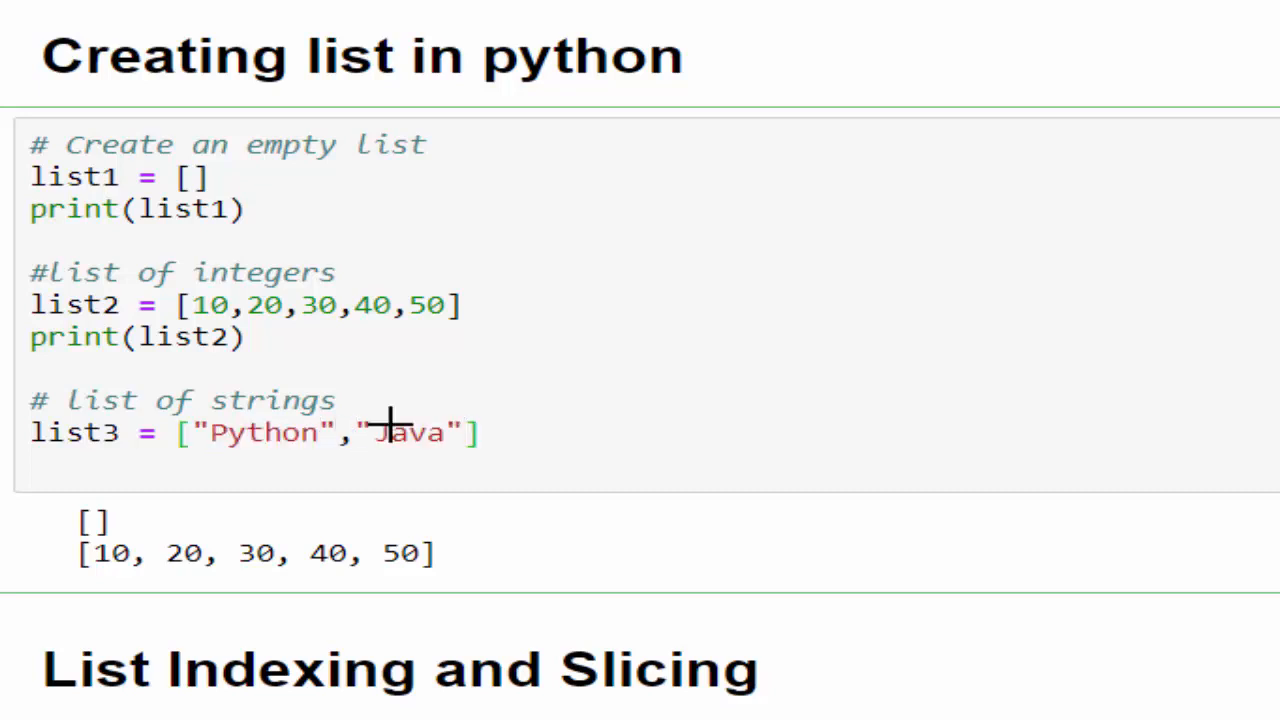
text(,"C")
text(# list of different datatypes)
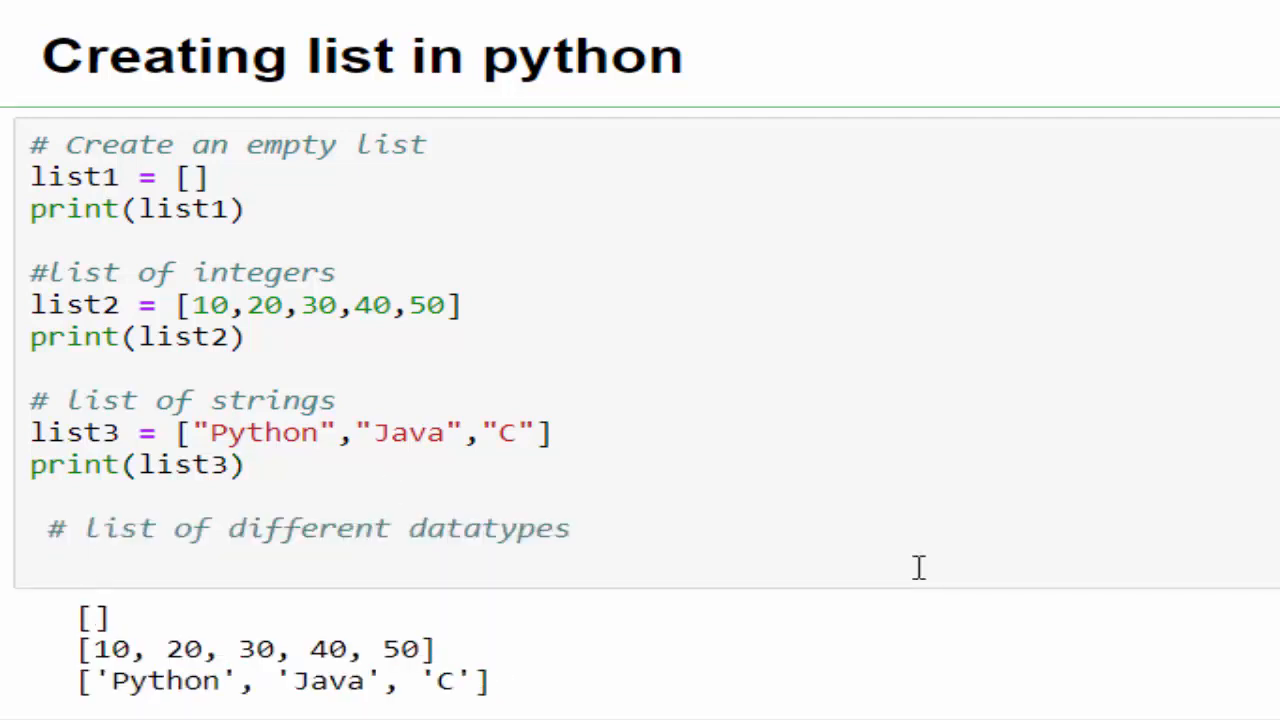
click(100, 562)
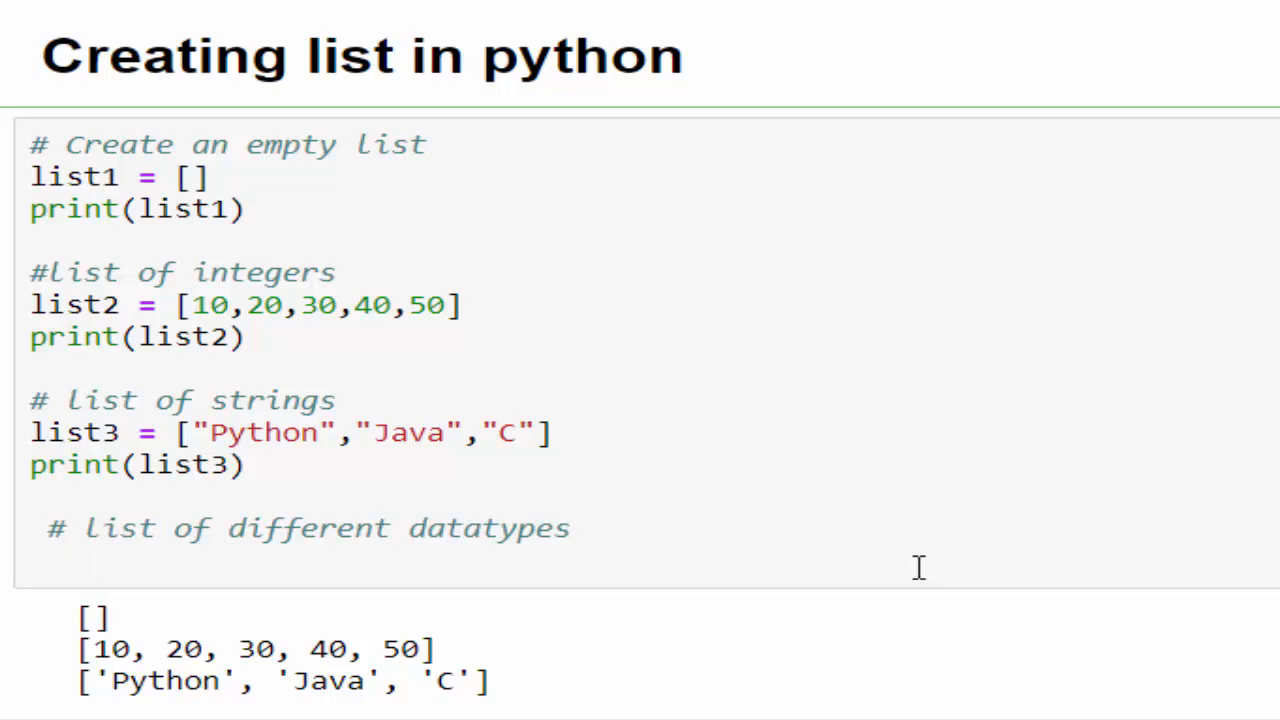
Add list4 = [50,95.5,"Python"] of mixed datatypes and print(list4).
click(100, 560)
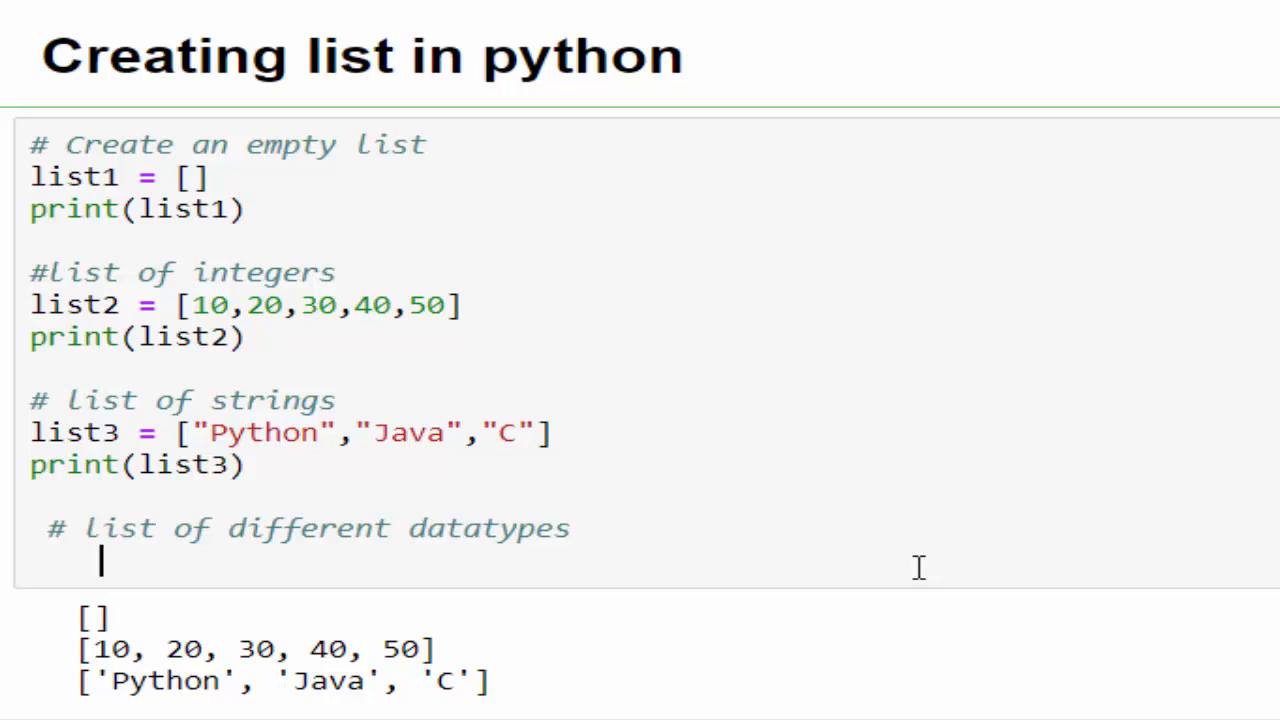
text(list4 =)
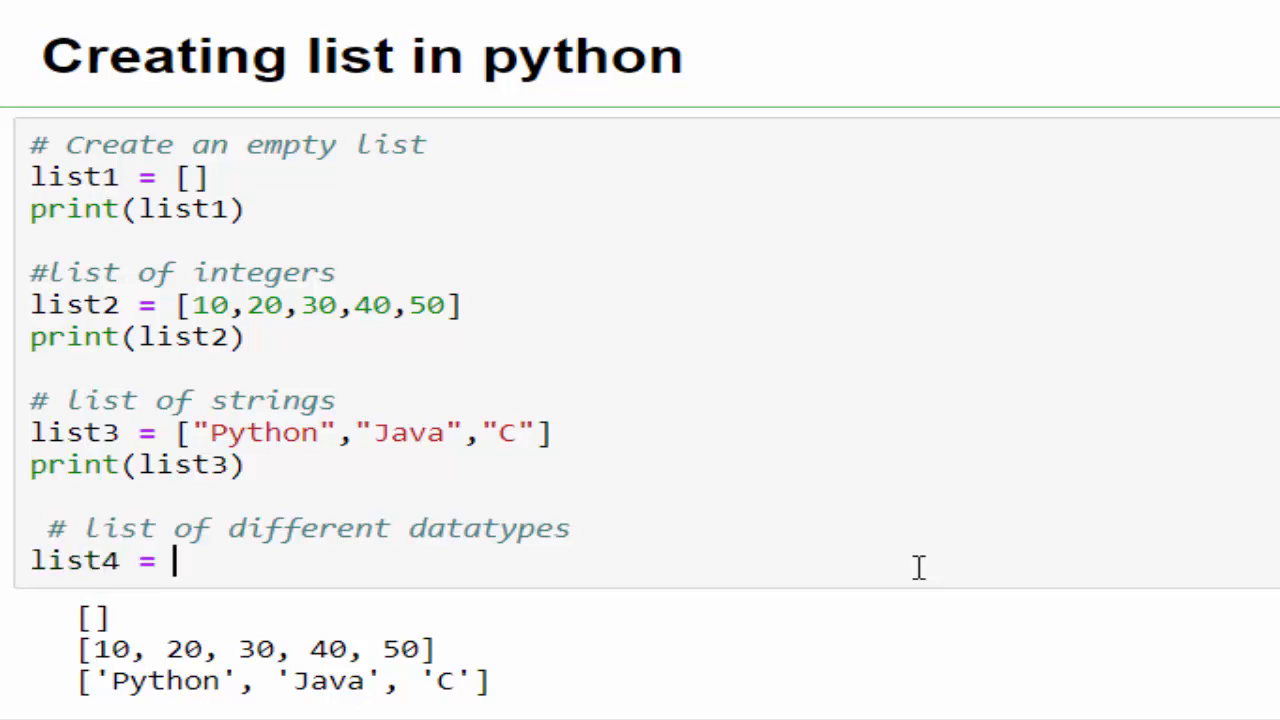
text([])
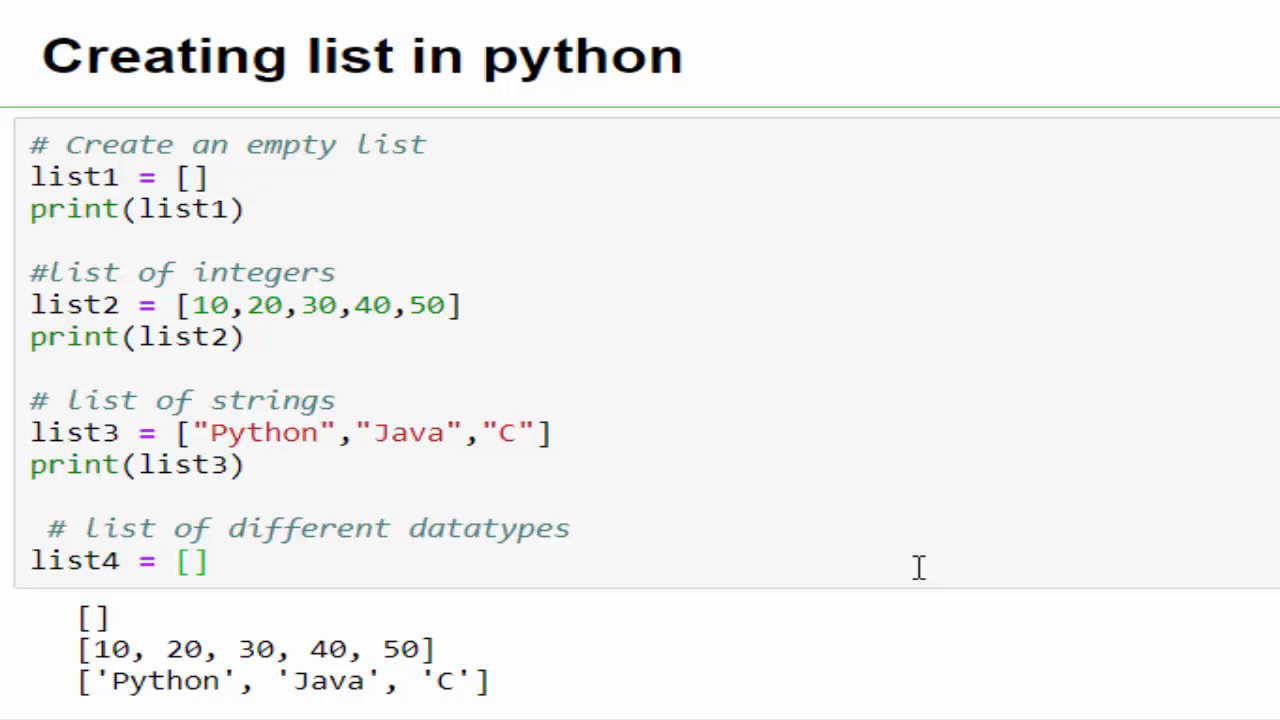
text(50,95.5,)
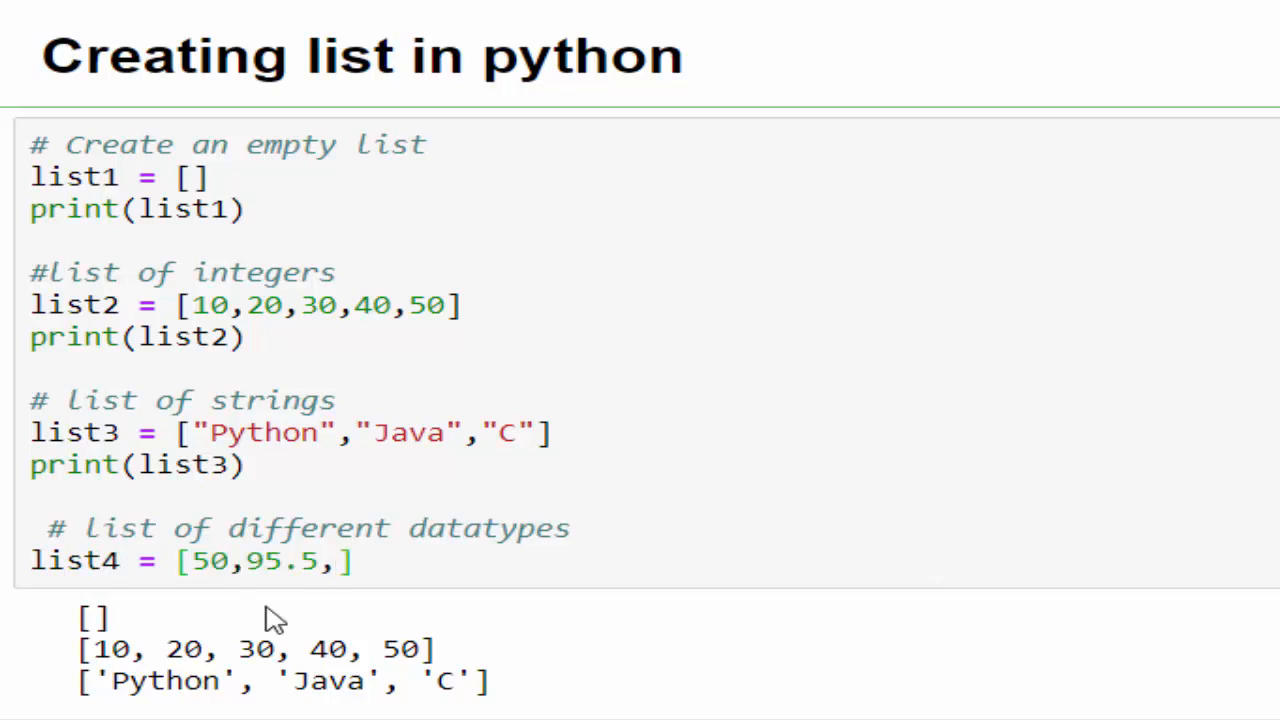
text("Python")
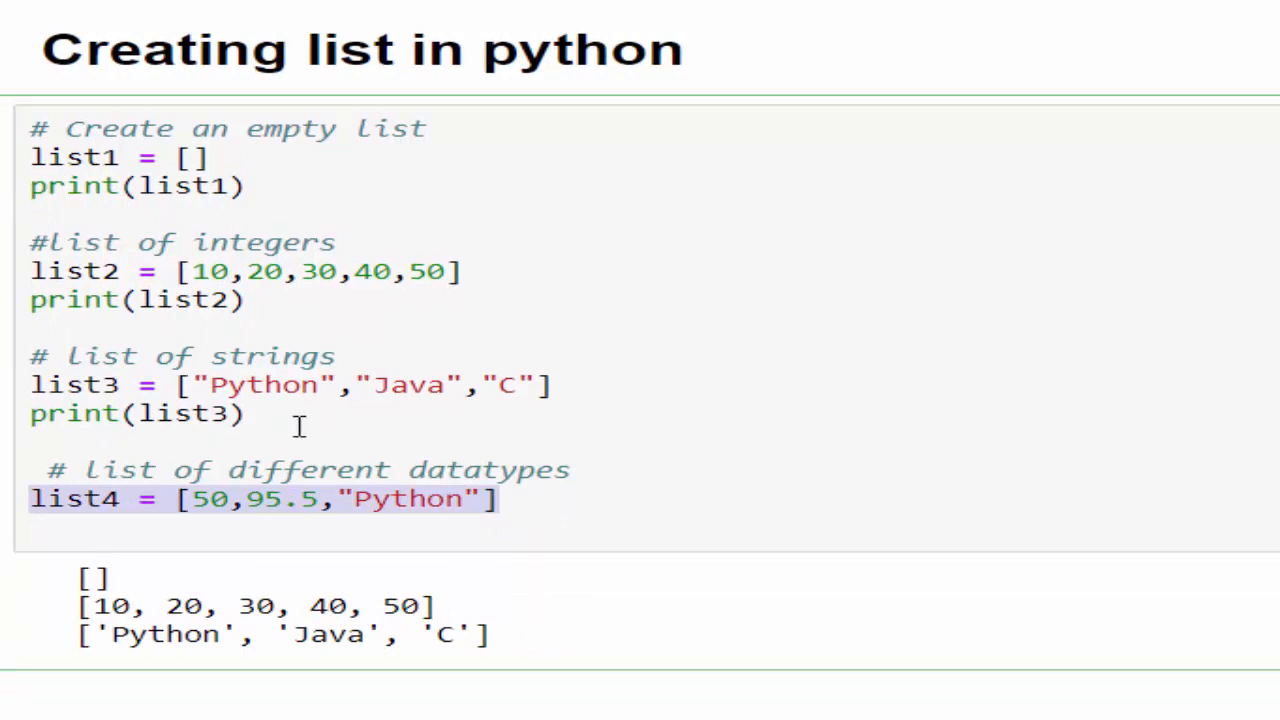
text(print(list4))
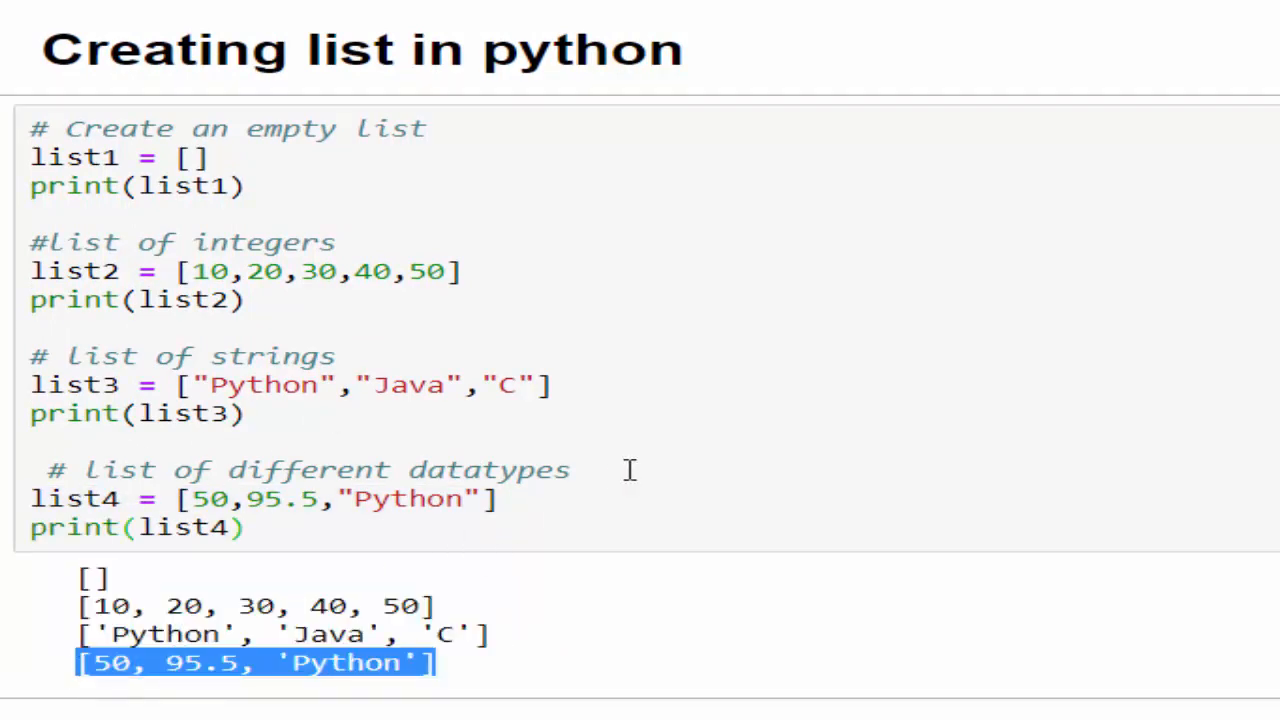
Define list5 = [[15,25],["Python","Data Science"]] as a list of lists and print it.
scroll(down, 3)
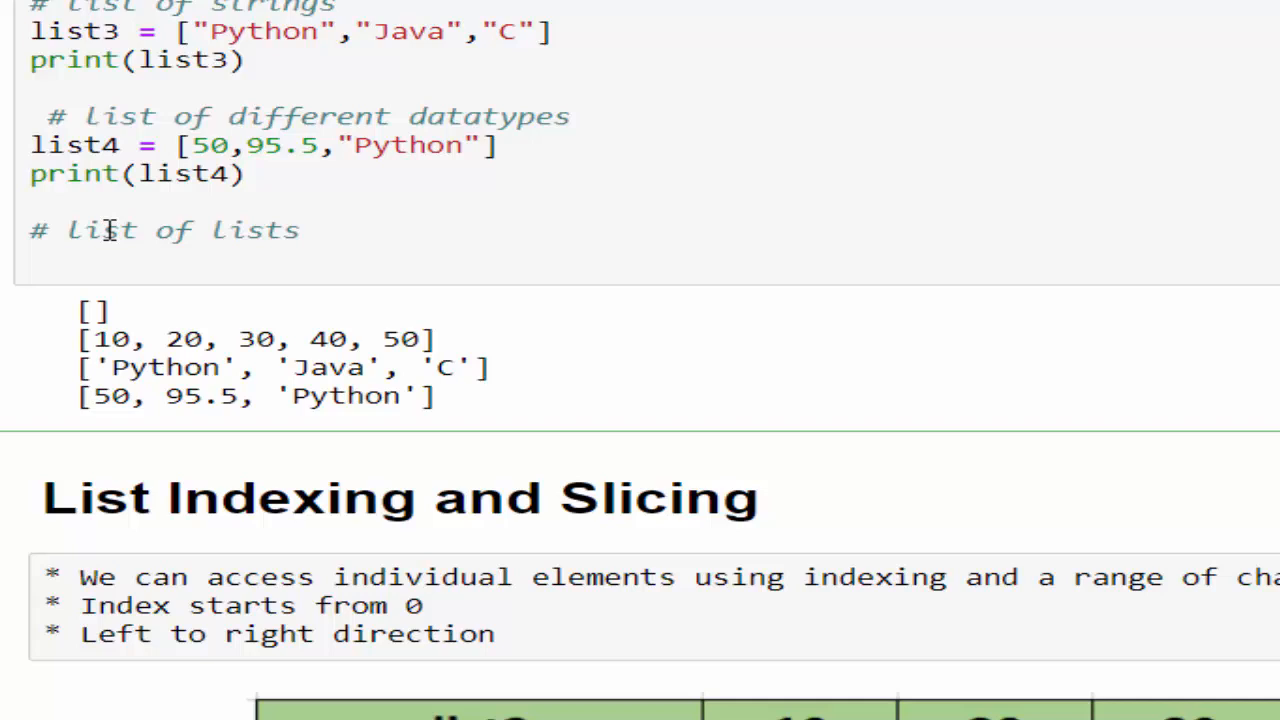
text(list5 =)
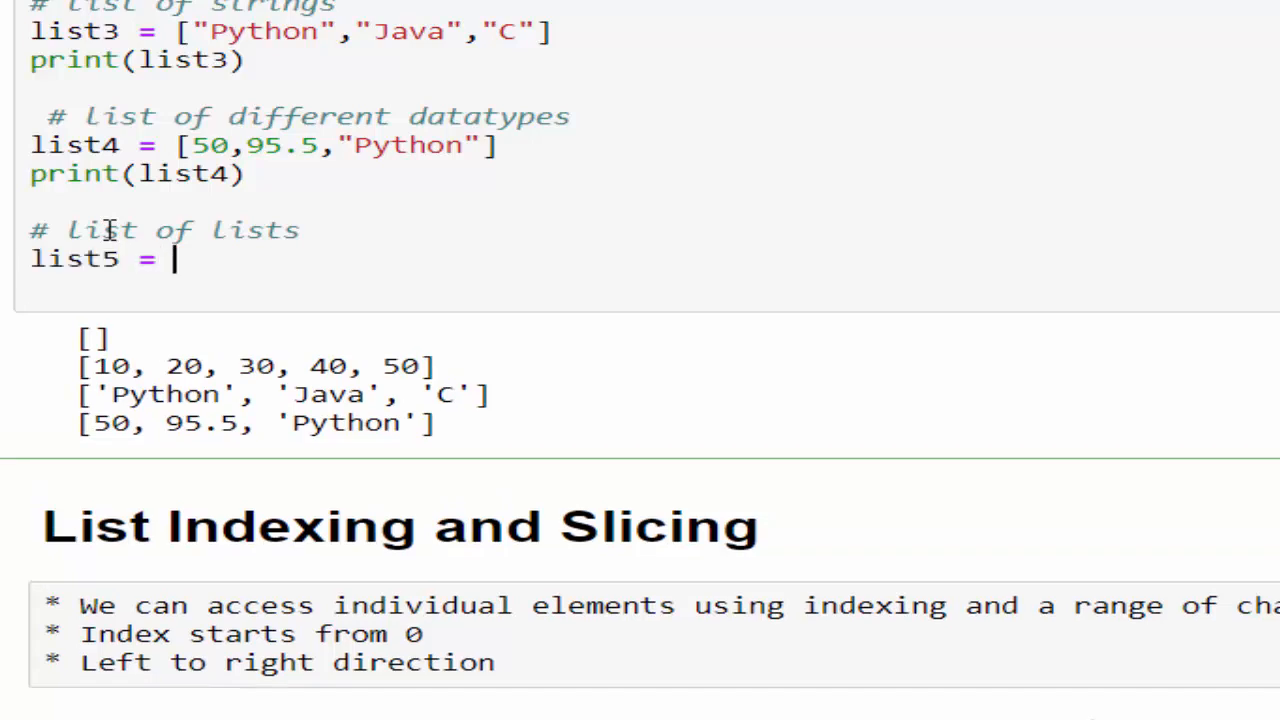
text([[]])
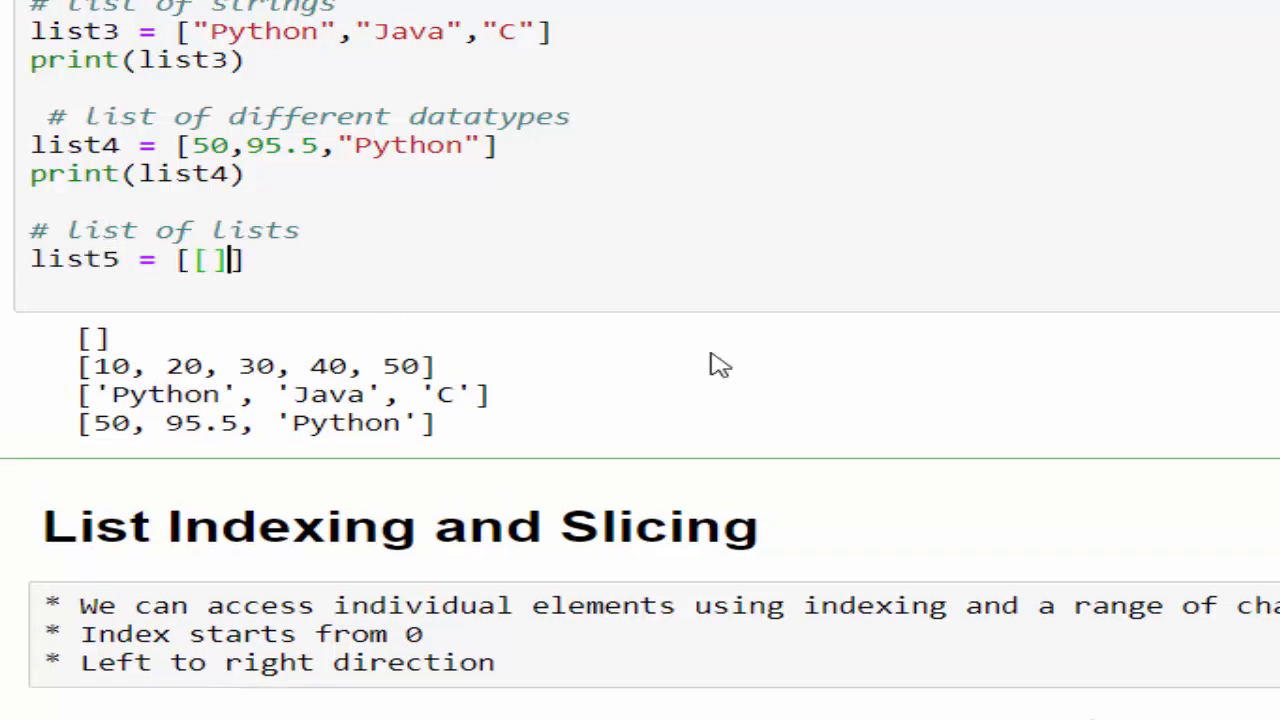
text(15,)
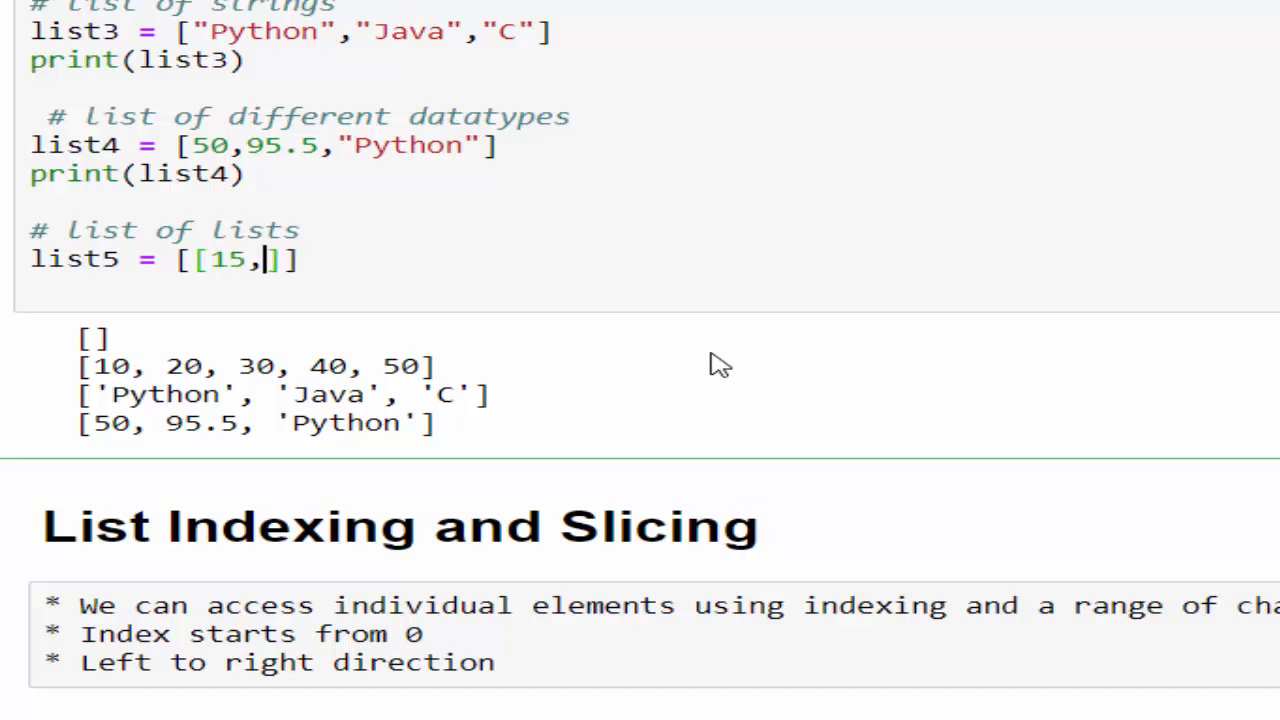
text(25],[])
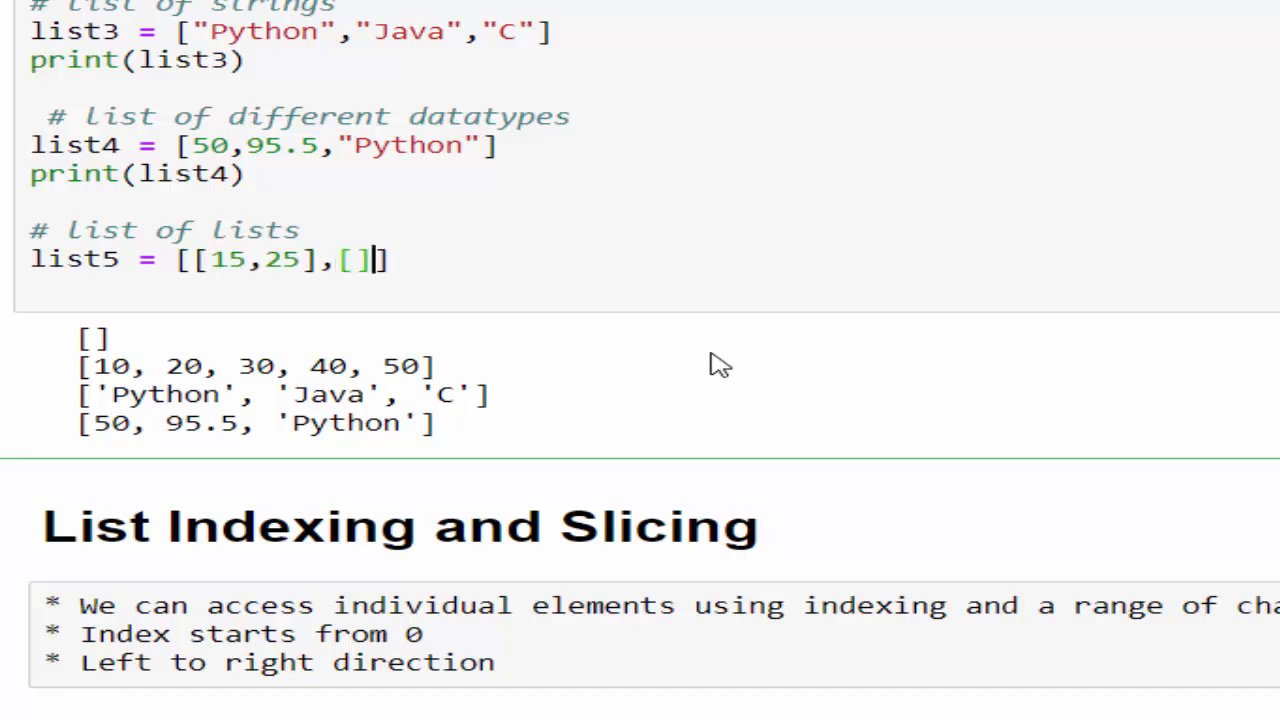
text("Python","Data Science")
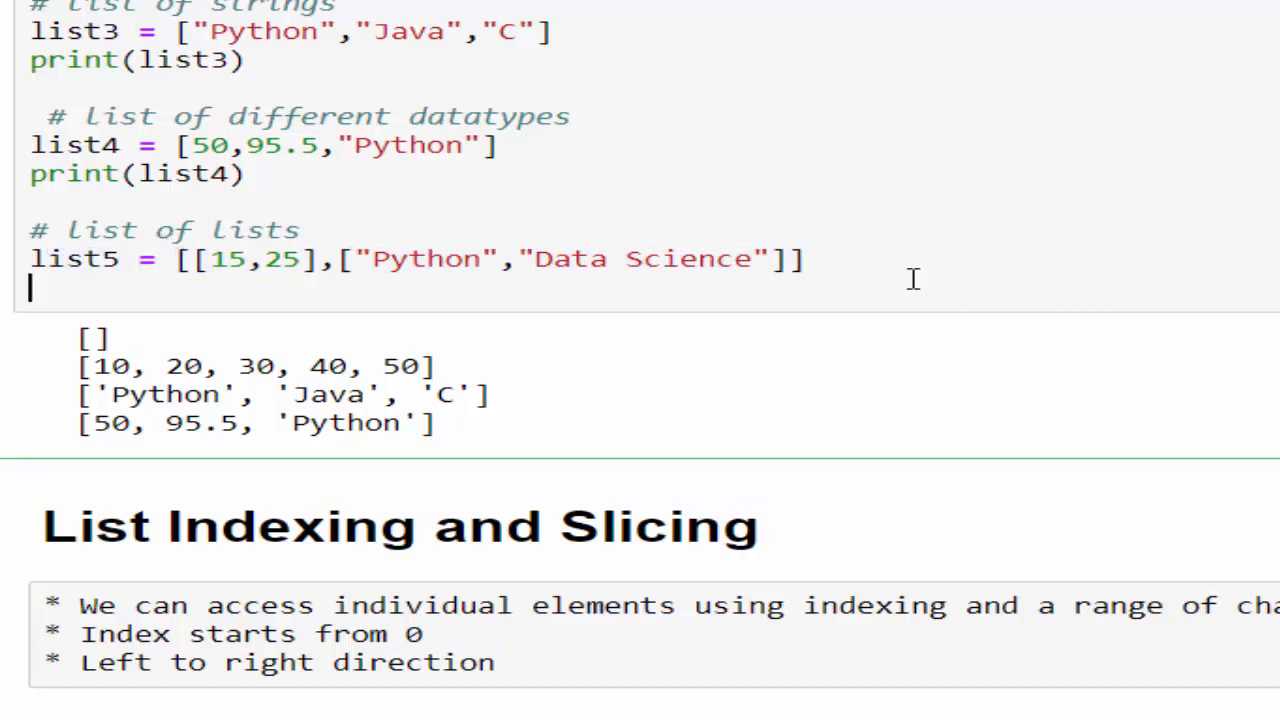
text(print(list5))
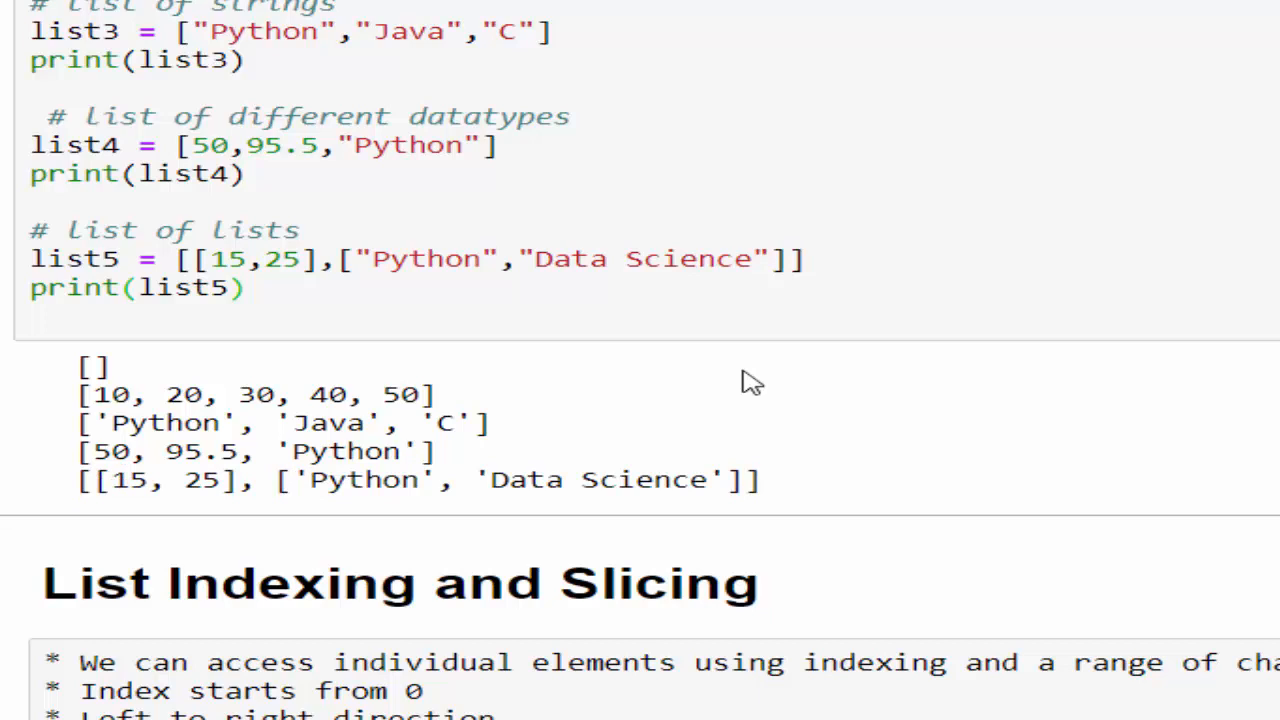
Append the nested ["Python","Data Science"] to list4.
text(,)
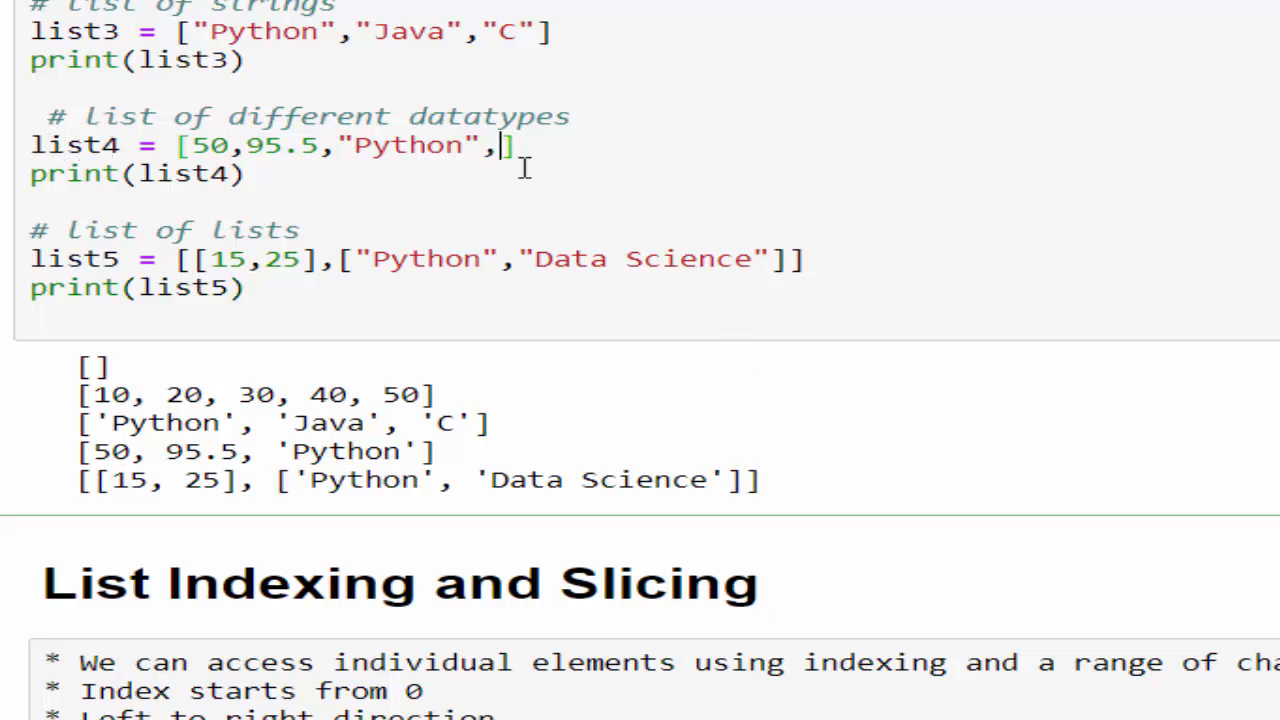
text(["Python","Data Science"])
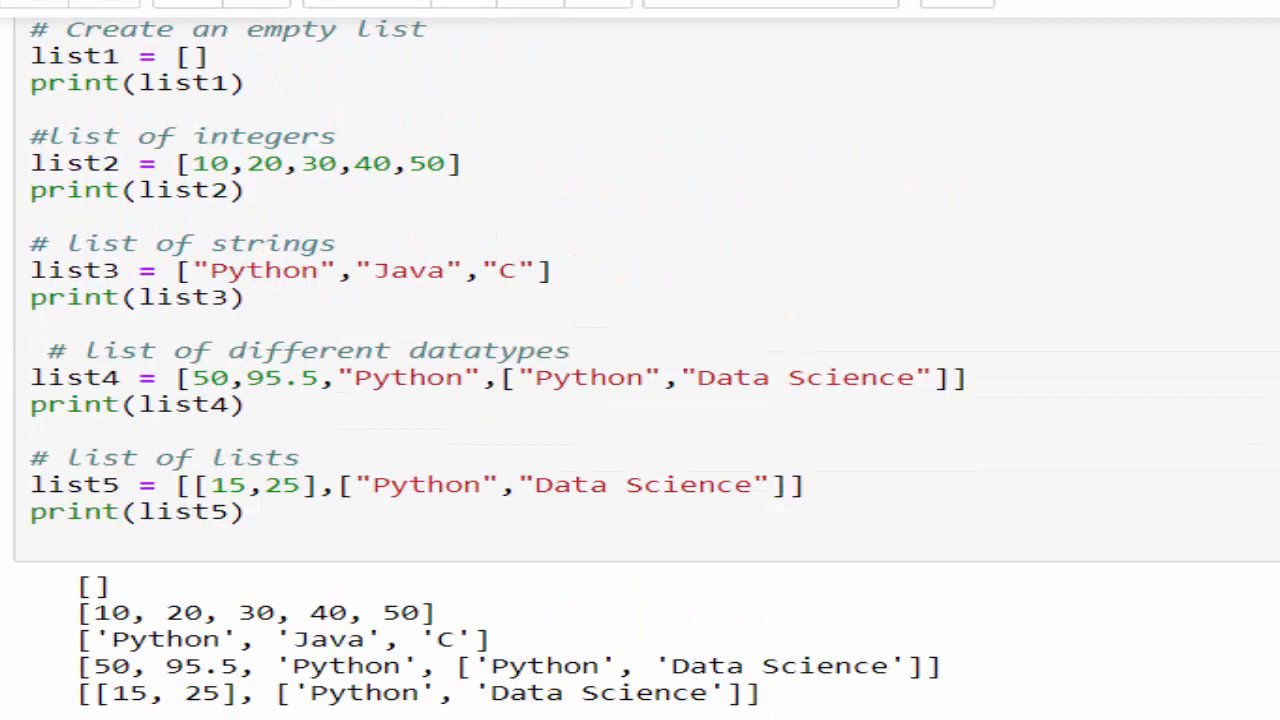
double_click(92, 586)
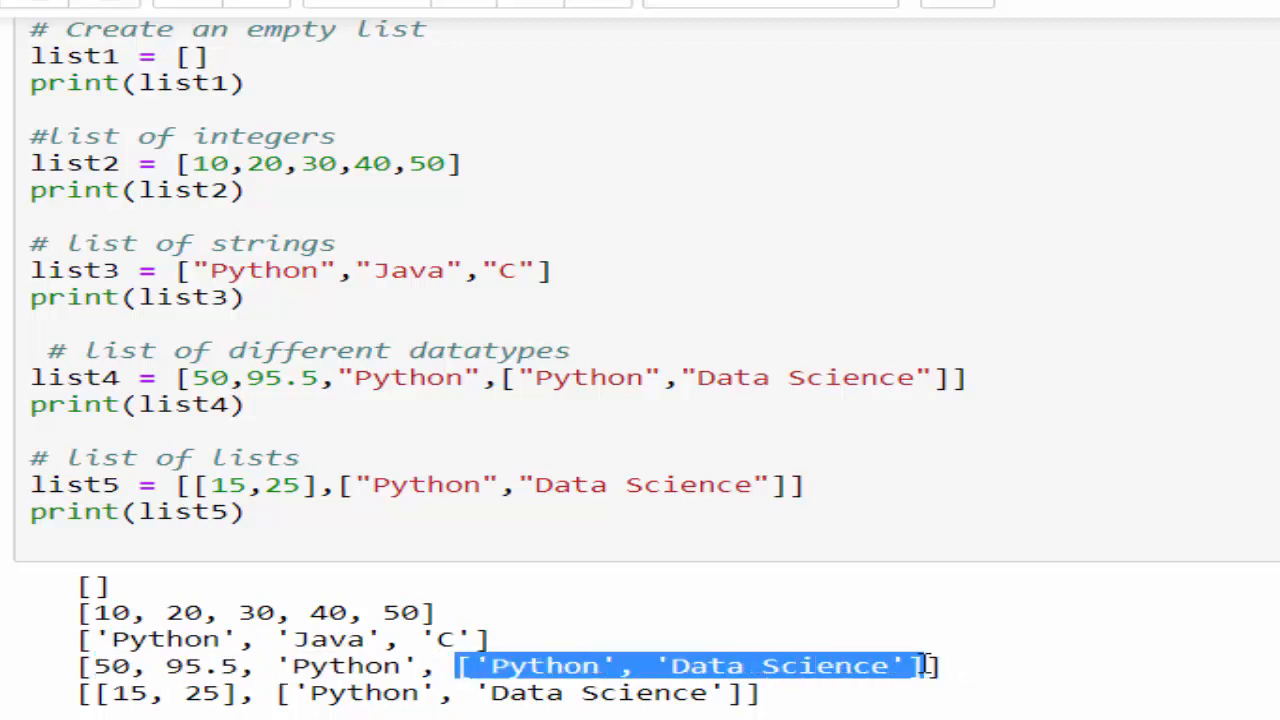
click(312, 540)
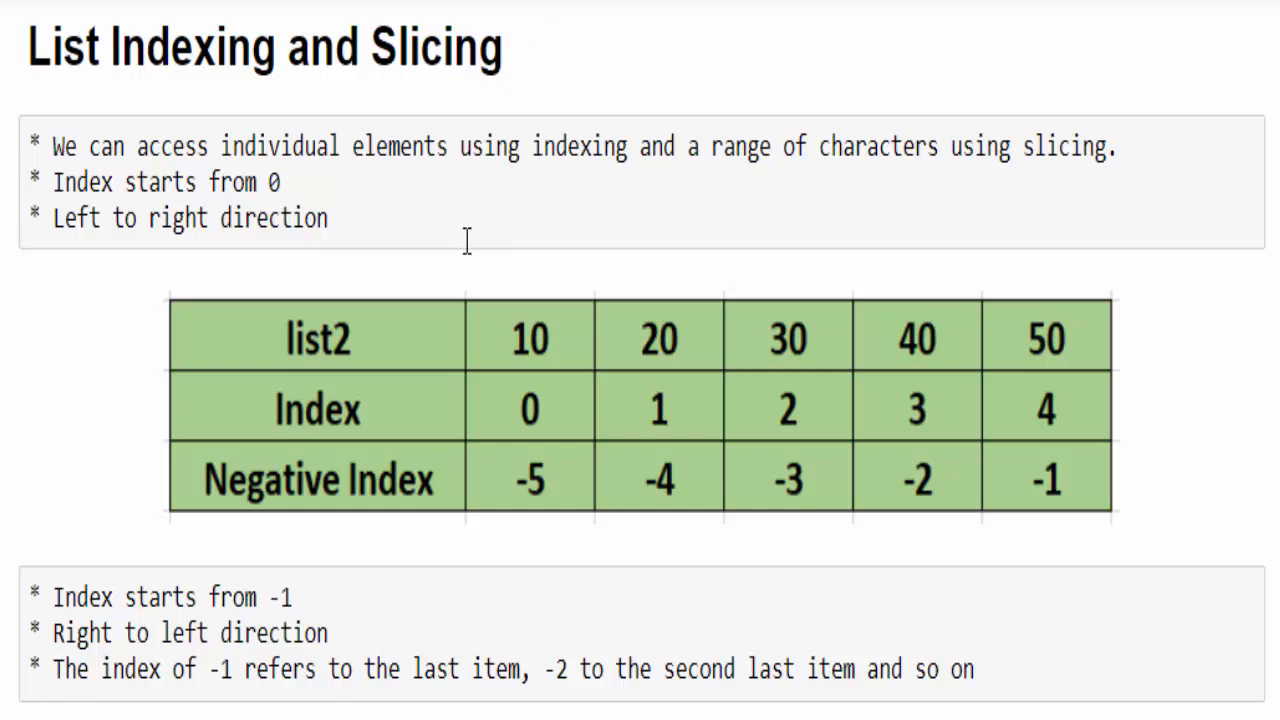
mouse_move(300, 360)
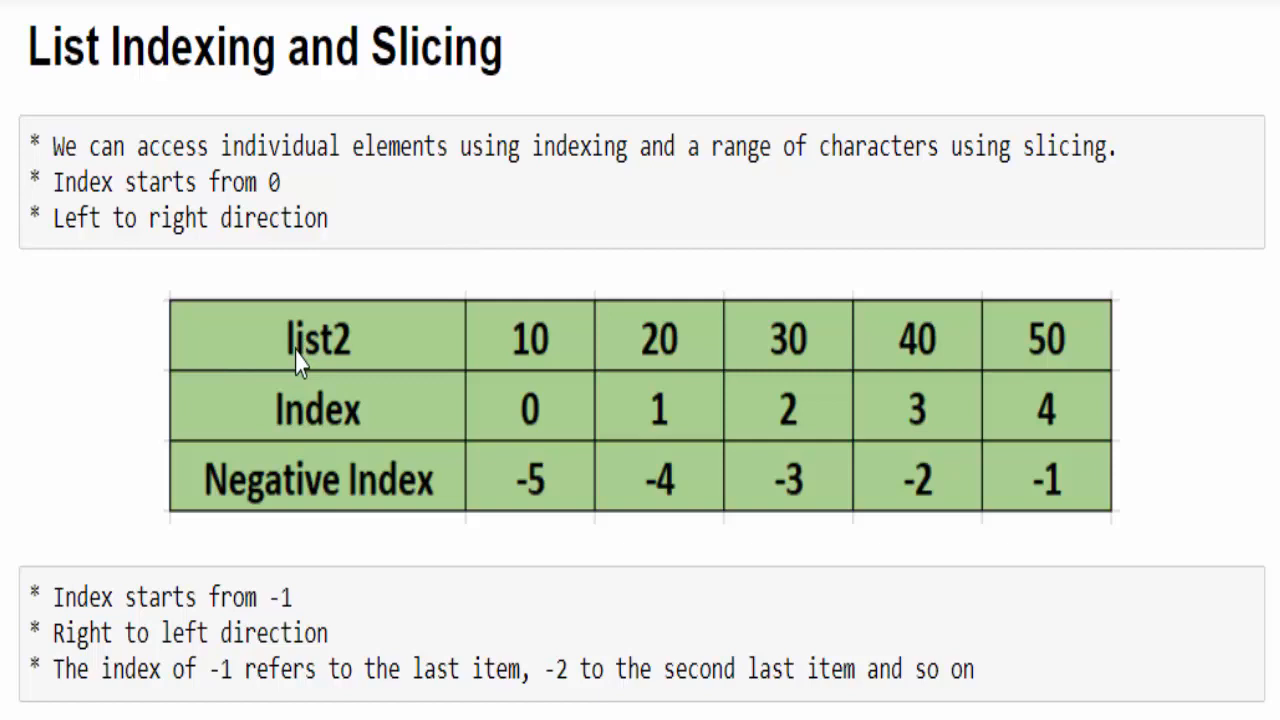
mouse_move(580, 370)
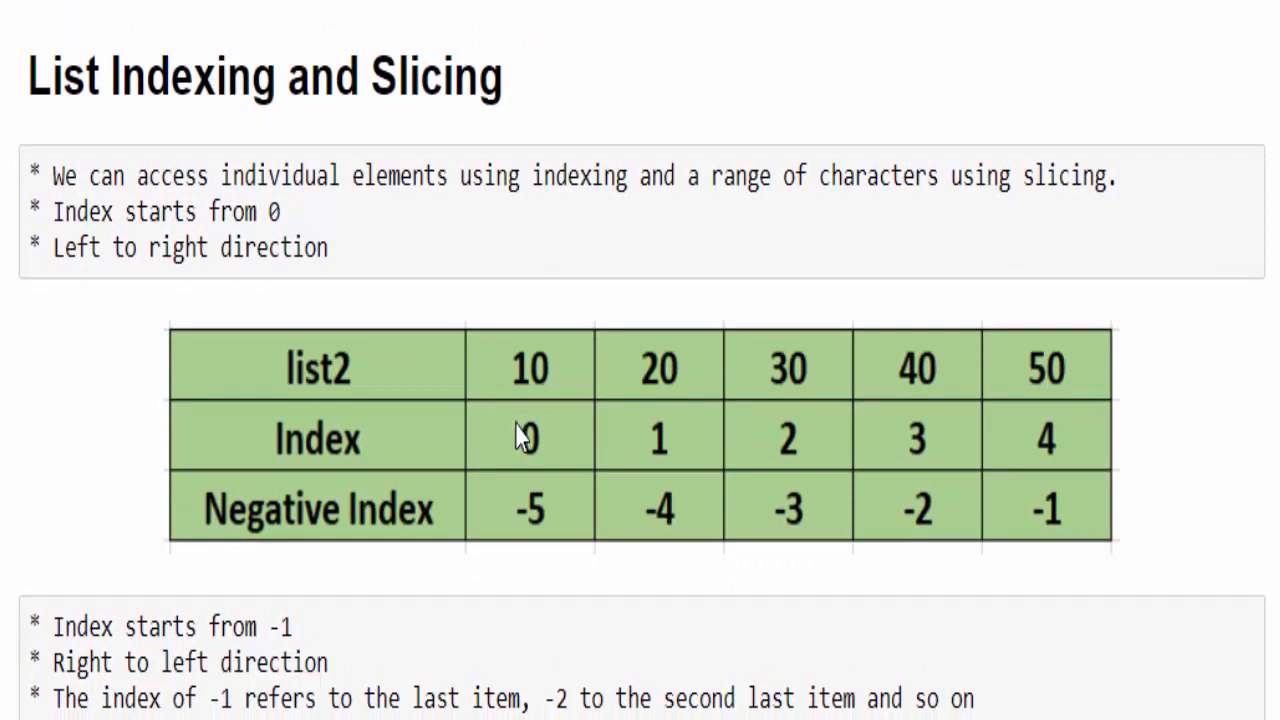
mouse_move(528, 380)
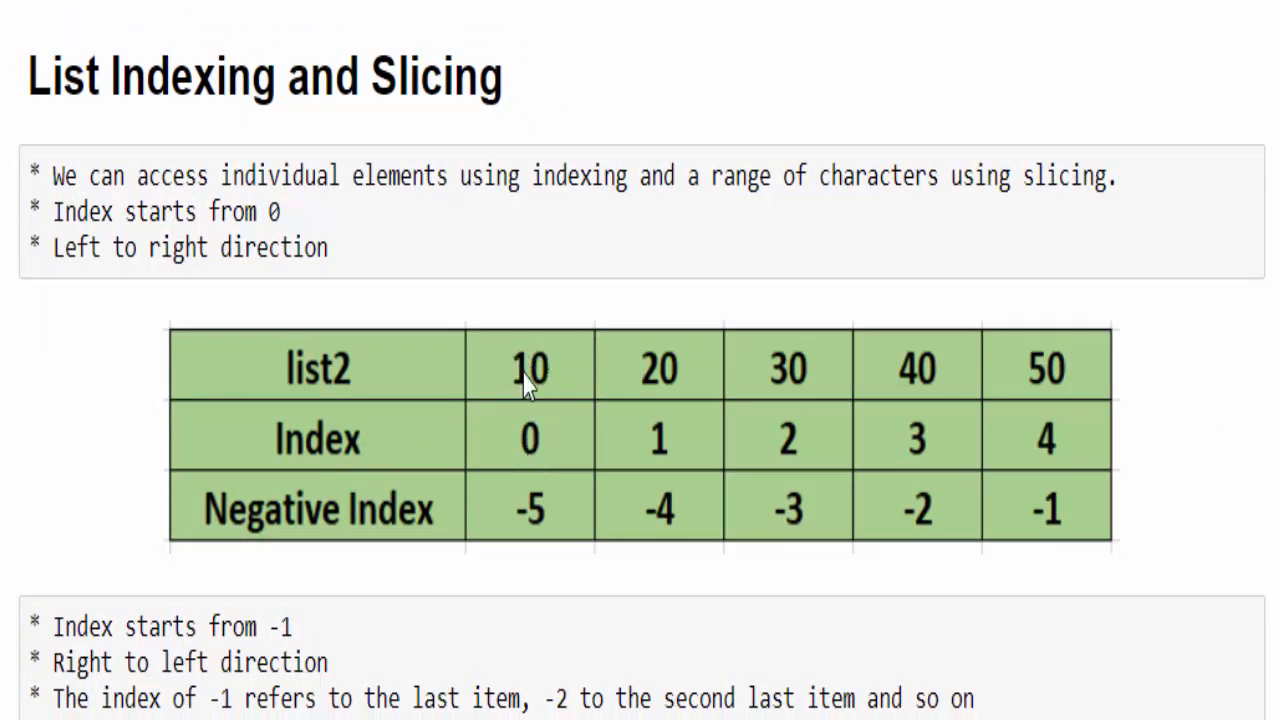
mouse_move(536, 444)
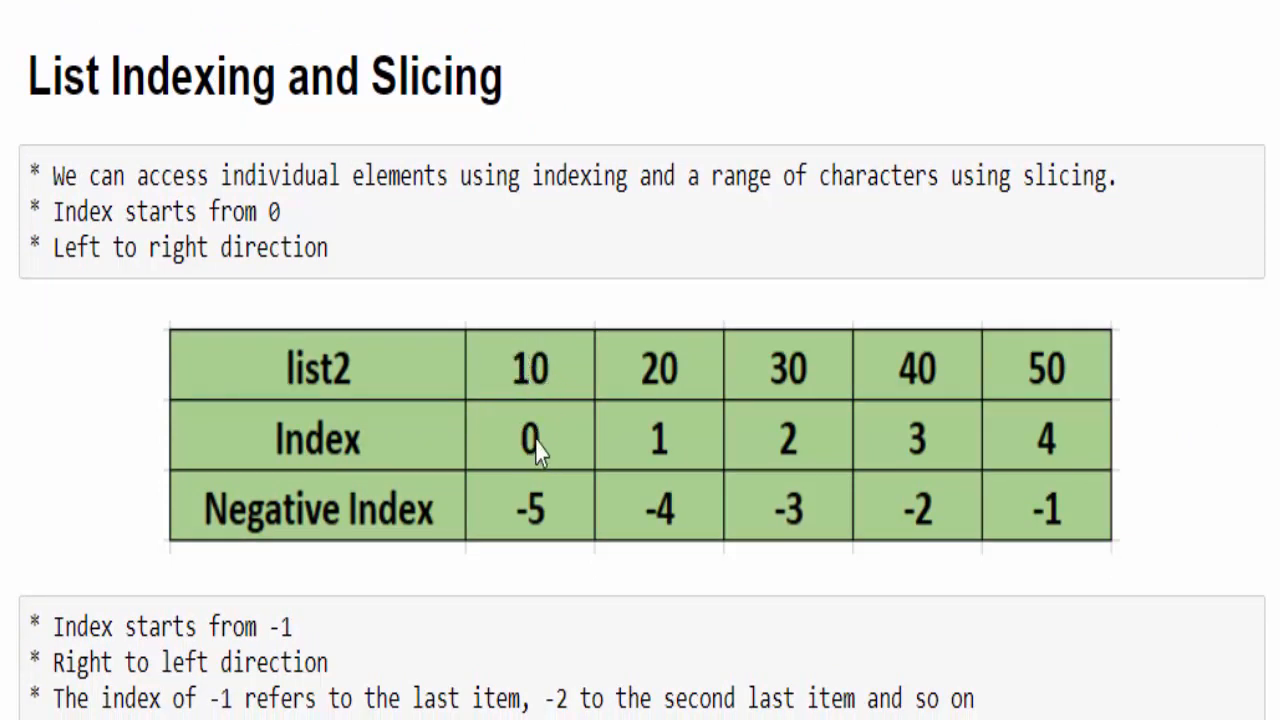
mouse_move(660, 376)
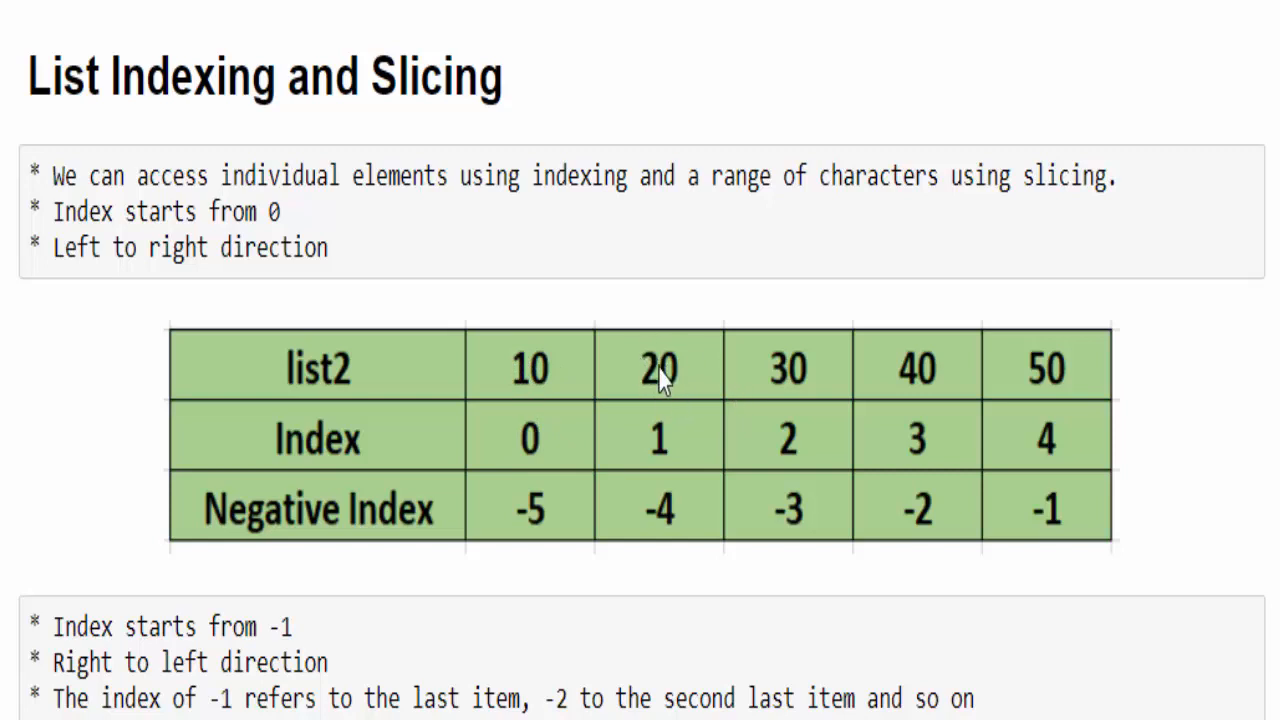
mouse_move(748, 442)
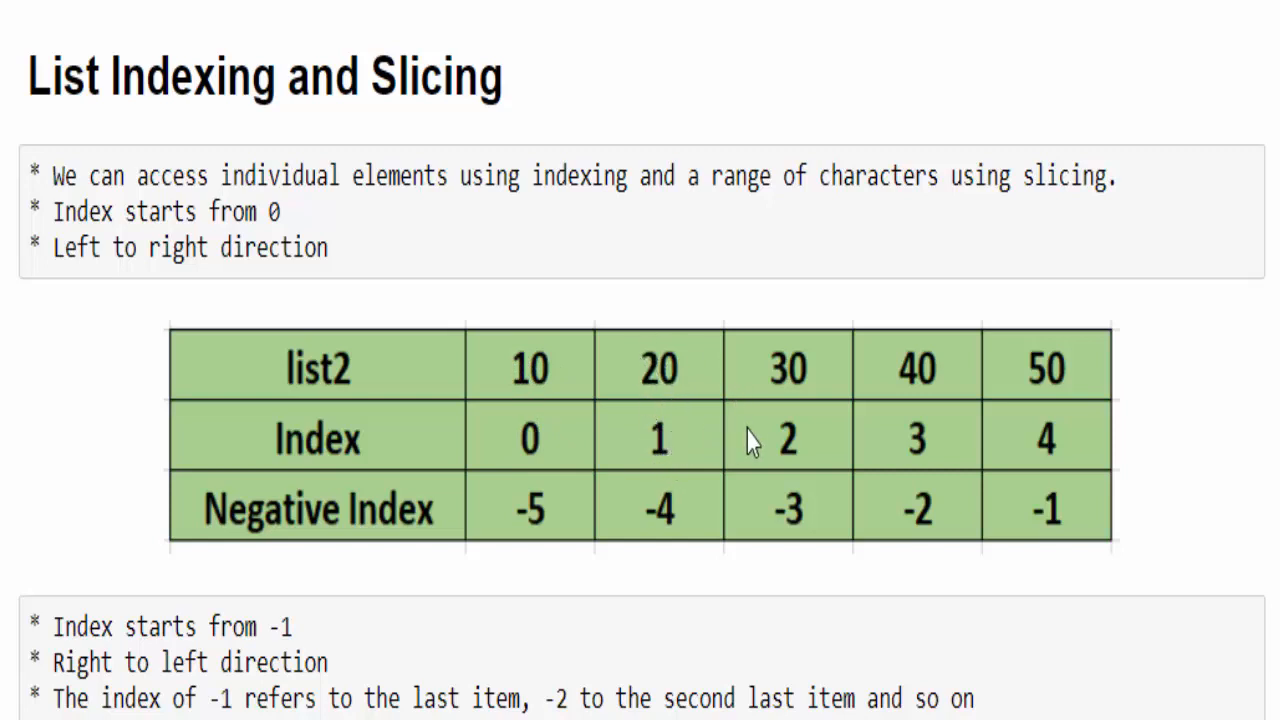
mouse_move(1064, 376)
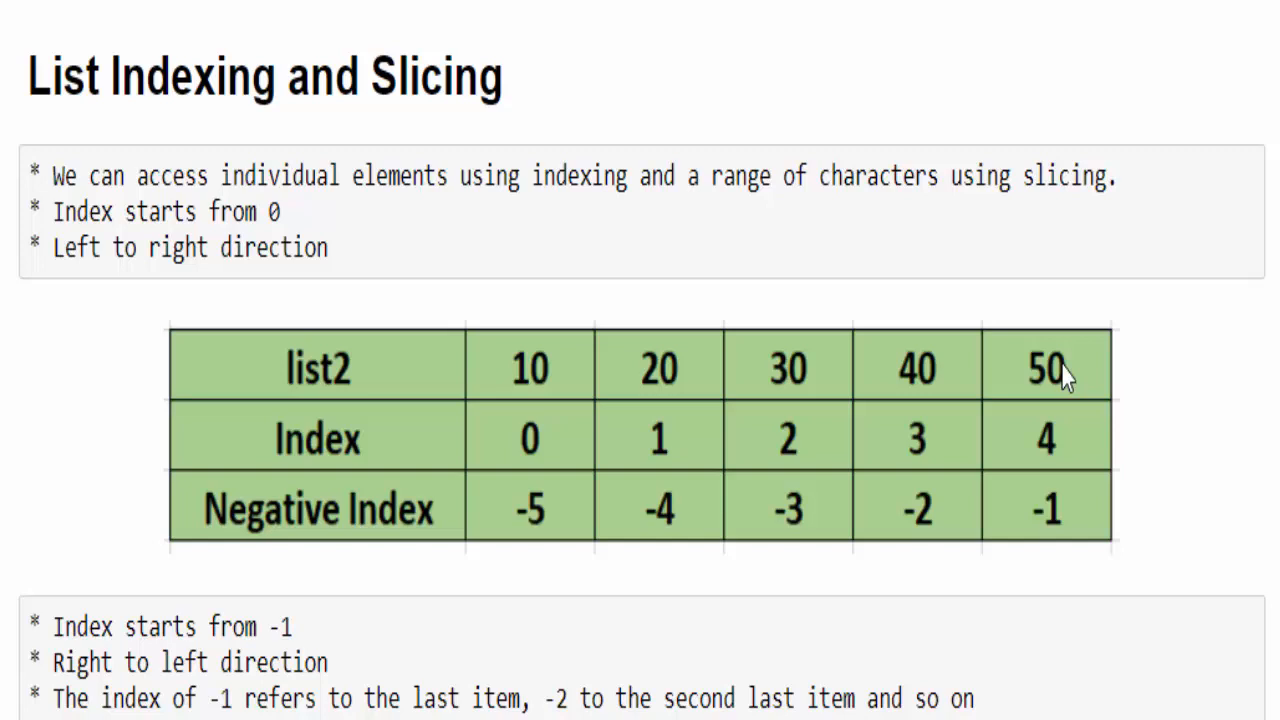
mouse_move(284, 176)
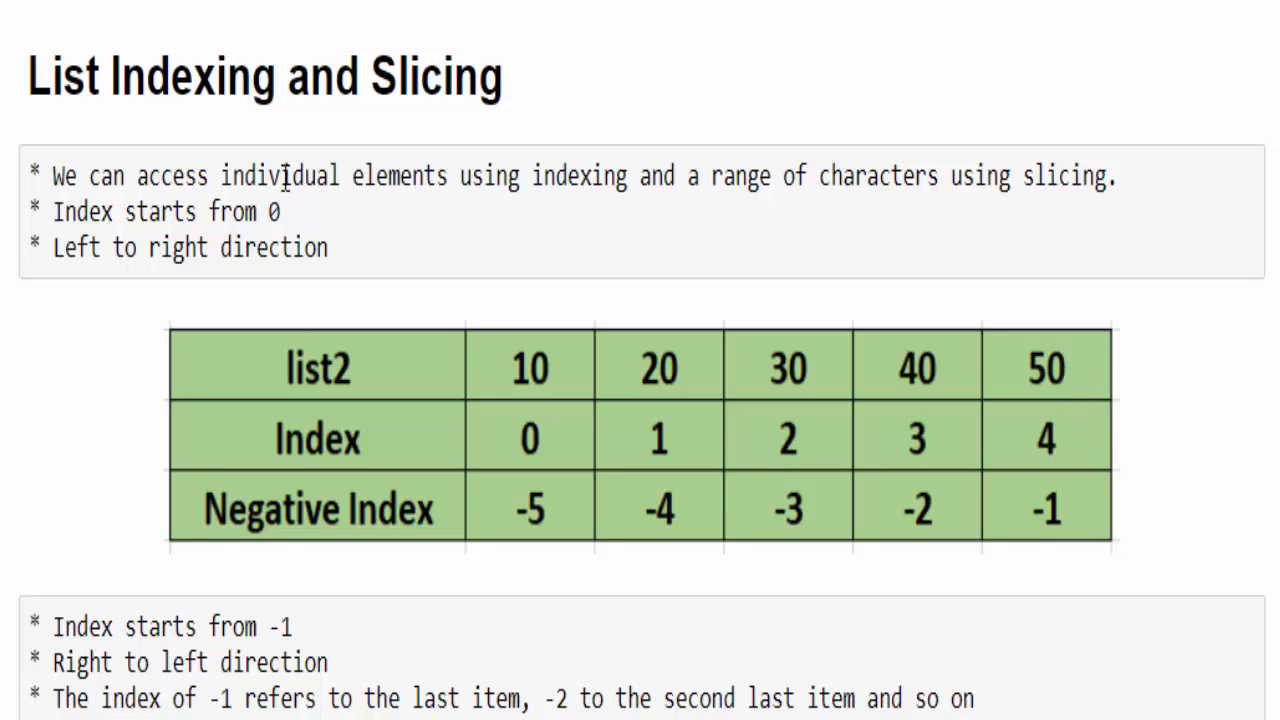
mouse_move(384, 244)
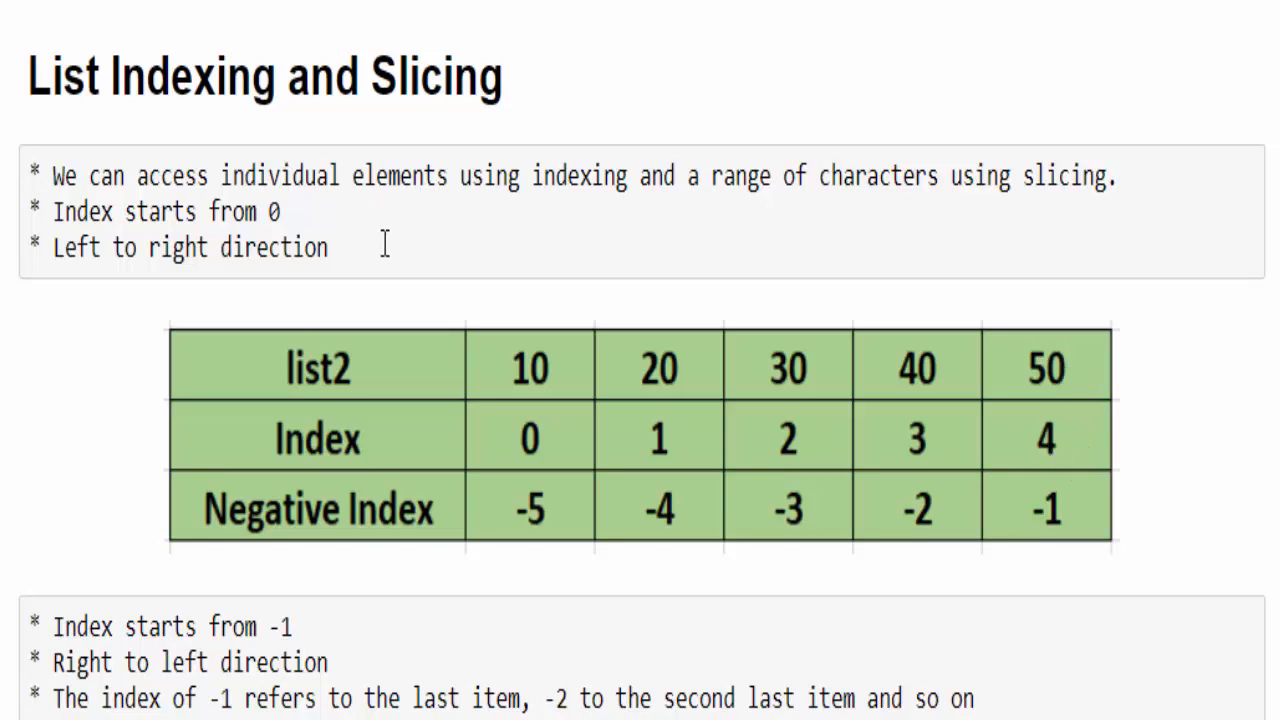
mouse_move(722, 464)
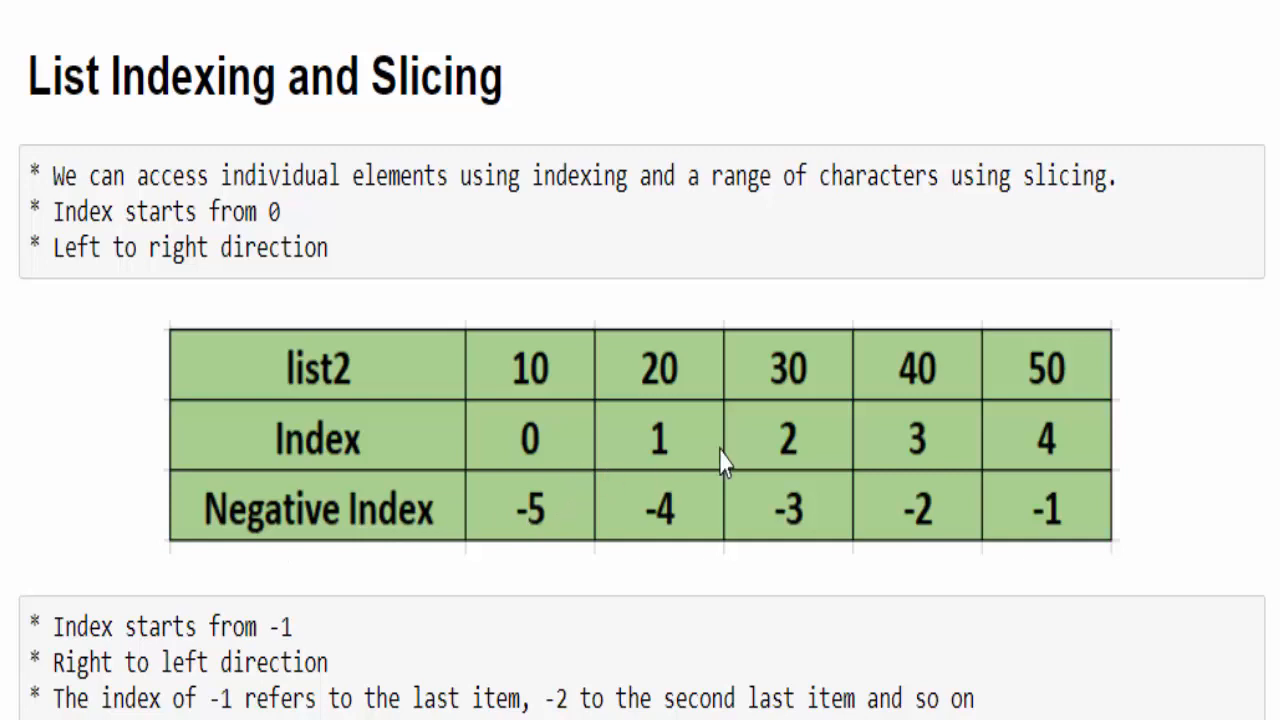
mouse_move(248, 528)
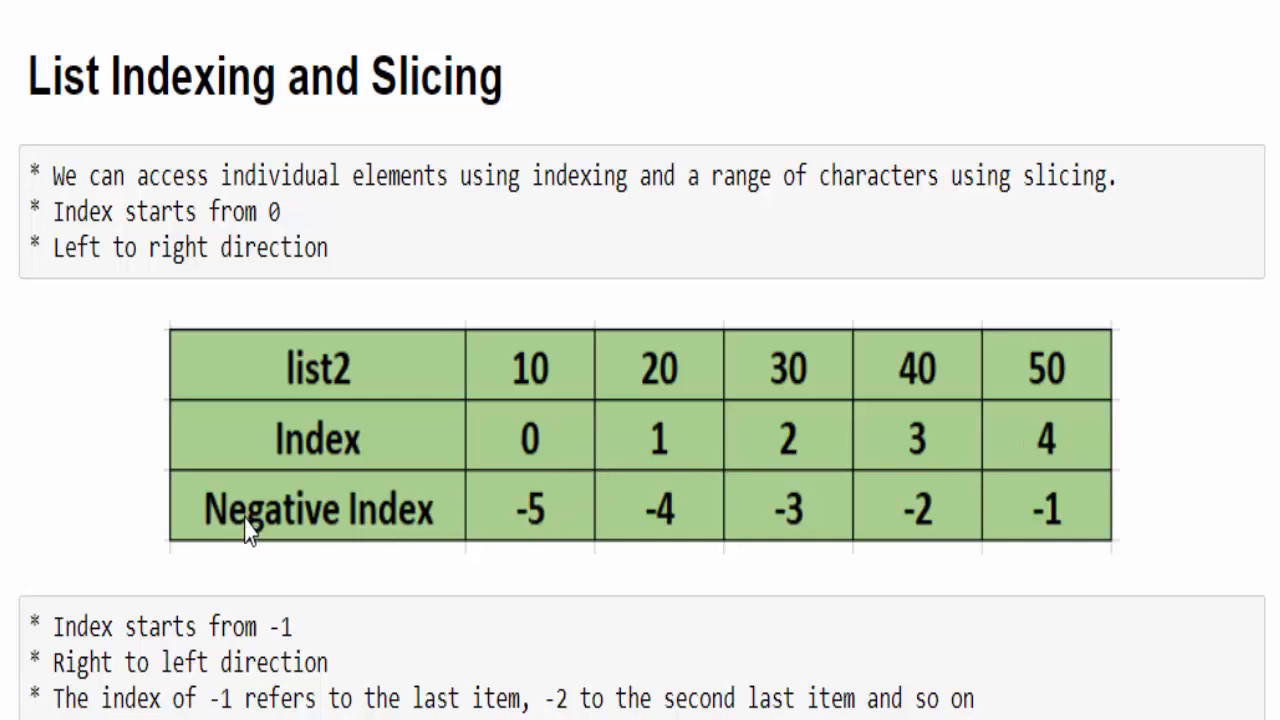
mouse_move(430, 544)
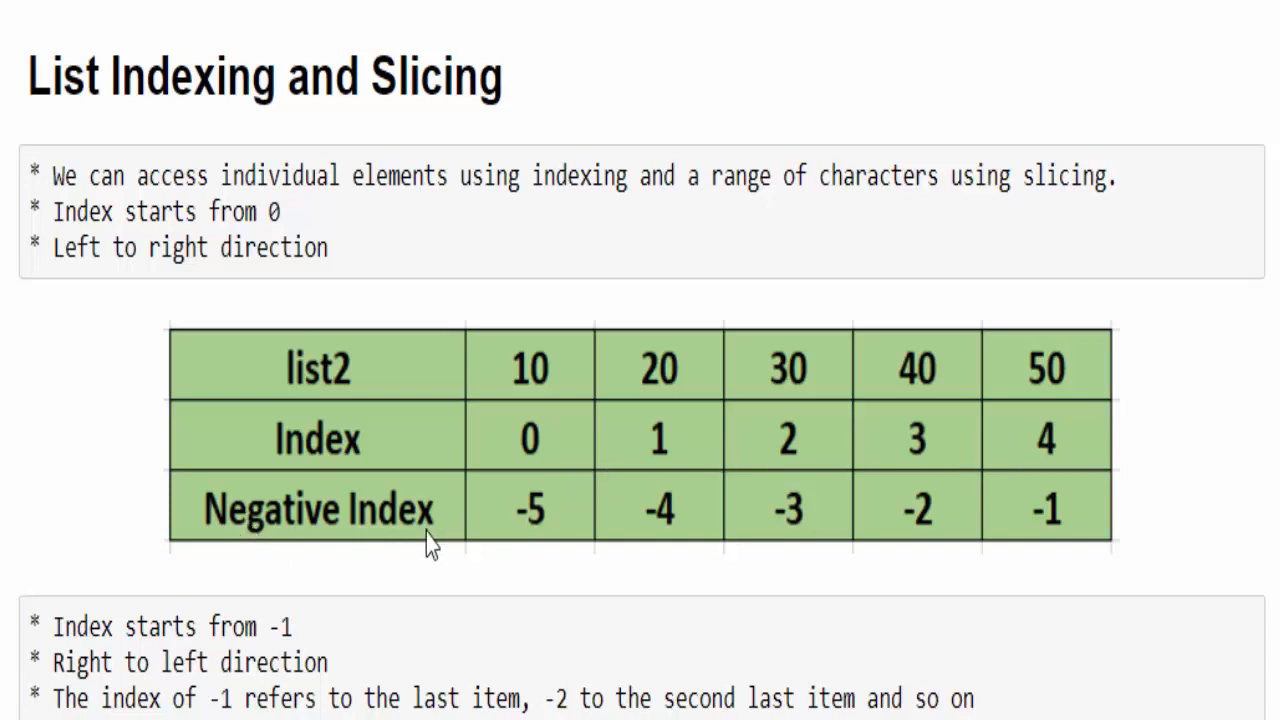
mouse_move(1076, 524)
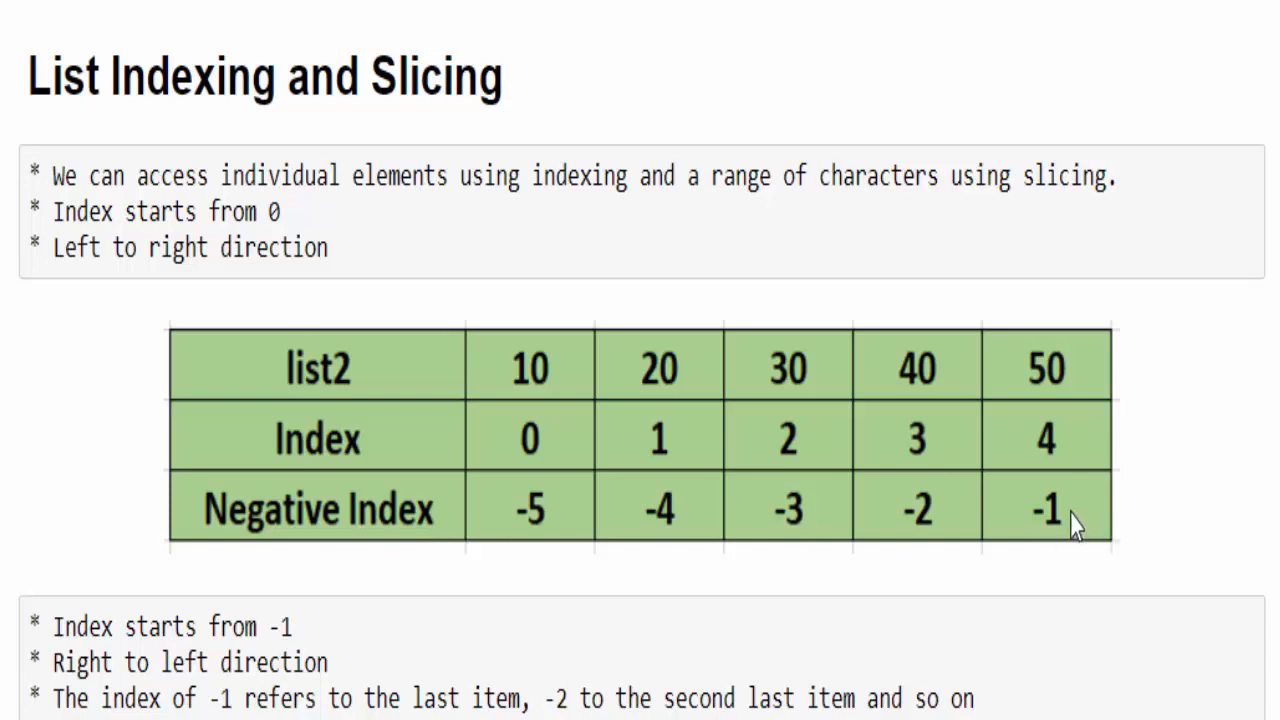
mouse_move(1080, 518)
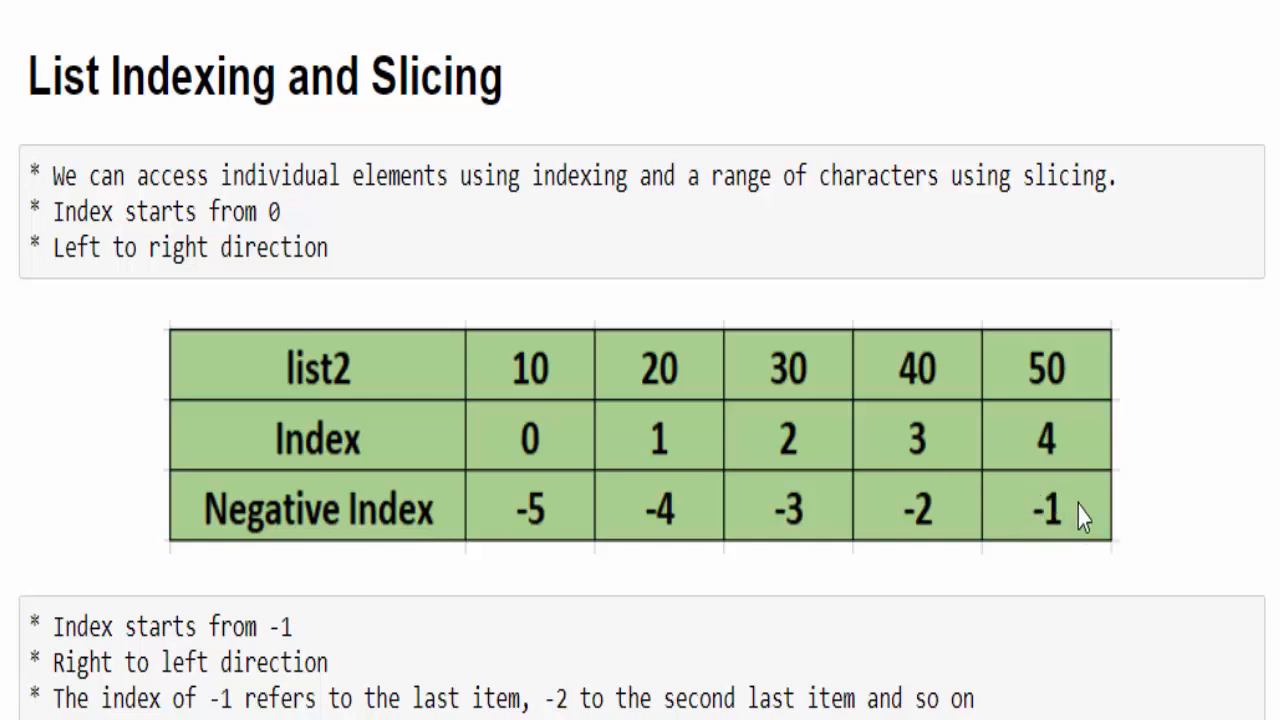
mouse_move(590, 530)
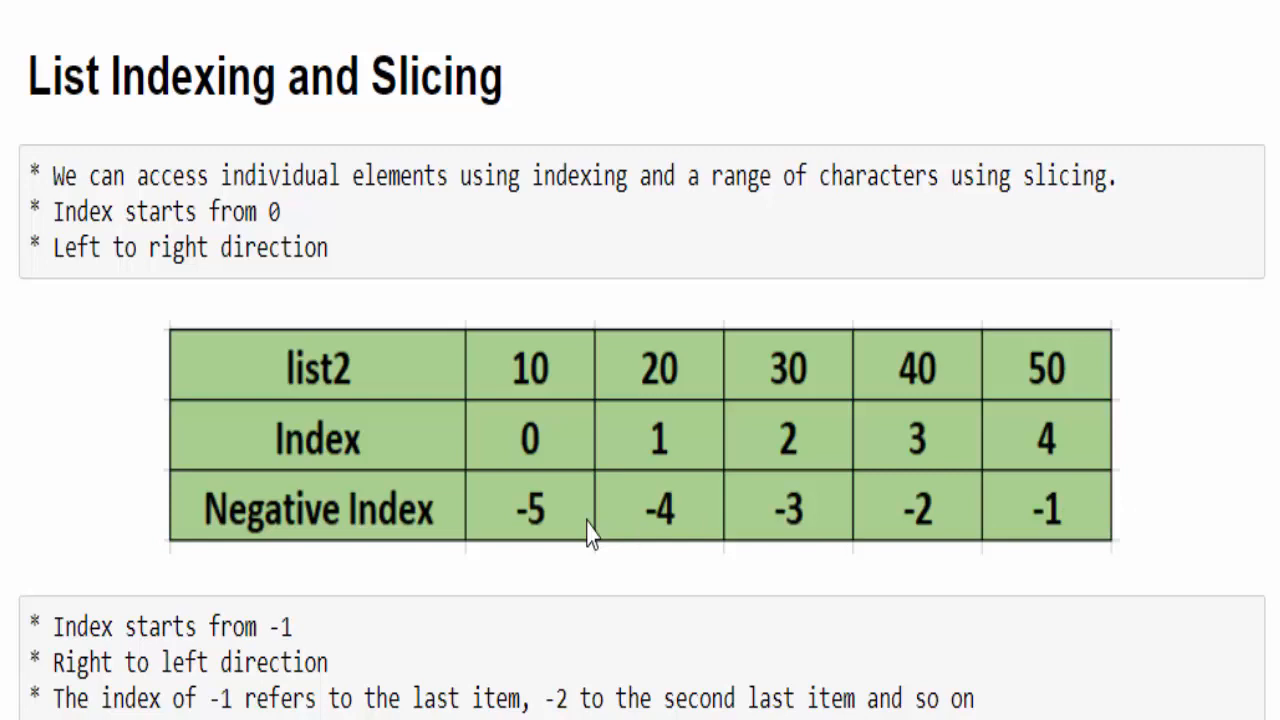
mouse_move(956, 536)
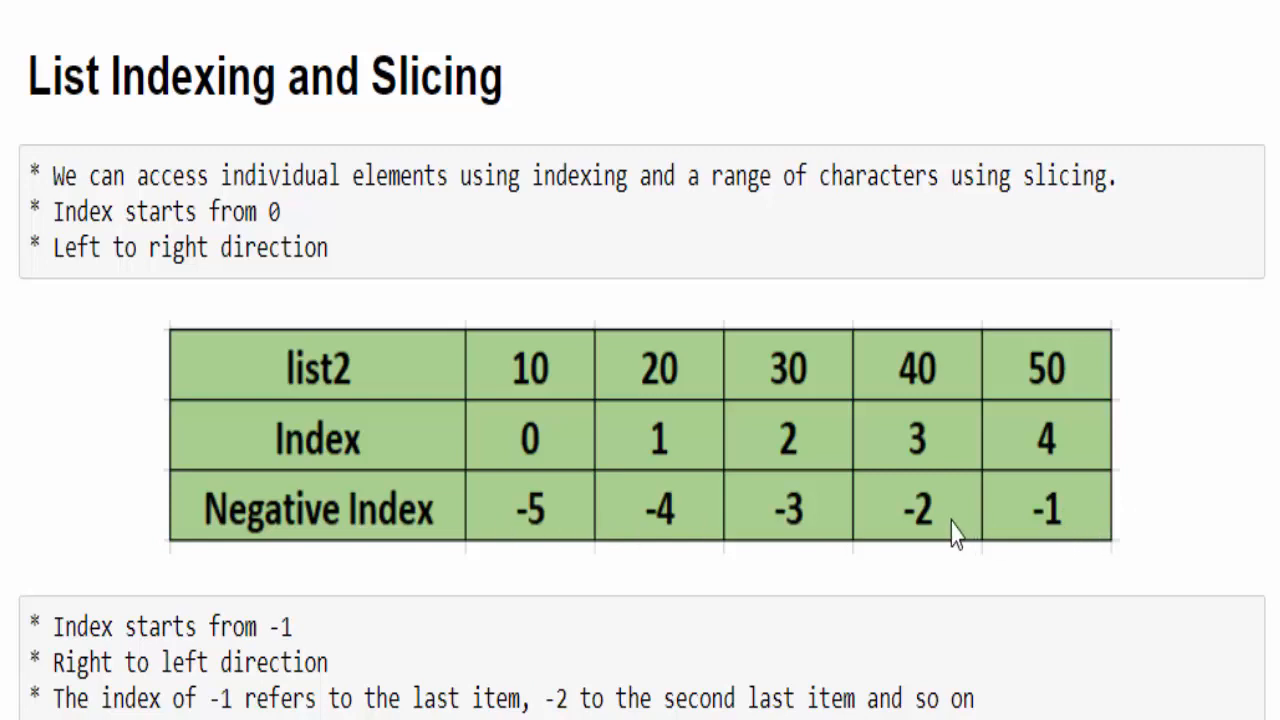
mouse_move(548, 530)
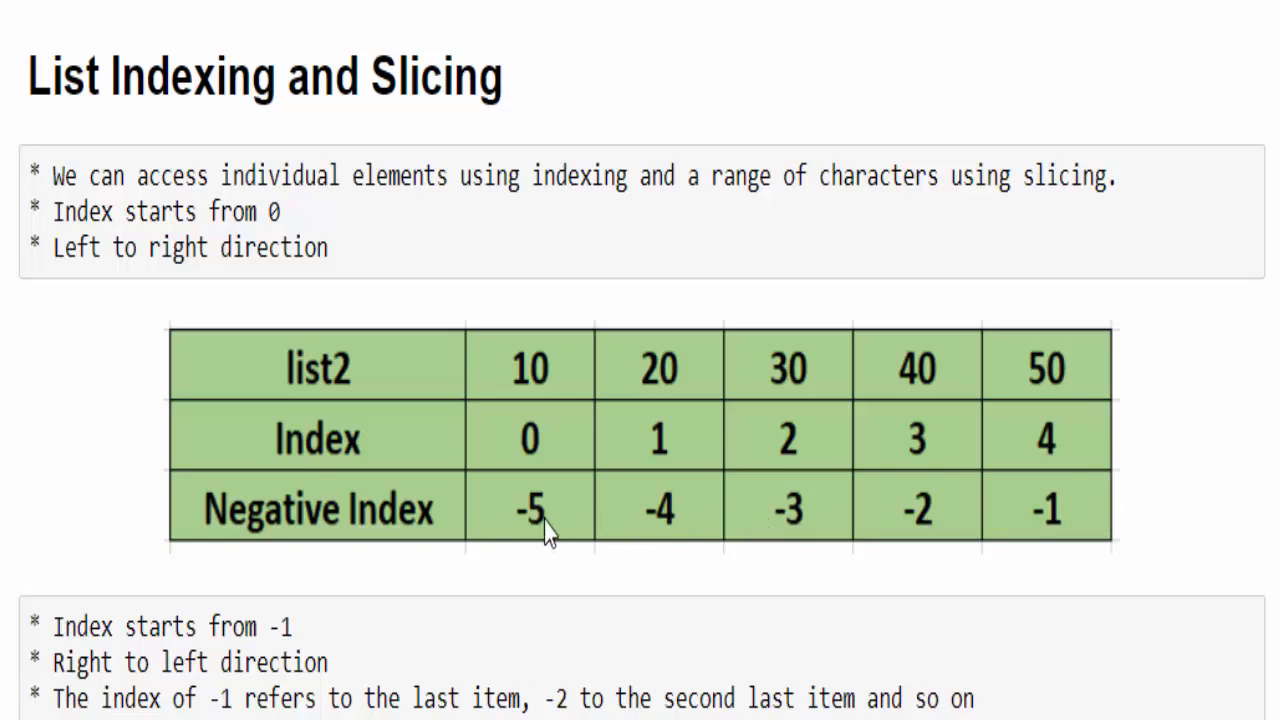
mouse_move(524, 350)
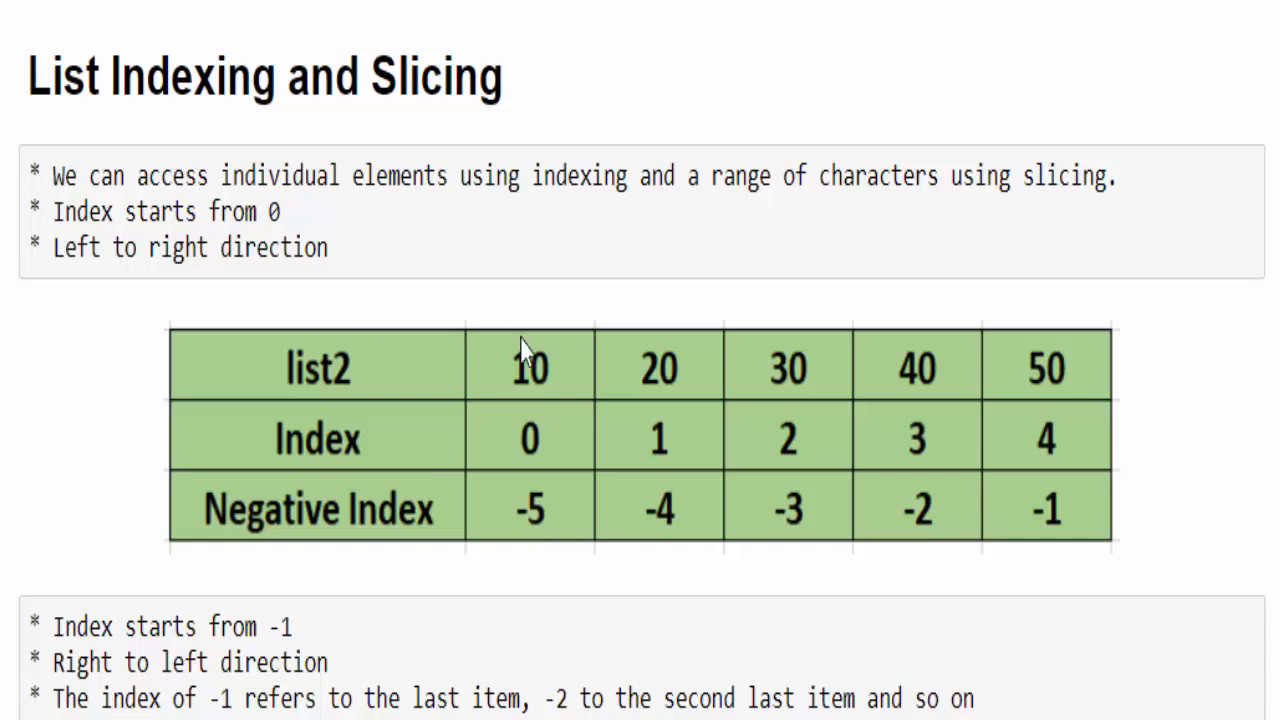
mouse_move(530, 470)
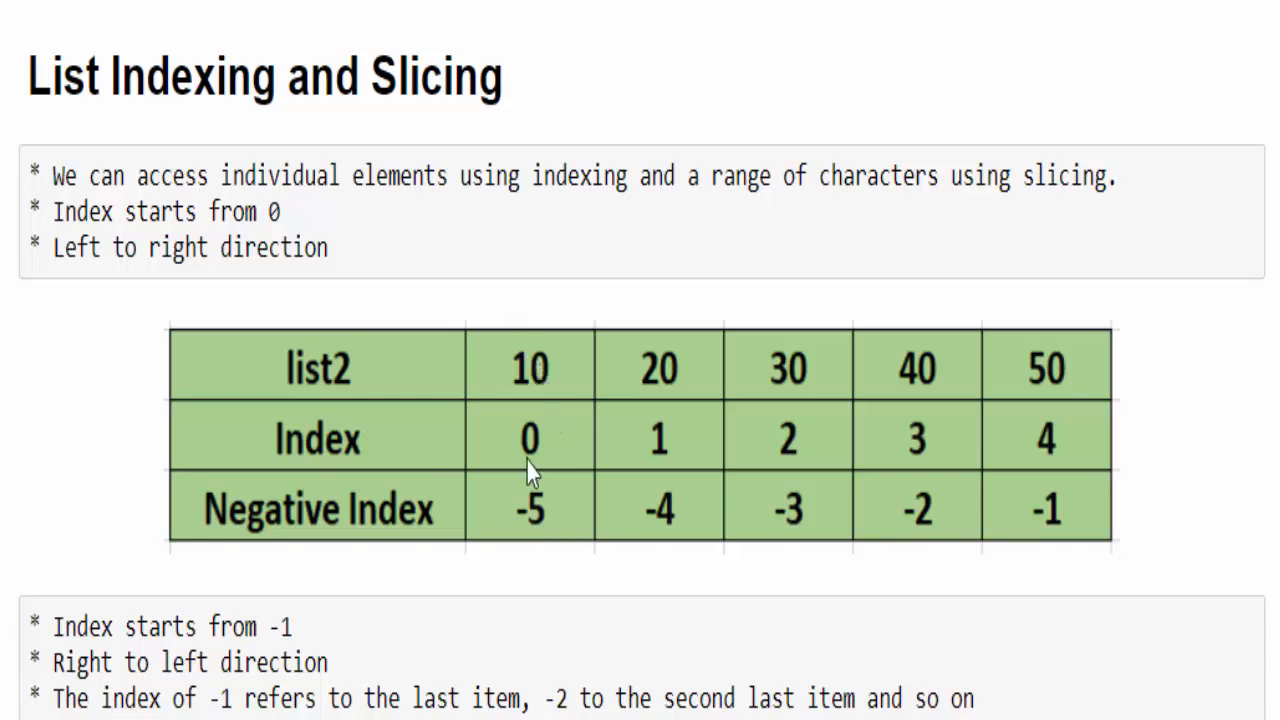
mouse_move(320, 450)
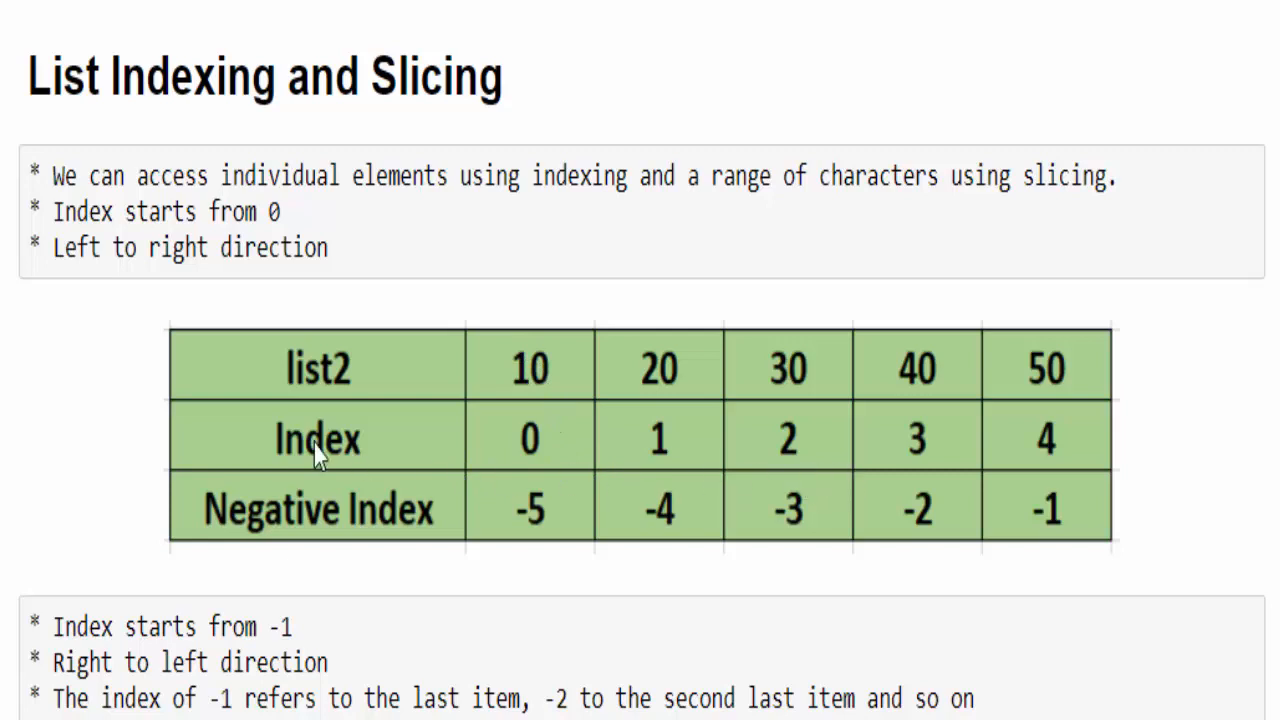
mouse_move(538, 550)
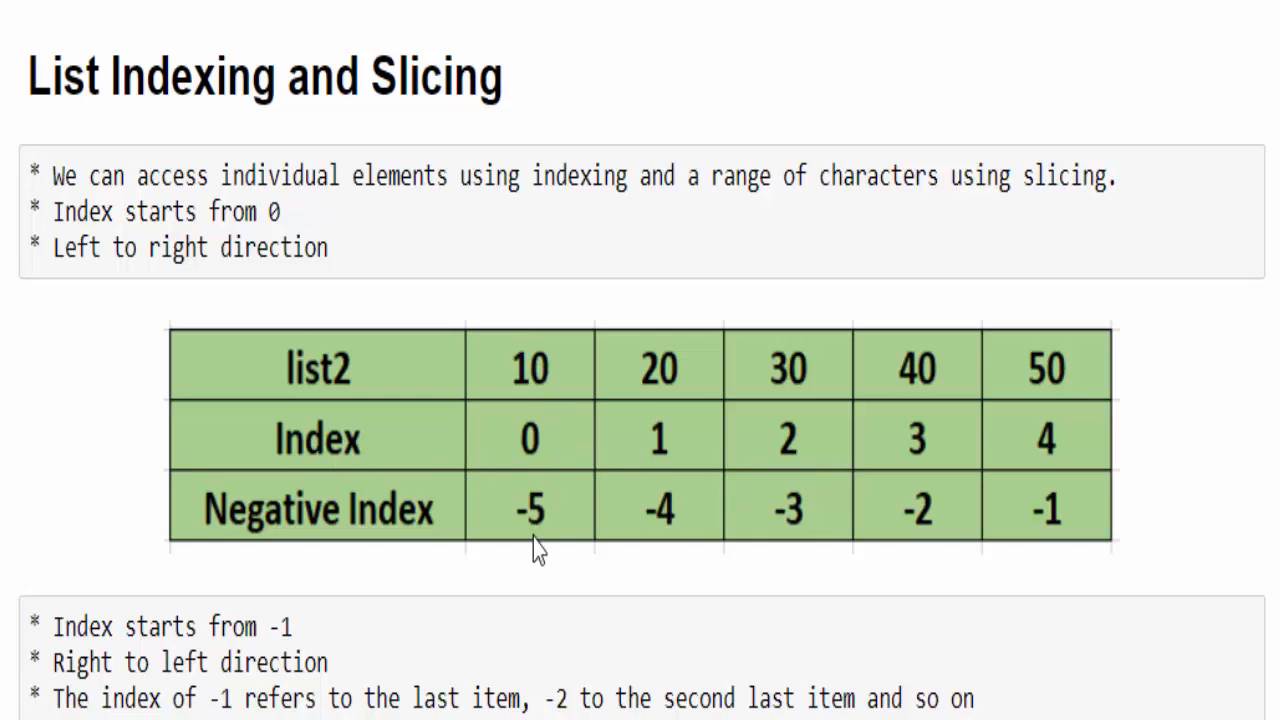
Mark the phrase about accessing elements by indexing, then scroll to the list2 cell.
drag(136, 176, 452, 176)
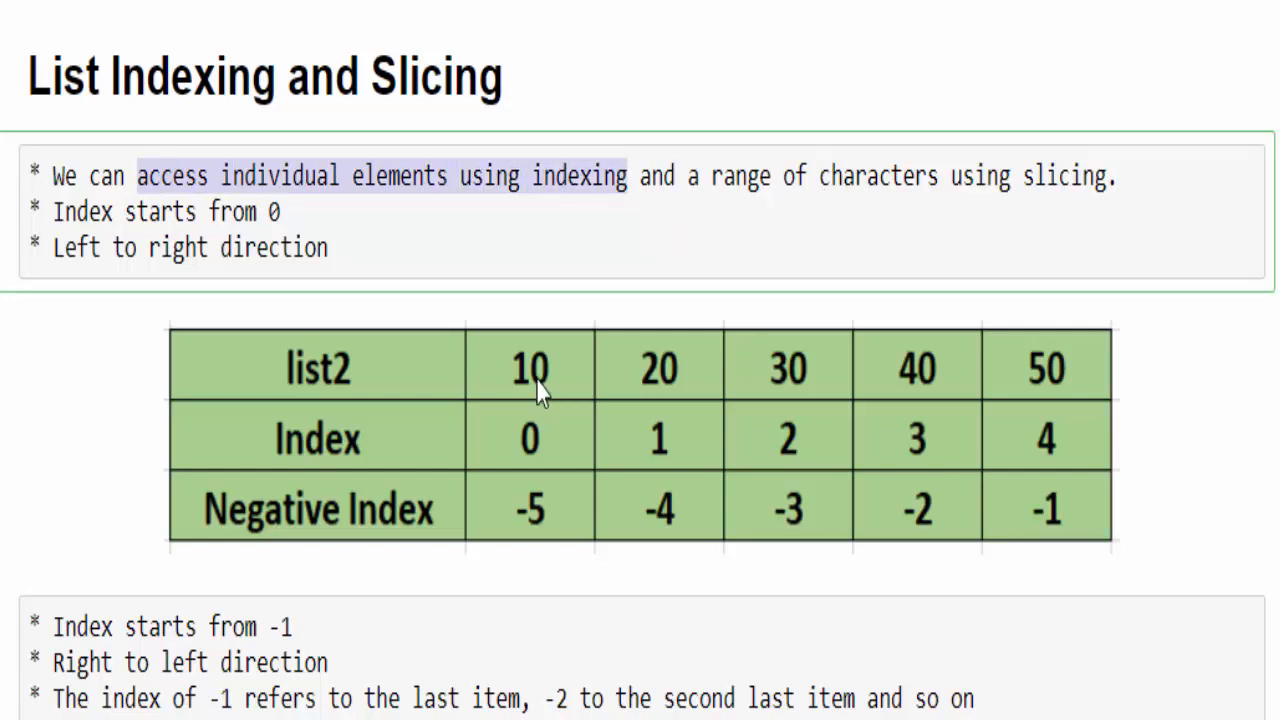
mouse_move(564, 476)
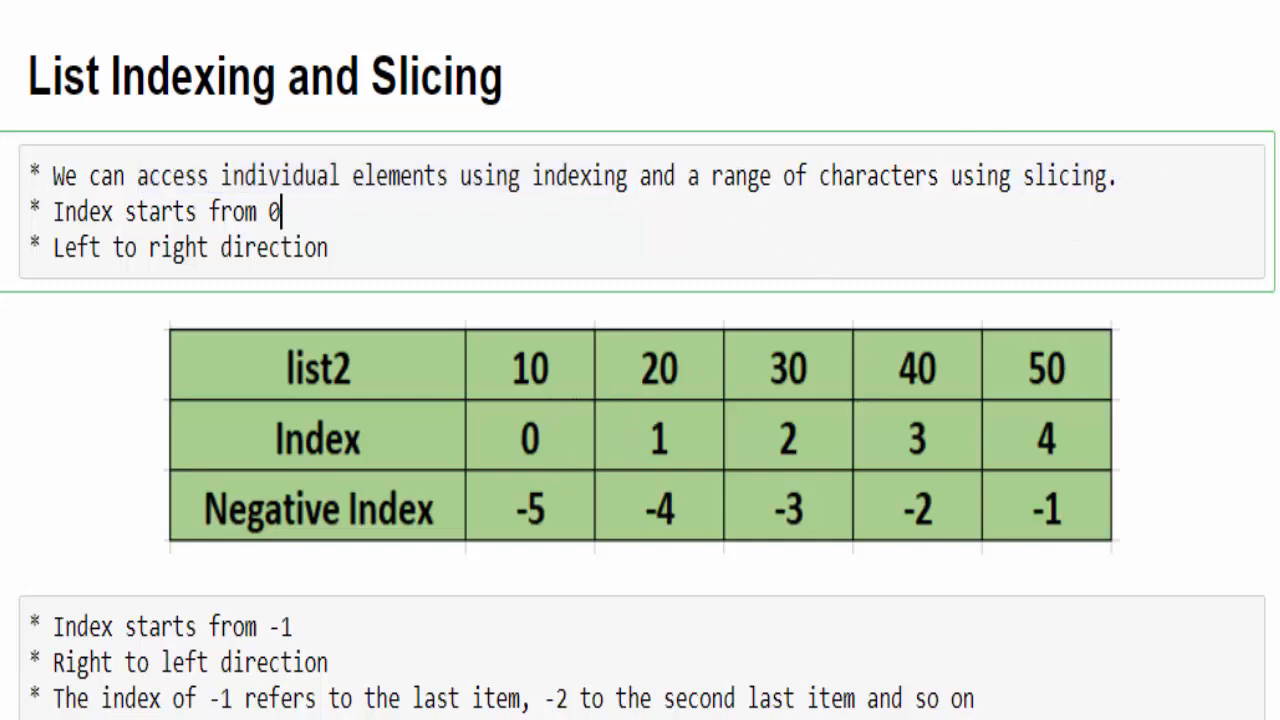
scroll(down, 3)
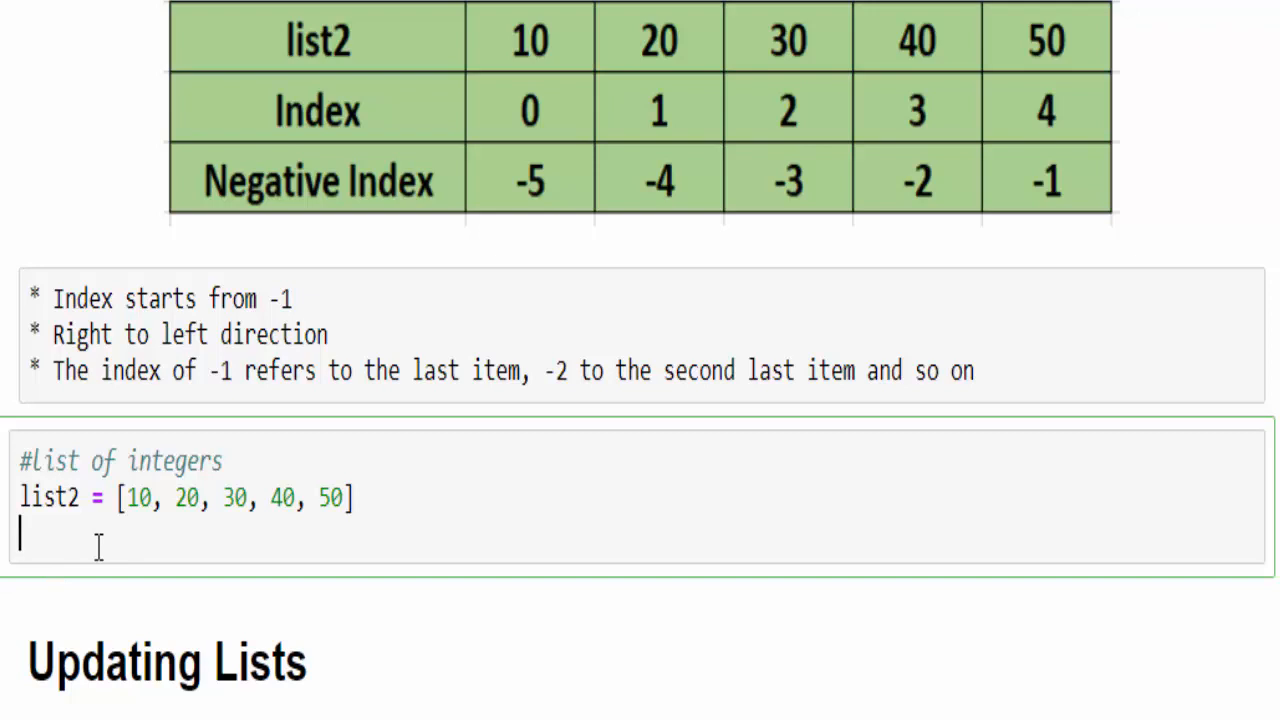
Print list2[2] and list2[-2] to show index and negative-index access.
text(print(list2[)
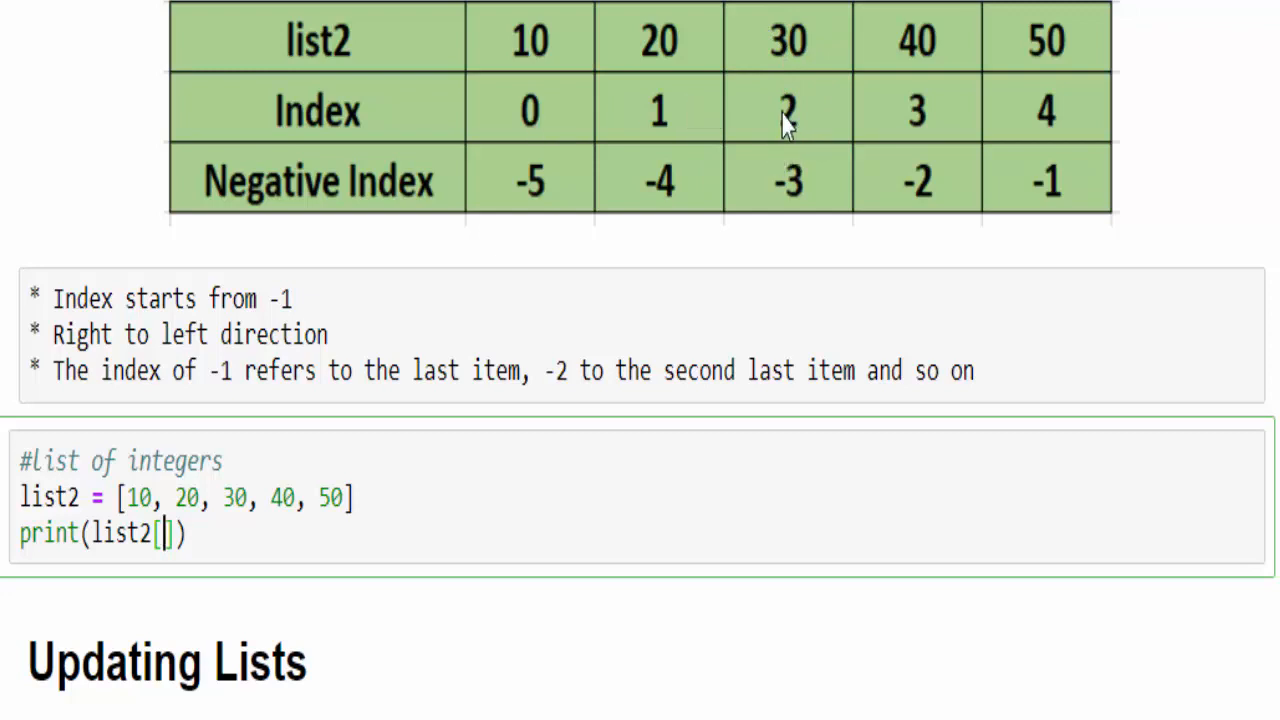
text(2)
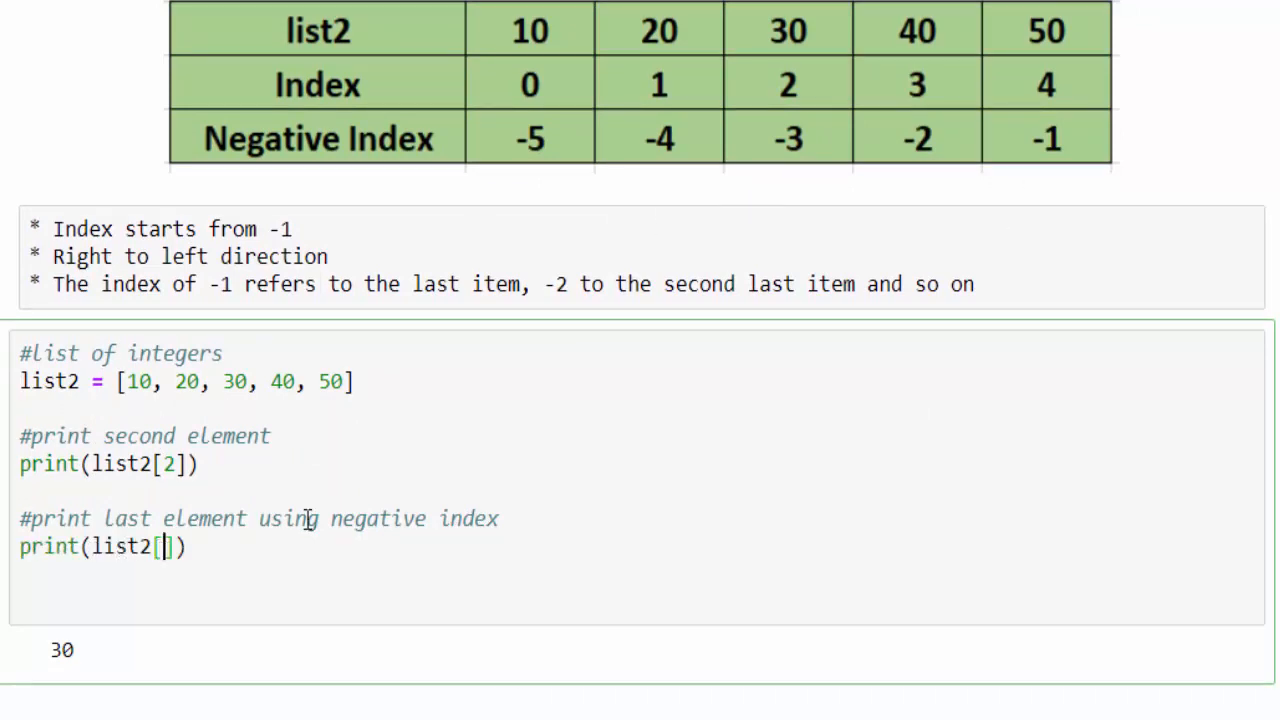
mouse_move(916, 28)
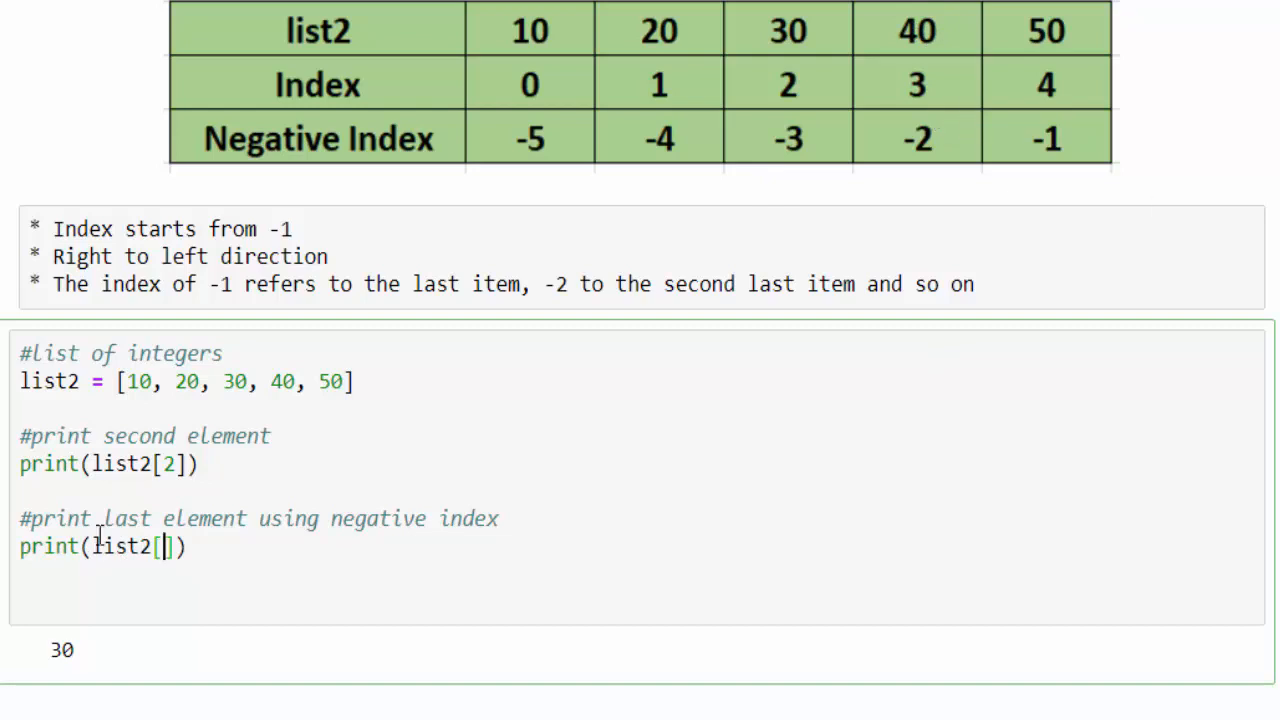
text(-2)
text(#slicing from index 1 to index 3)
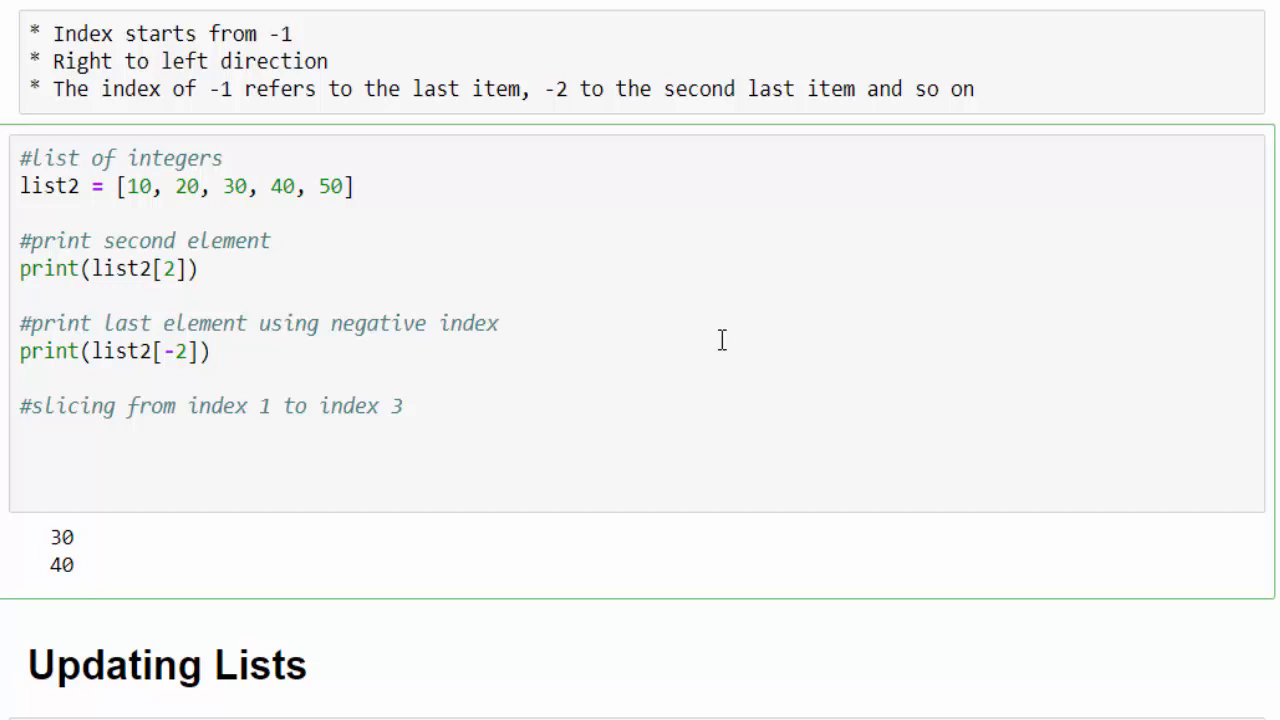
Print list2[1:3], list2[:], list2[1:] and list2[:3] slicing results.
text(print(list2))
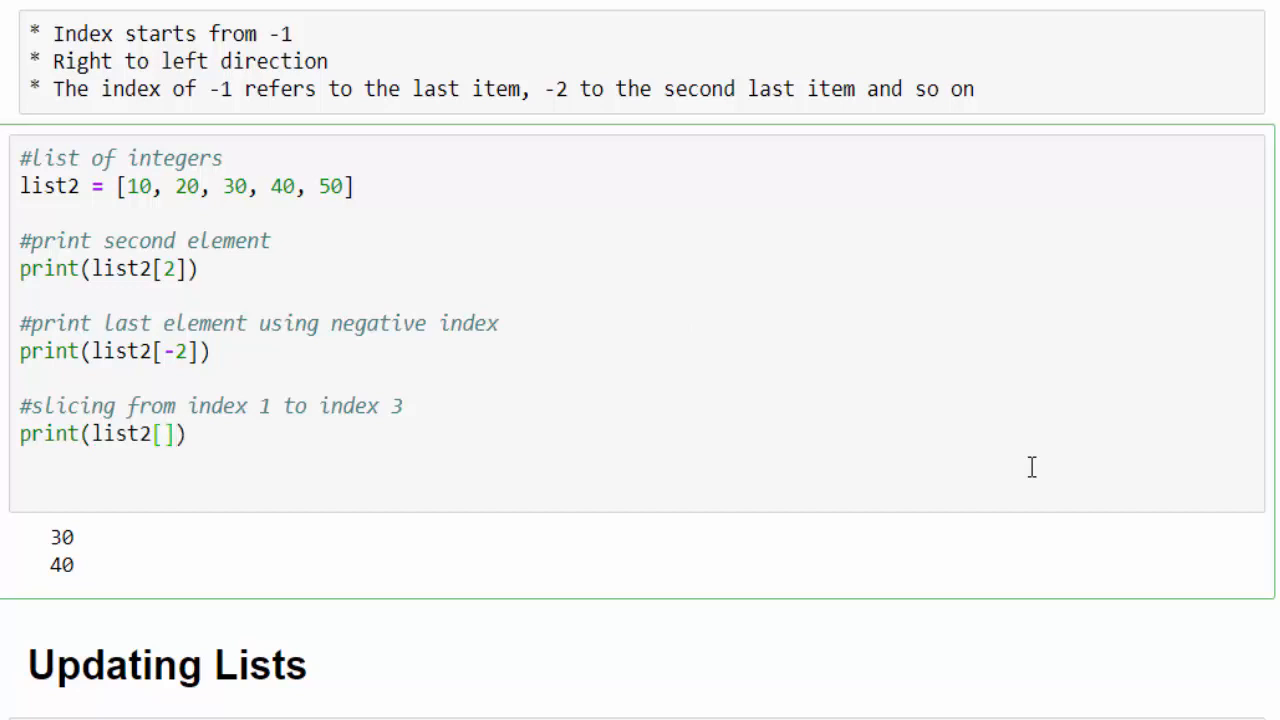
text(:)
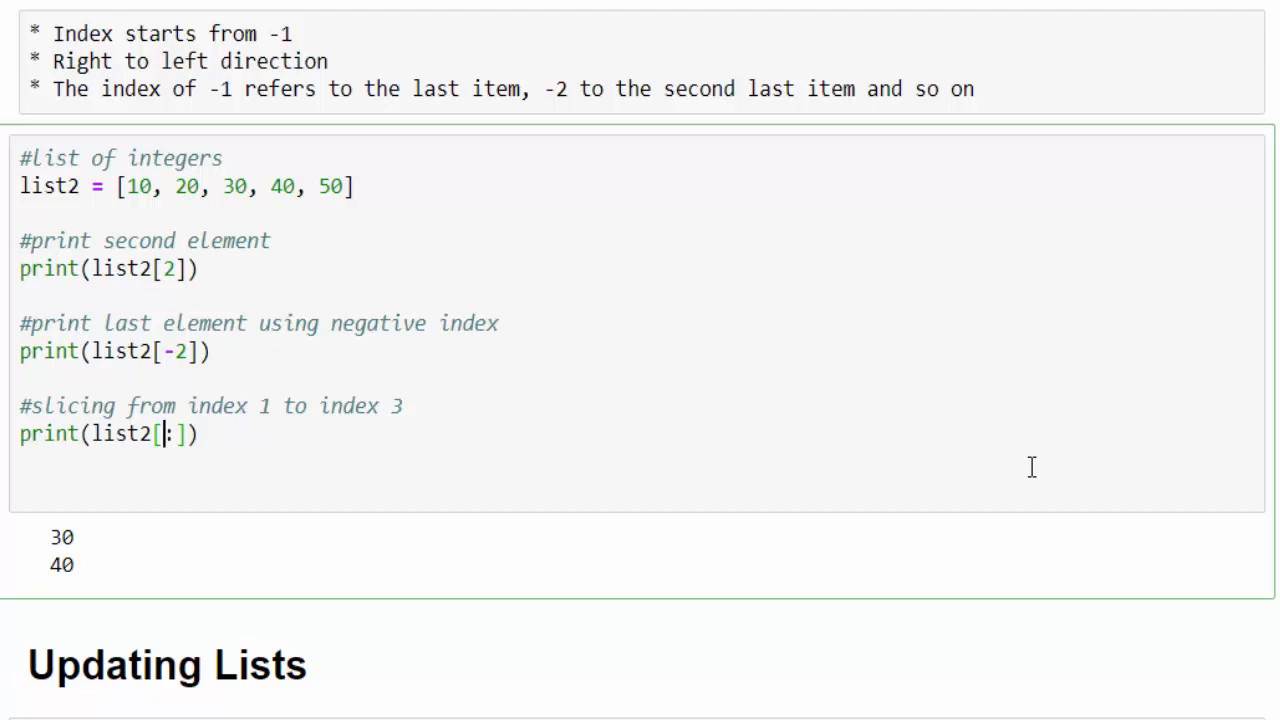
text(1:3)
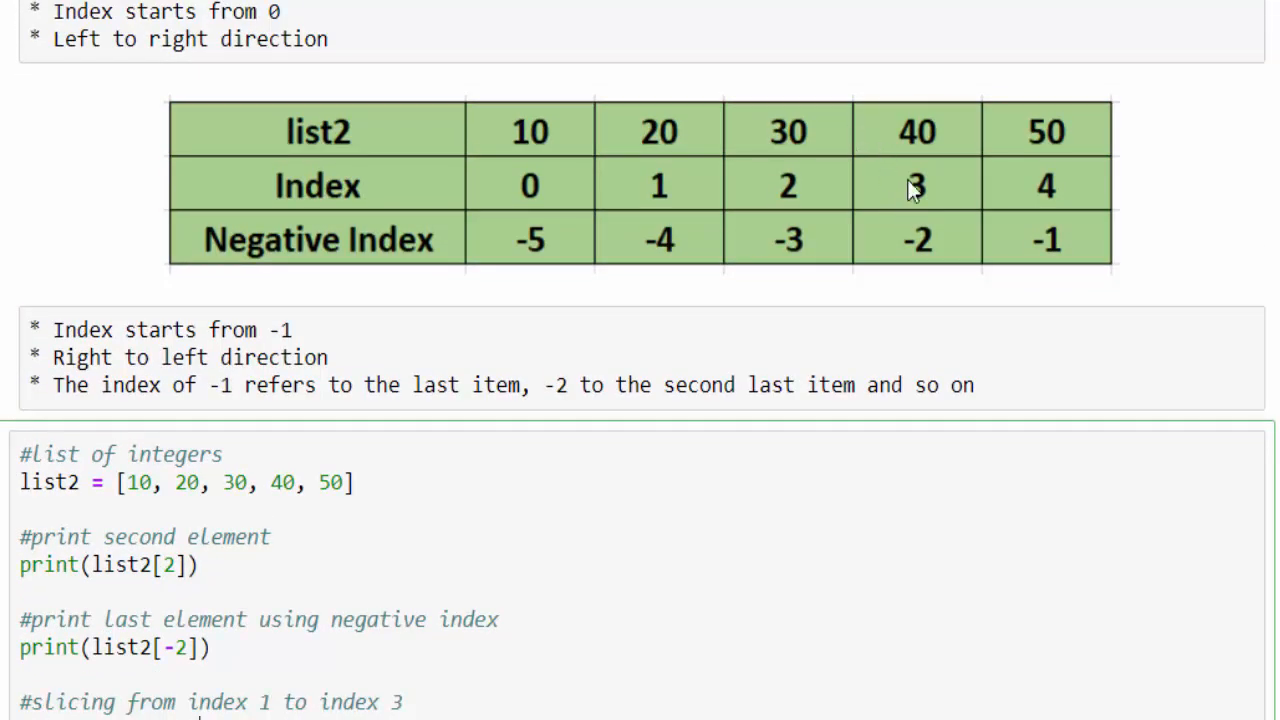
mouse_move(636, 196)
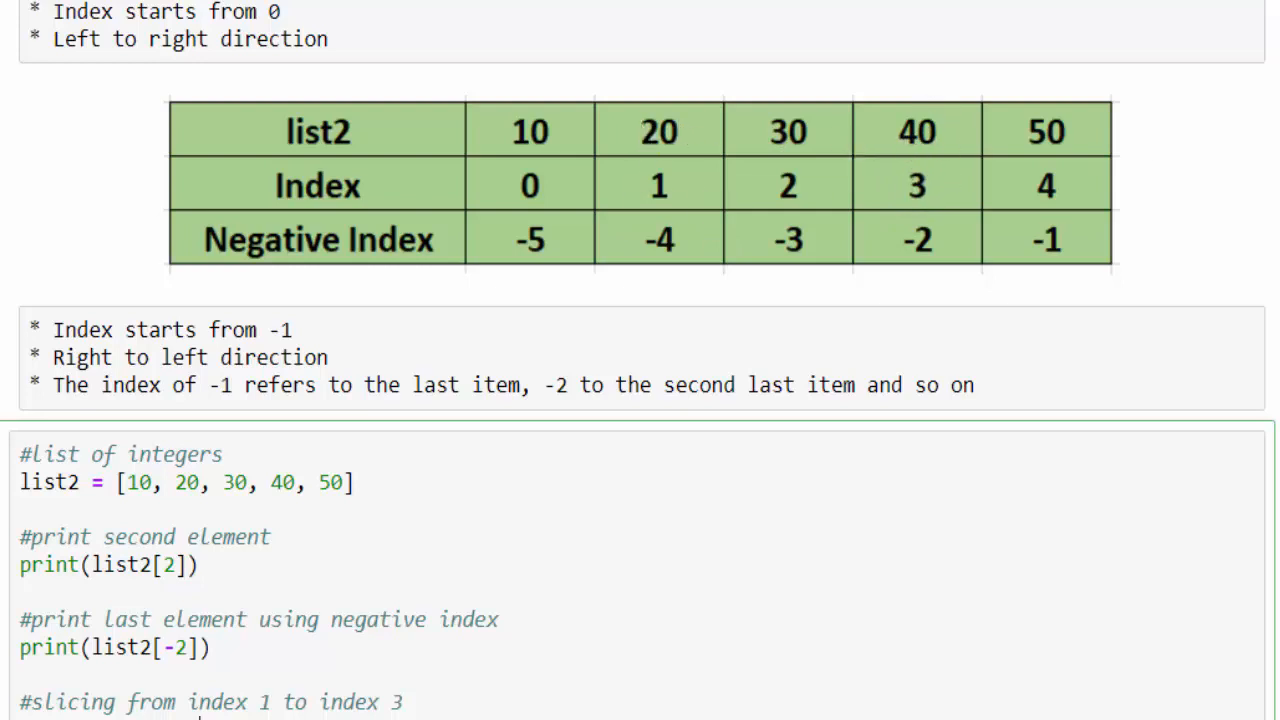
scroll(down, 3)
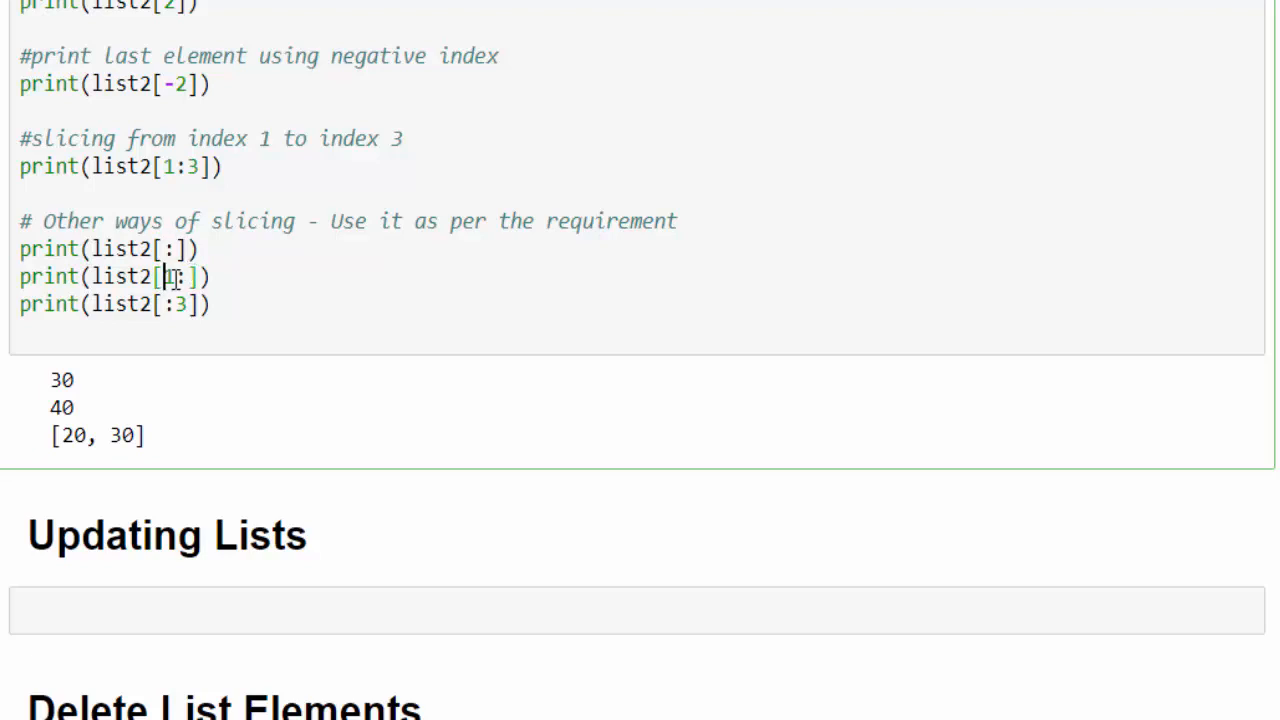
text(1)
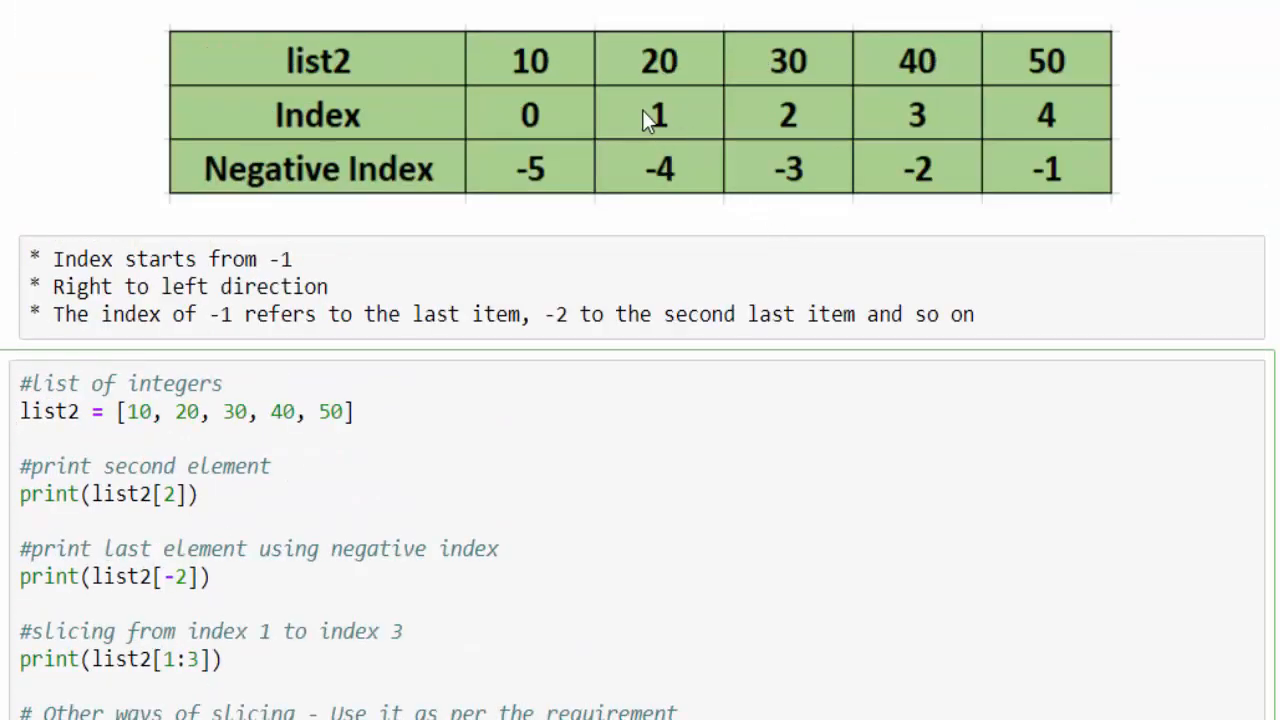
mouse_move(1172, 128)
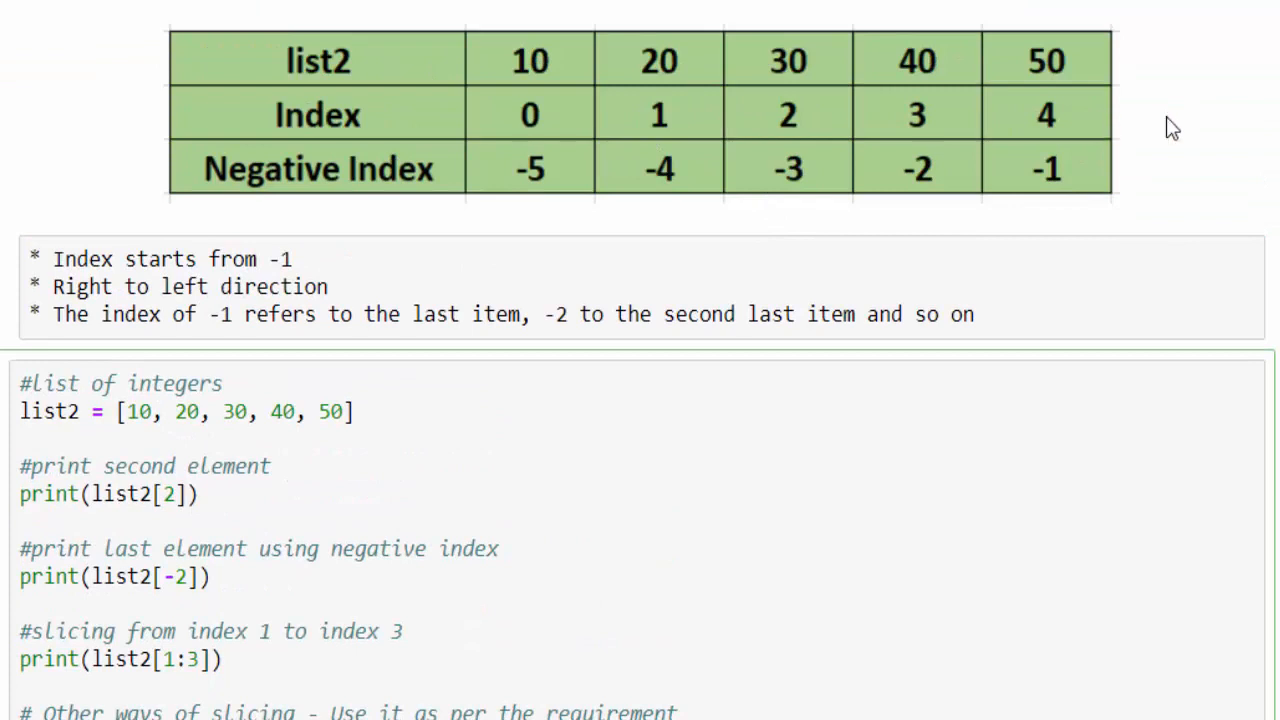
scroll(down, 3)
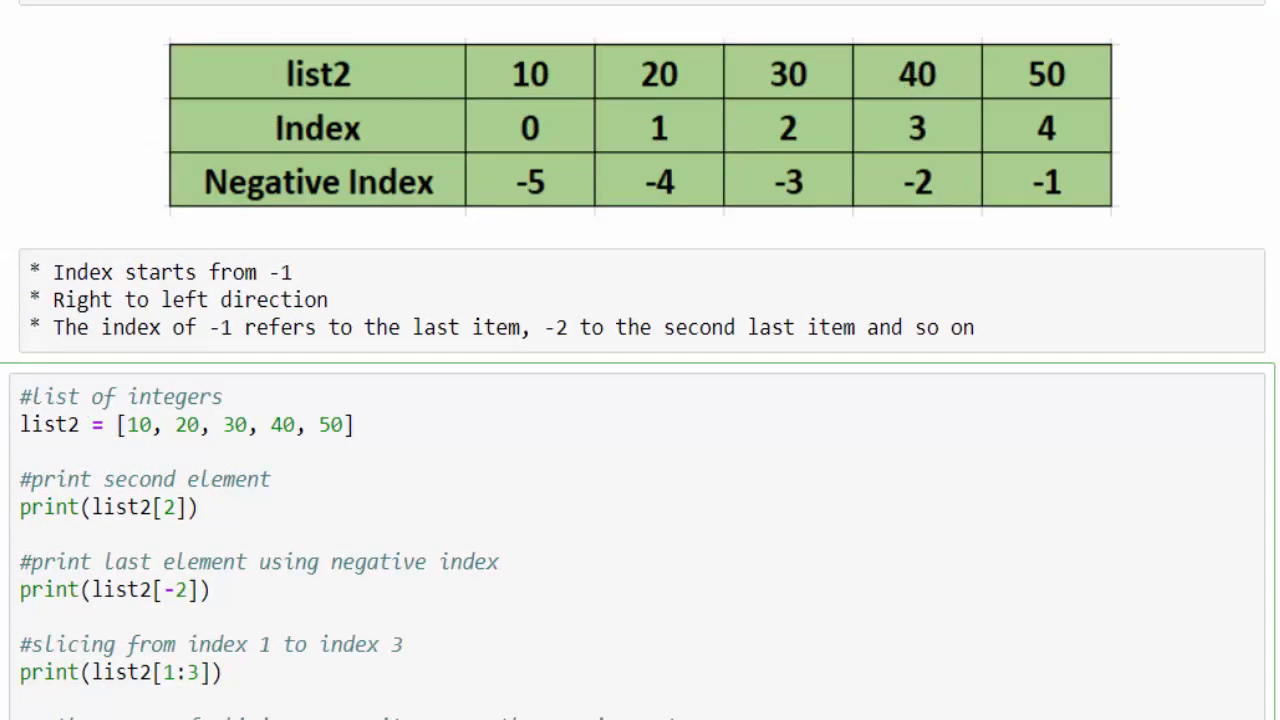
scroll(down, 3)
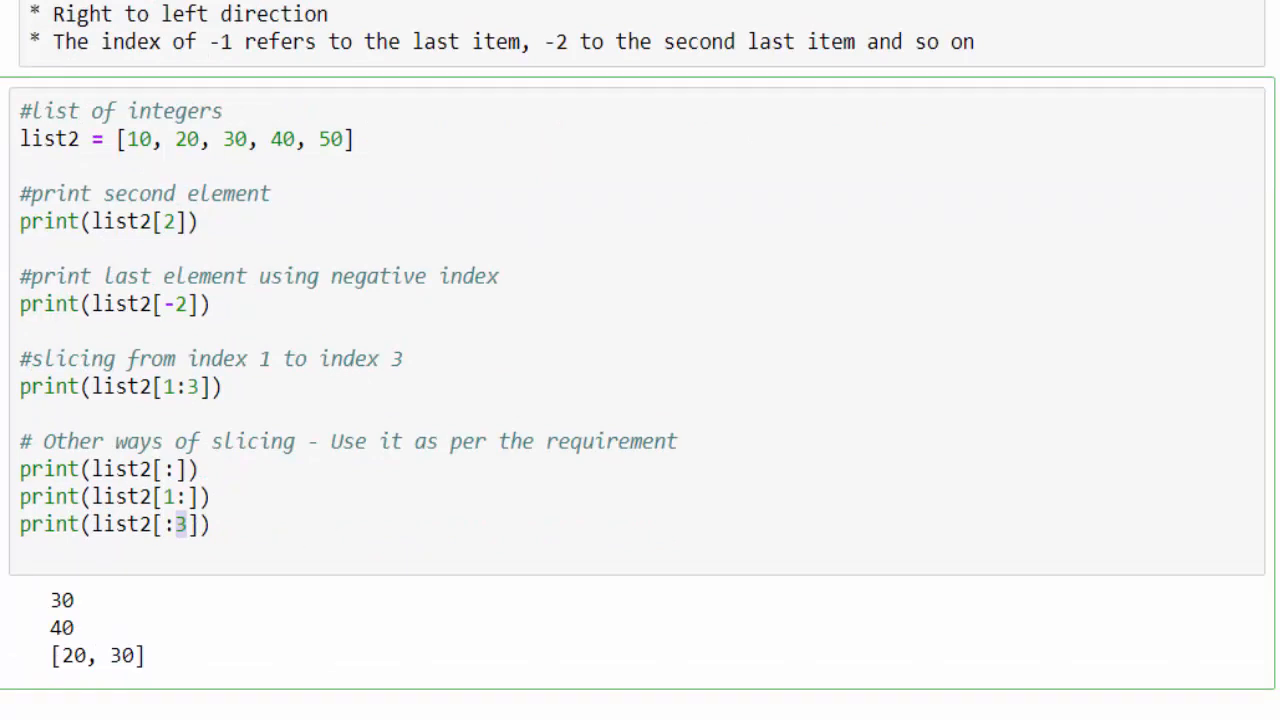
scroll(down, 3)
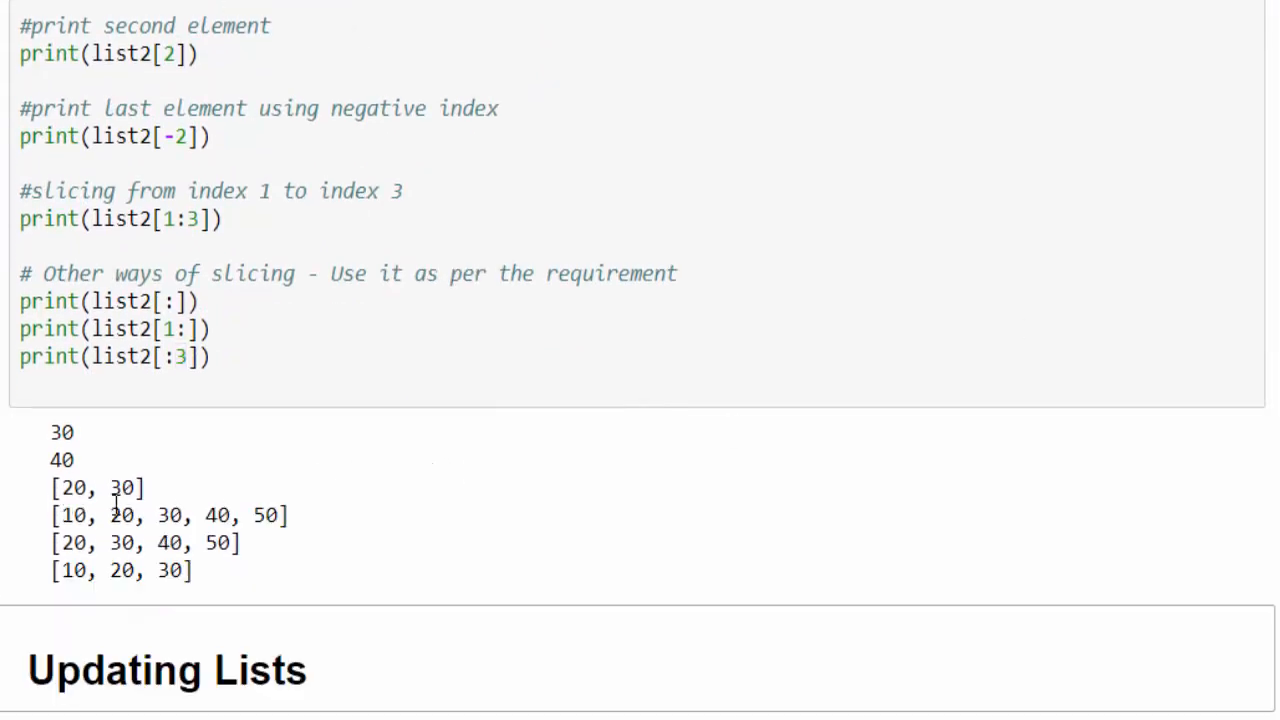
scroll(up, 3)
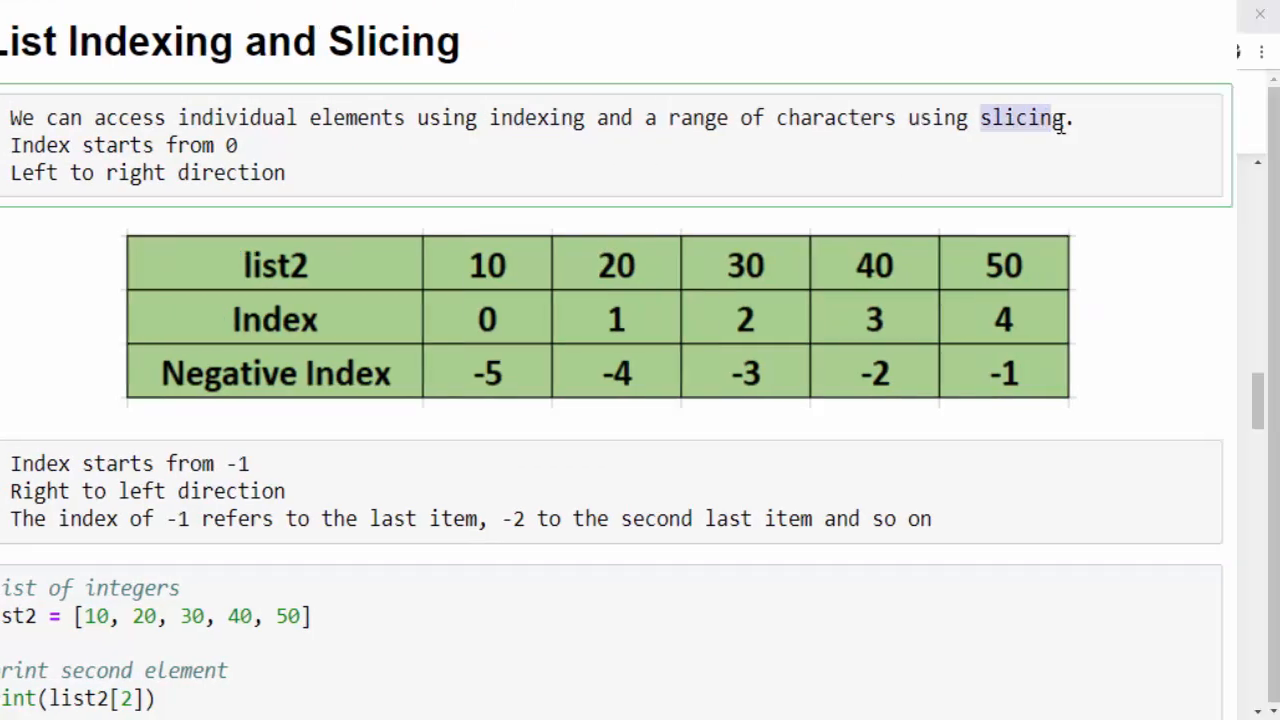
Highlight the list3 variable in the Updating Lists cell where list3[2] = "R".
scroll(down, 3)
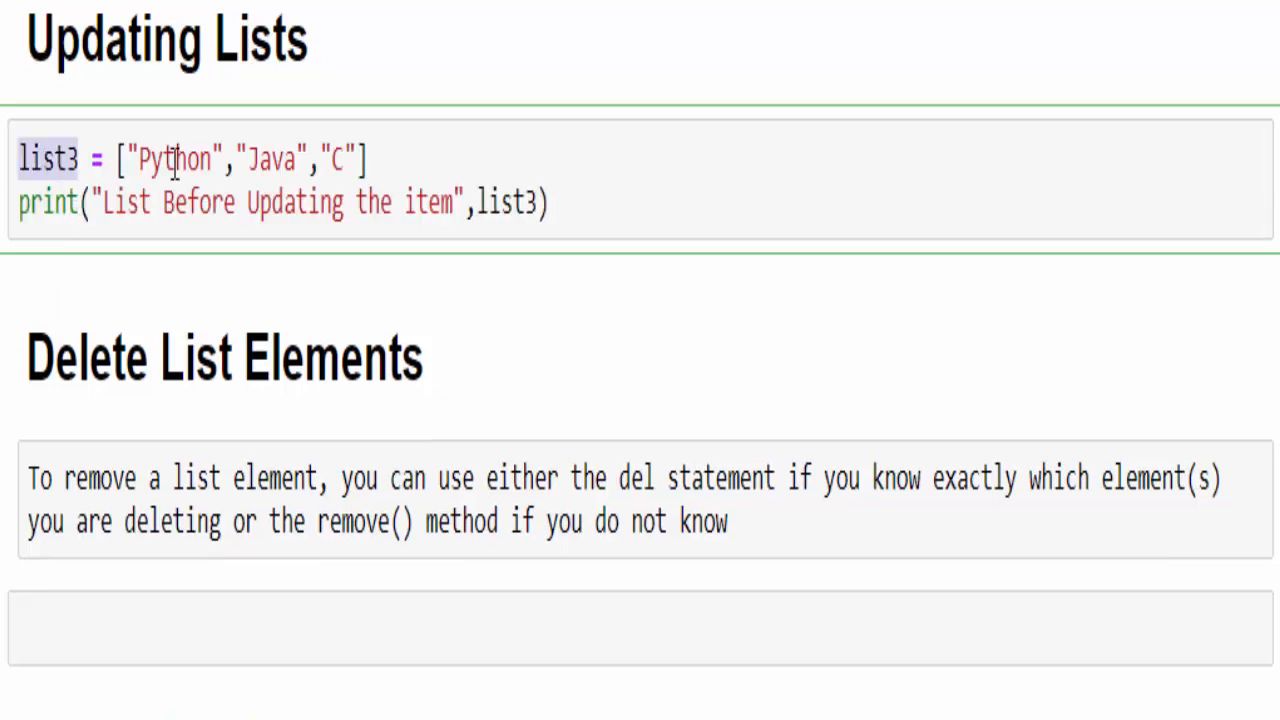
double_click(176, 160)
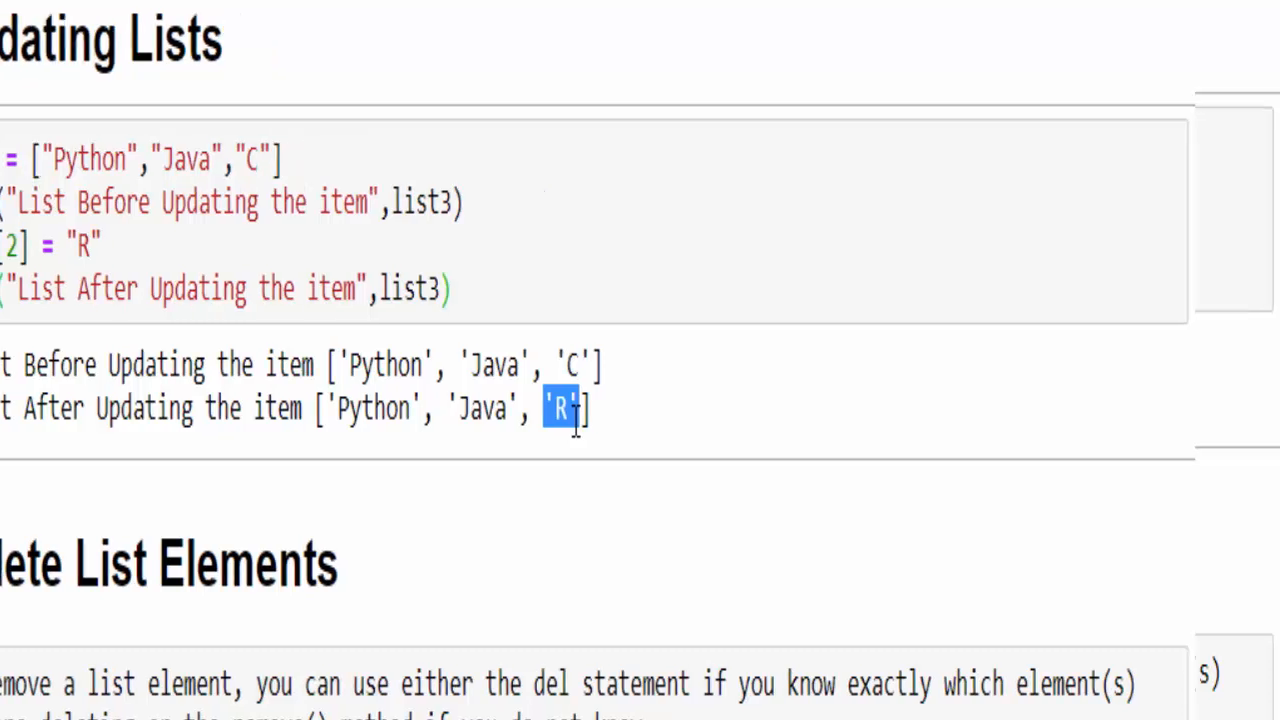
Redefine list3, then del list3[2] with a comment and print the shortened list.
scroll(down, 3)
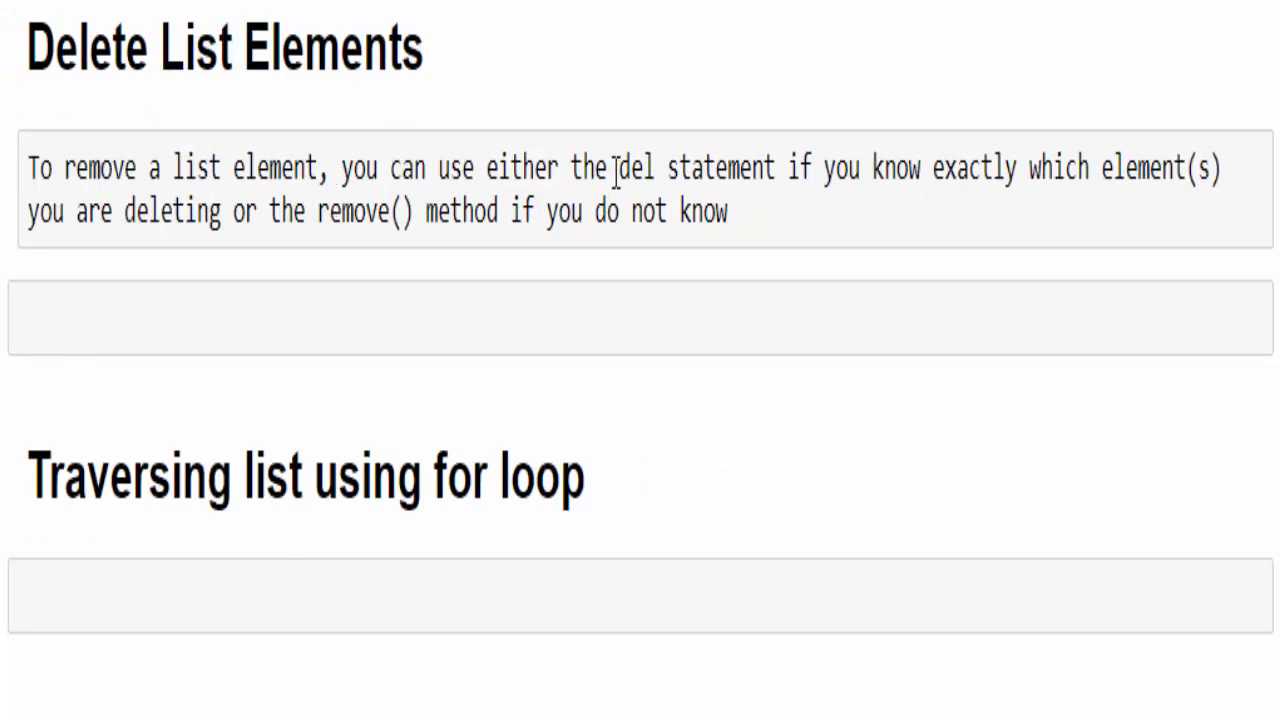
double_click(636, 168)
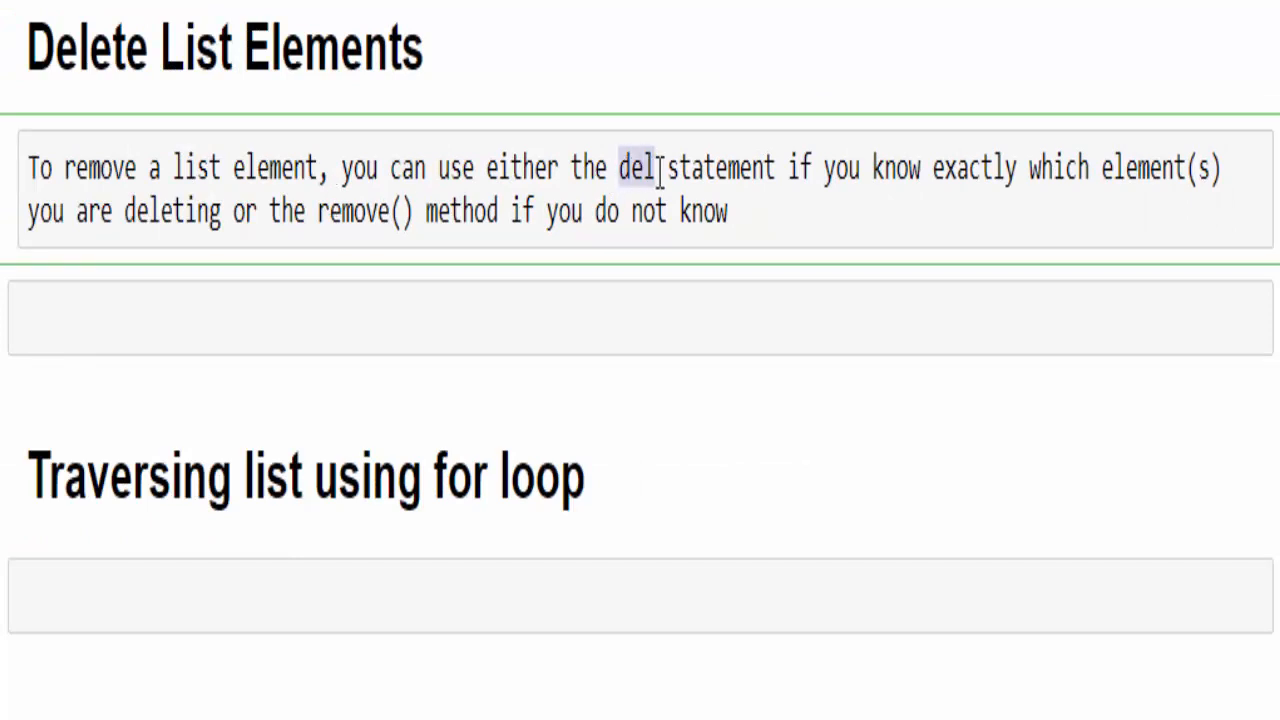
text(list3 = ["Python","Java","C"])
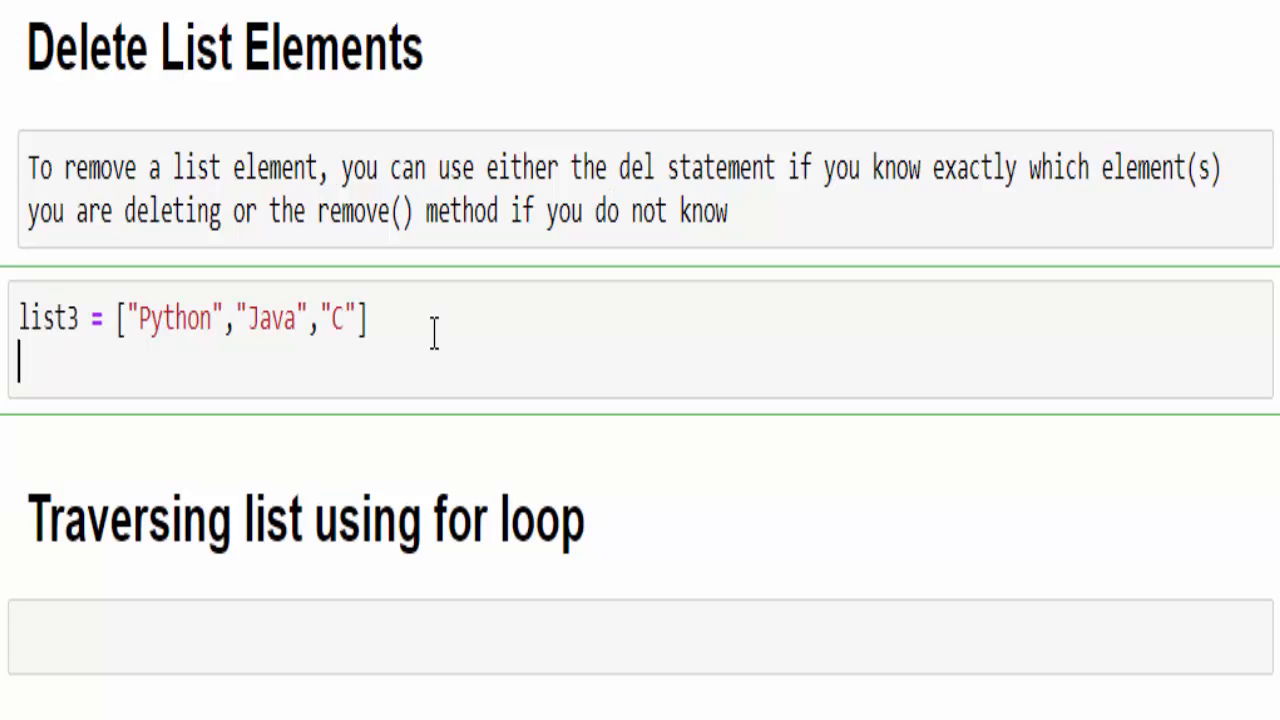
text(#del to remove item based on index position)
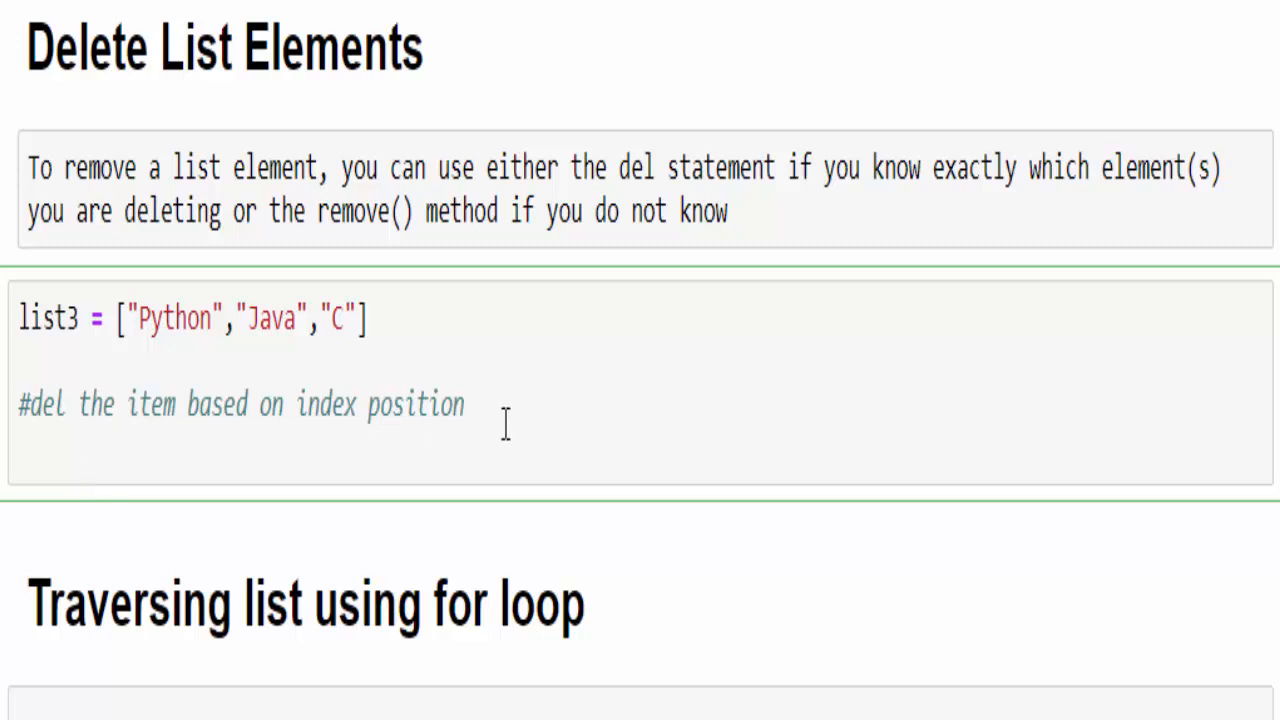
text(del)
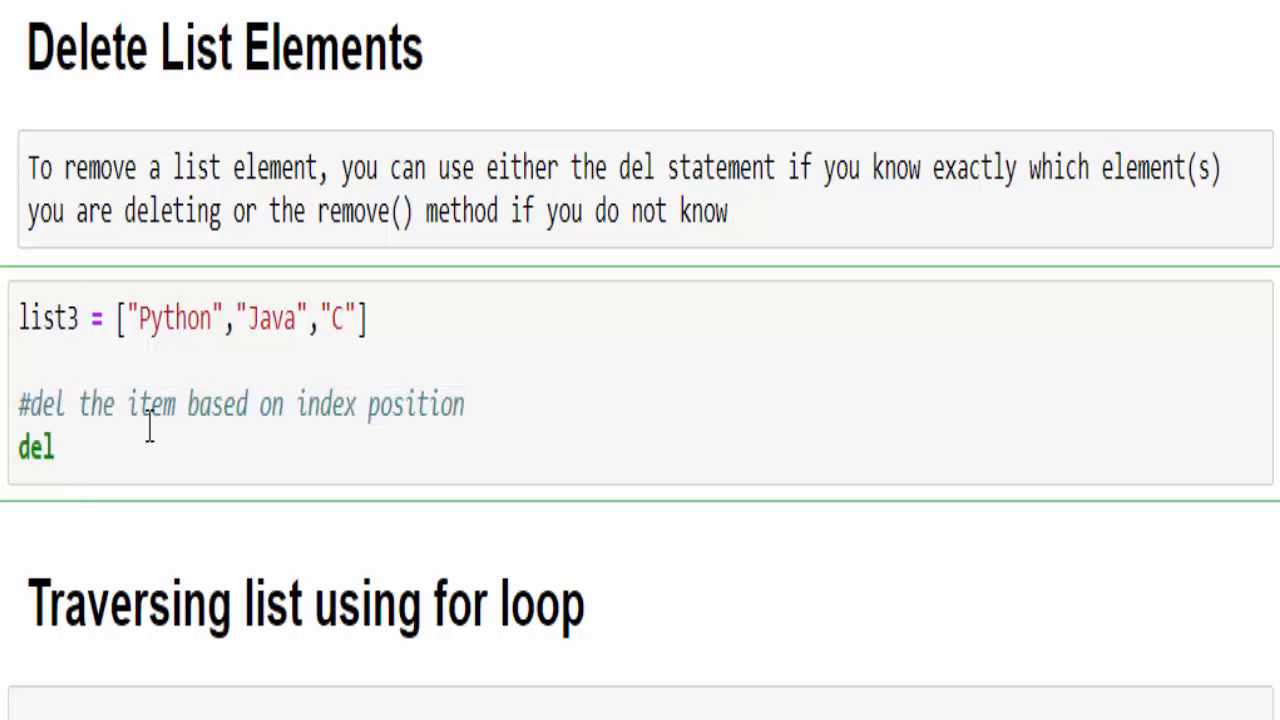
text(list3[])
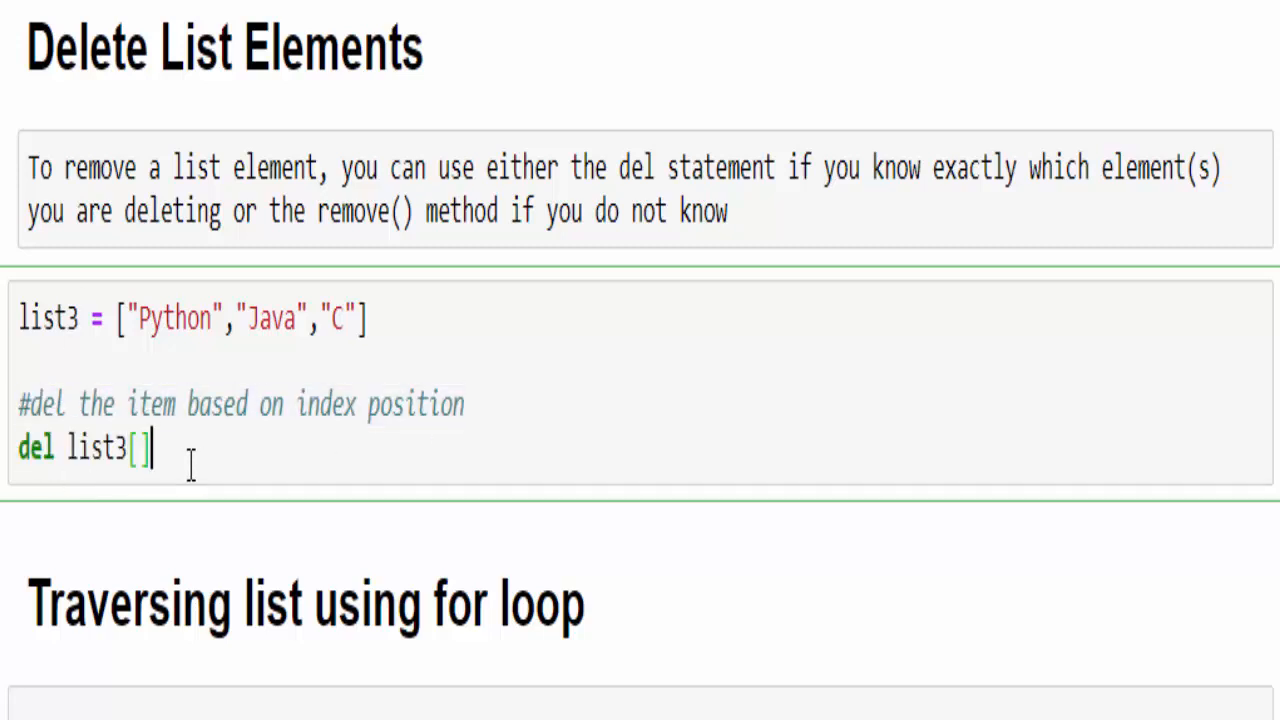
text(2)
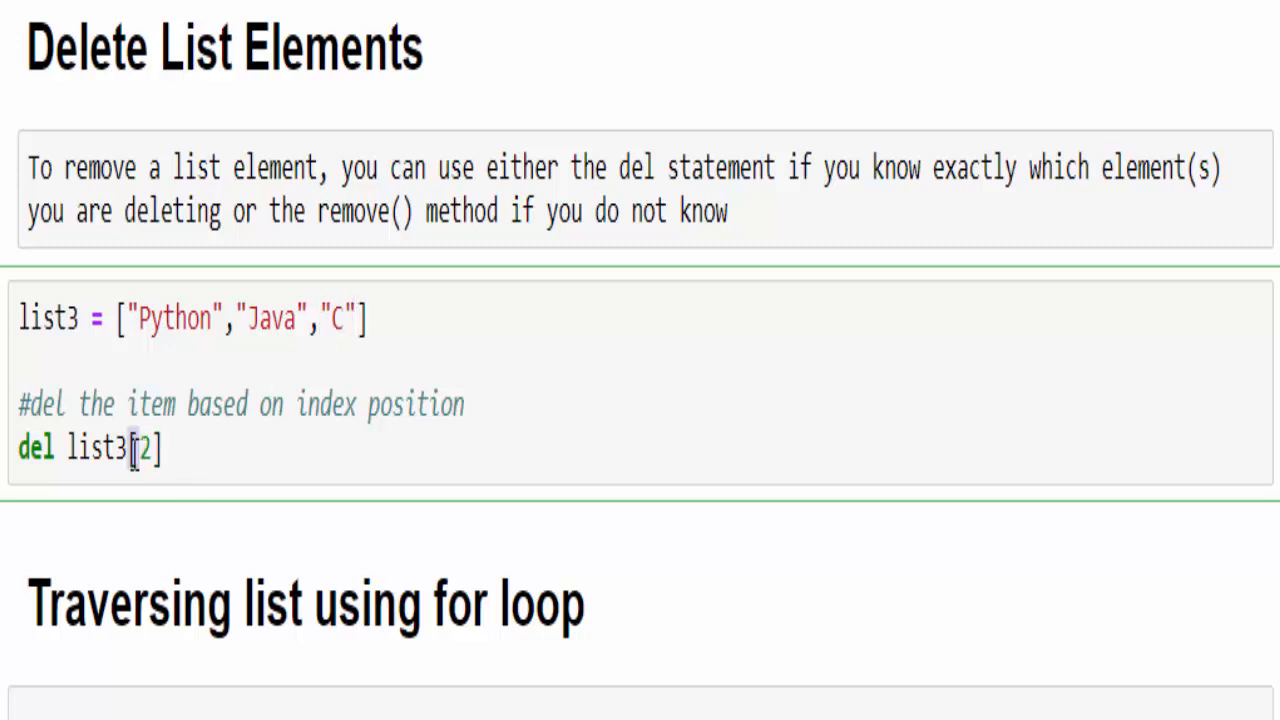
text(print(list3))
text( or Delete a particular item)
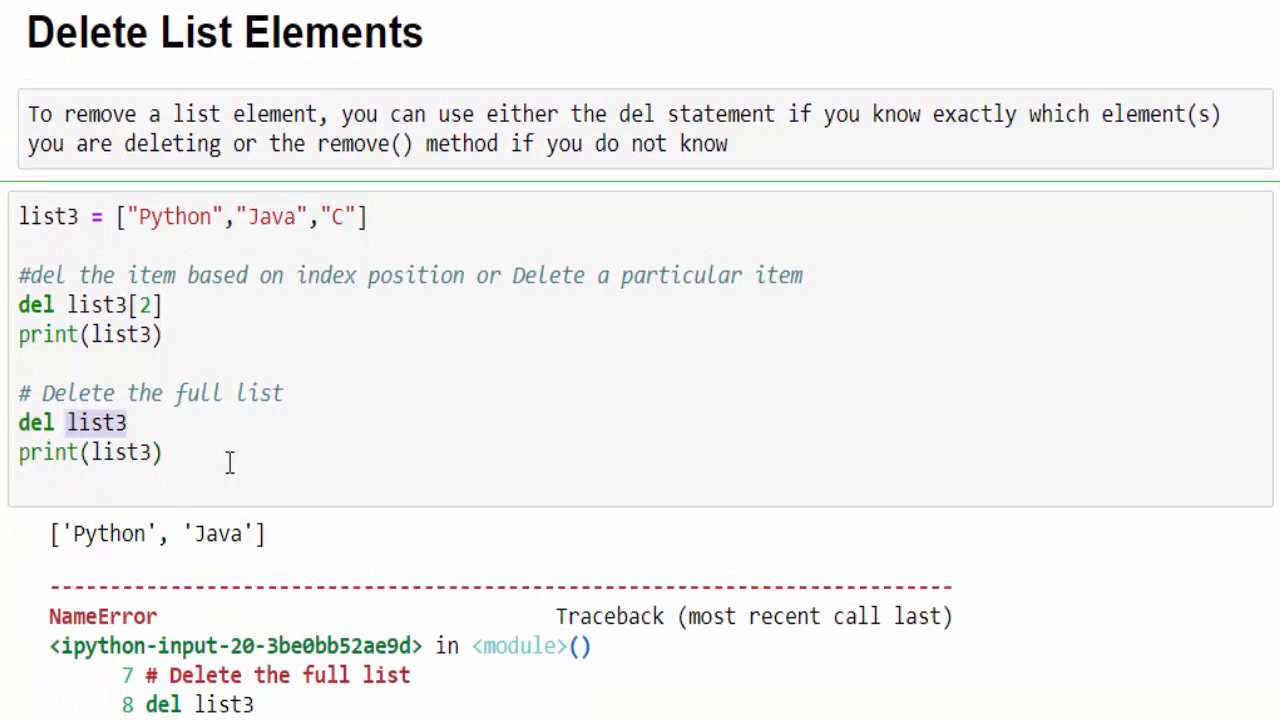
Highlight the NameError message that list3 is not defined after del list3.
scroll(down, 3)
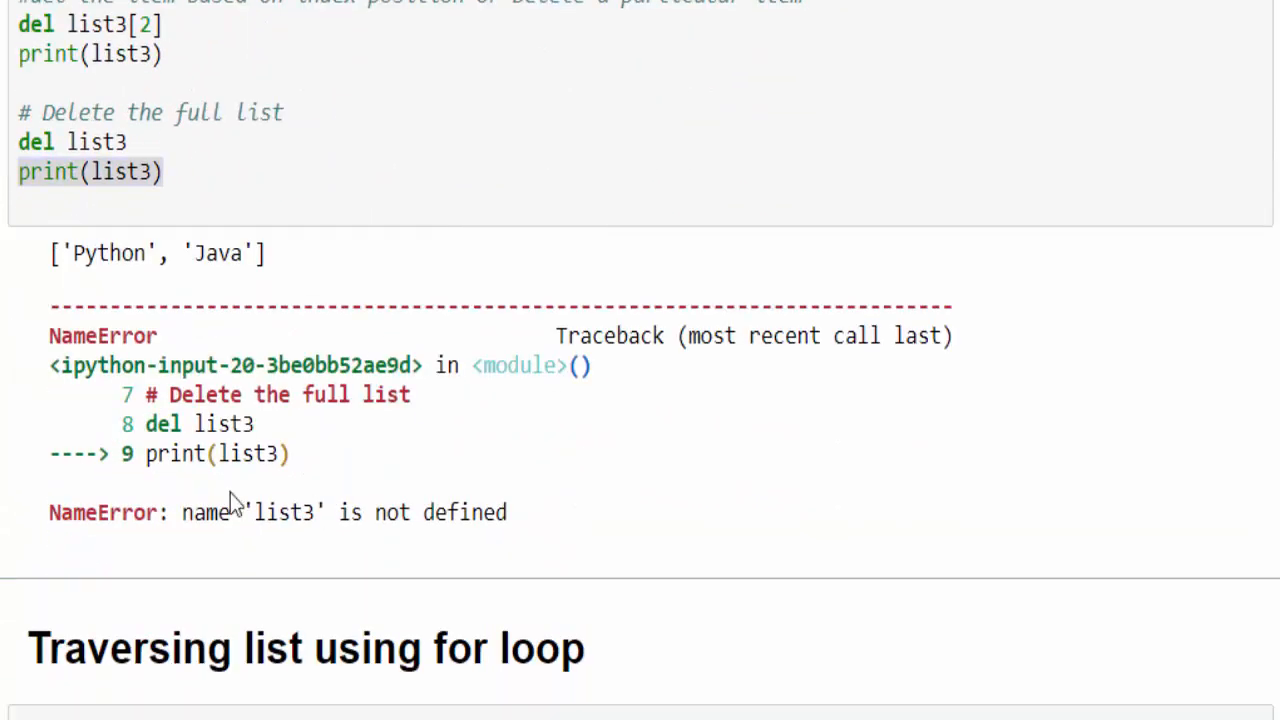
drag(196, 512, 508, 512)
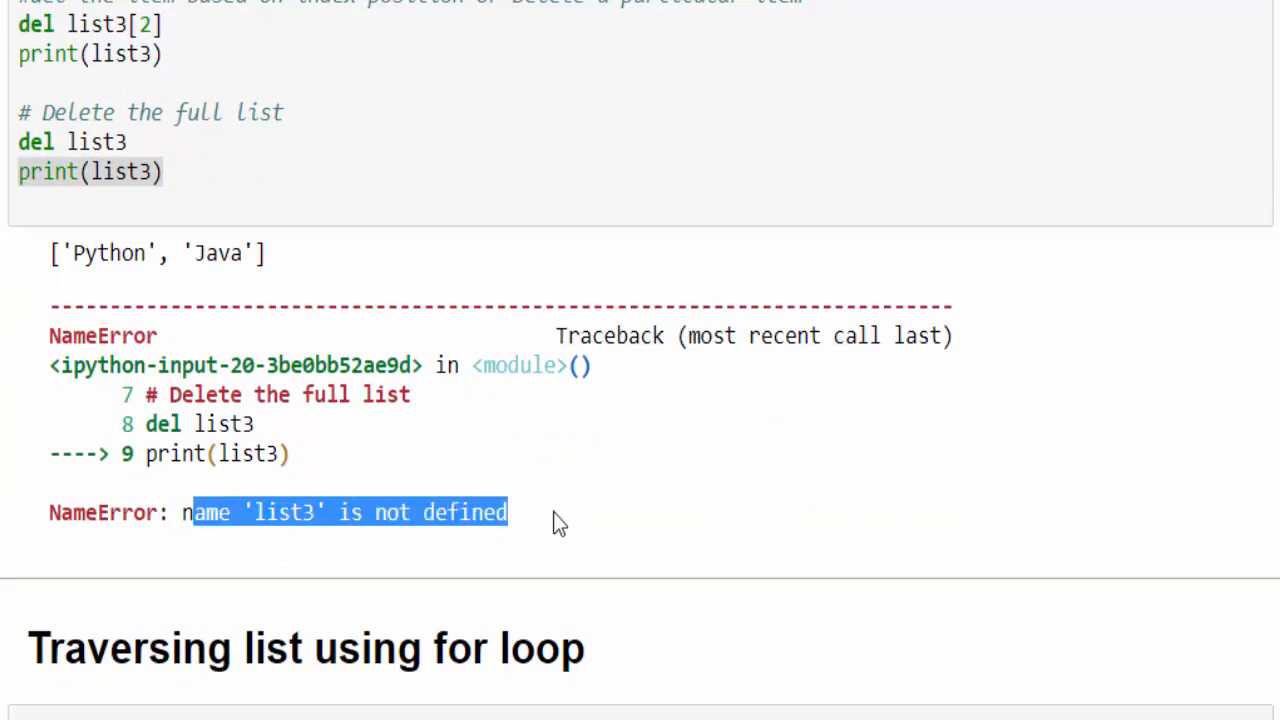
scroll(up, 3)
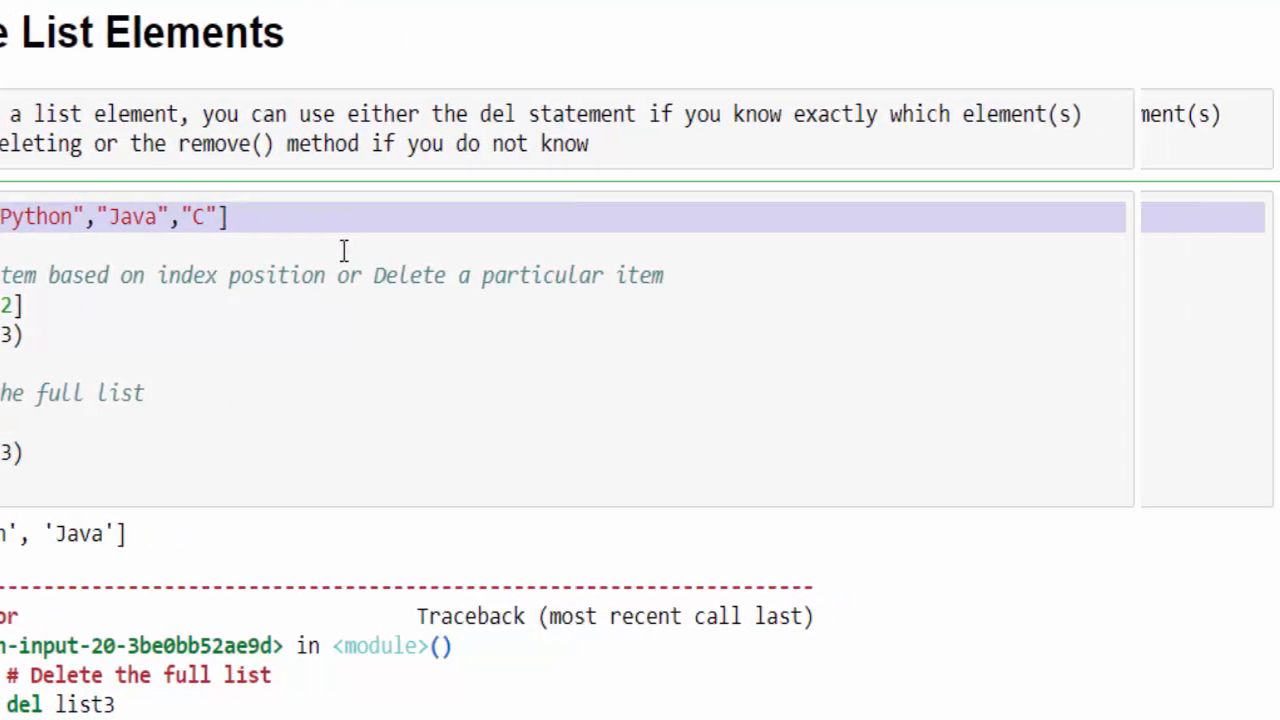
Write '#loop through a list' and Month = ["Jan", … ,"Dec"] with twelve month abbreviations.
scroll(down, 3)
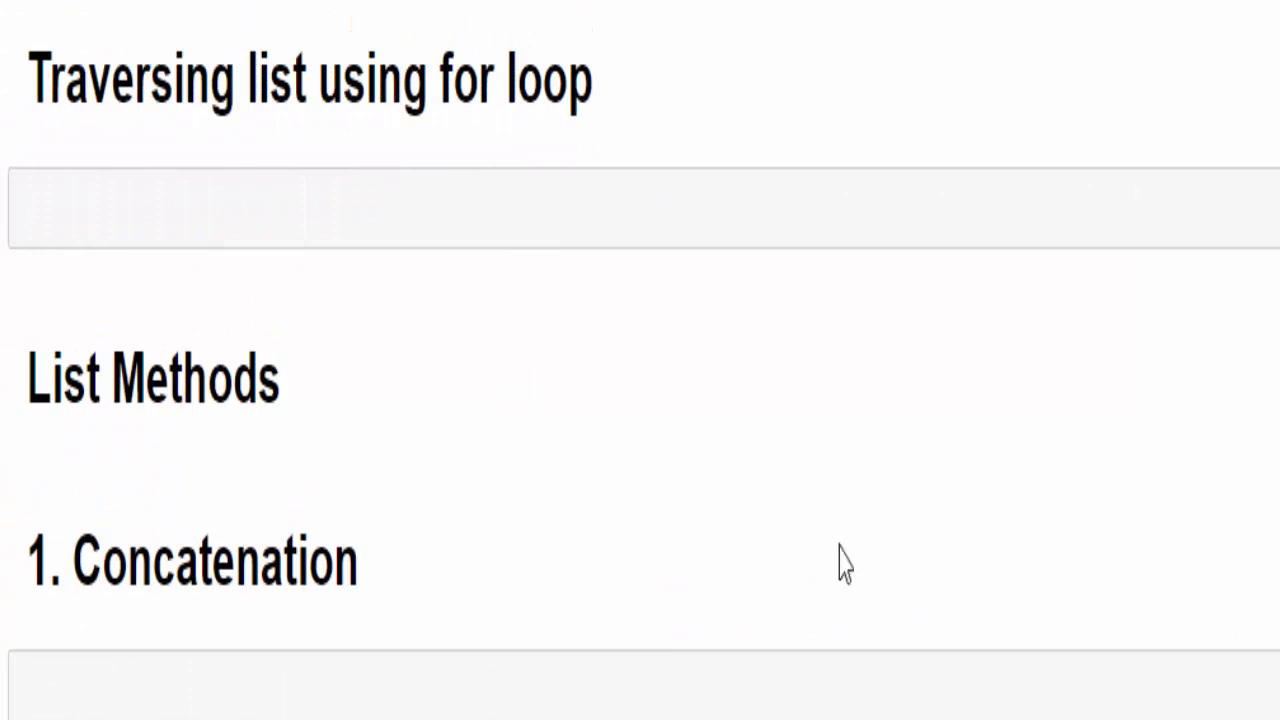
mouse_move(412, 424)
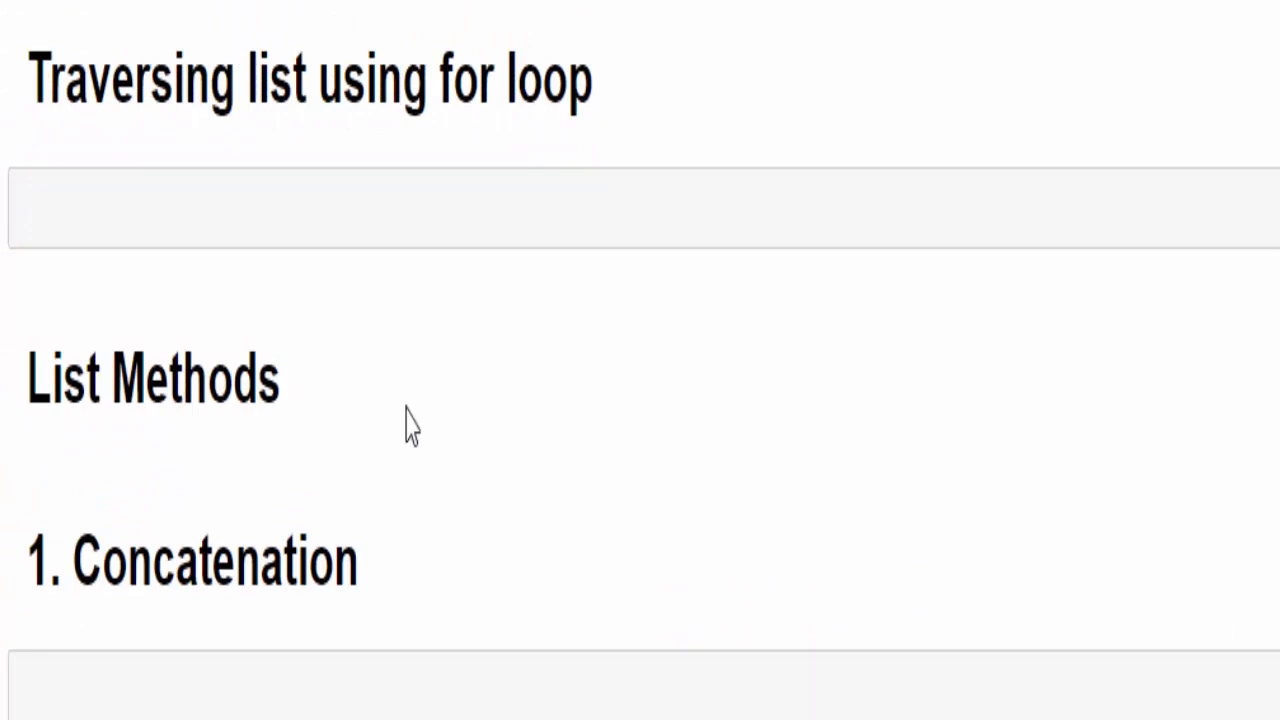
text(#loop through a list)
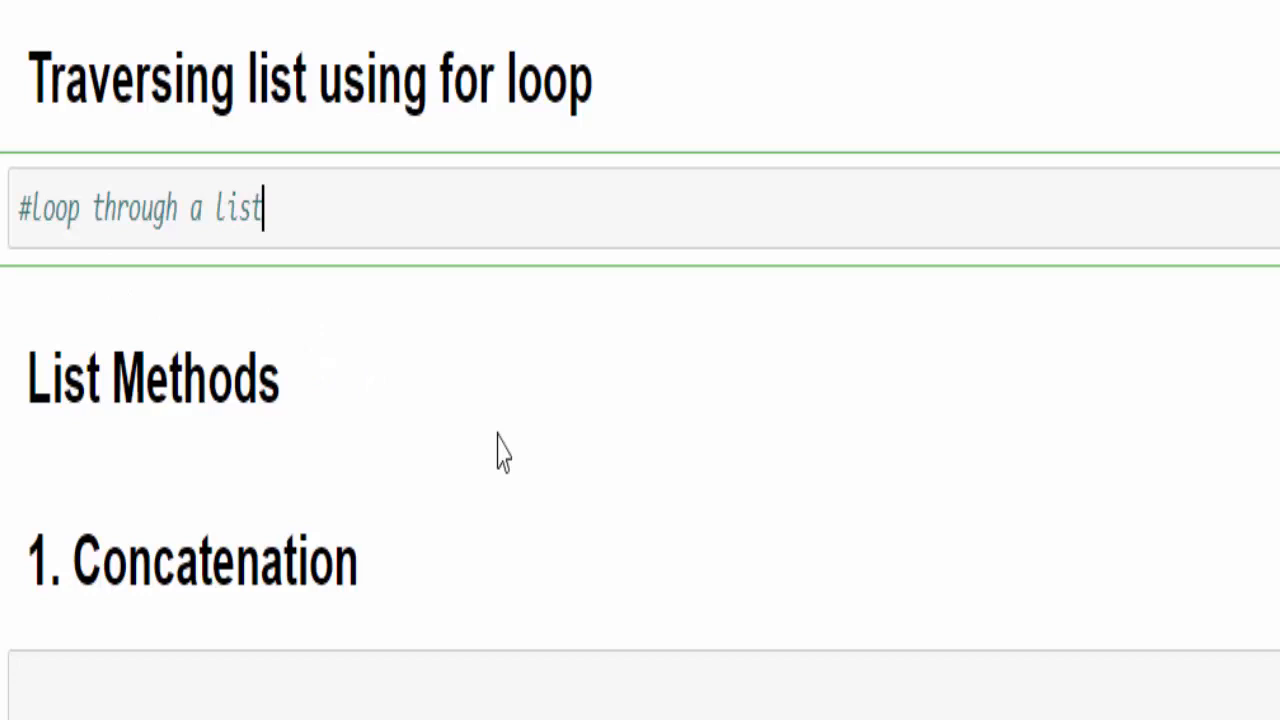
key(enter)
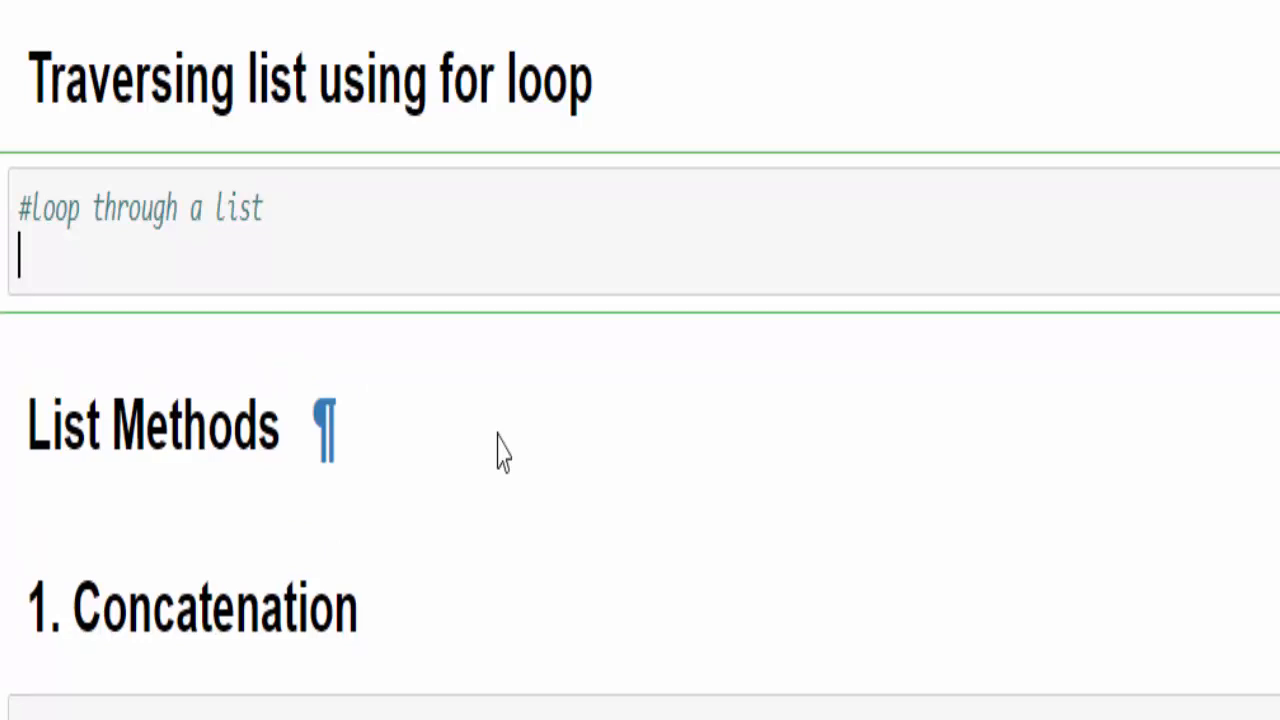
text(Month = ["Jan","Feb","Mar","Apr","May","June","July","Aug","Sep","Oct","Nov","Dec"])
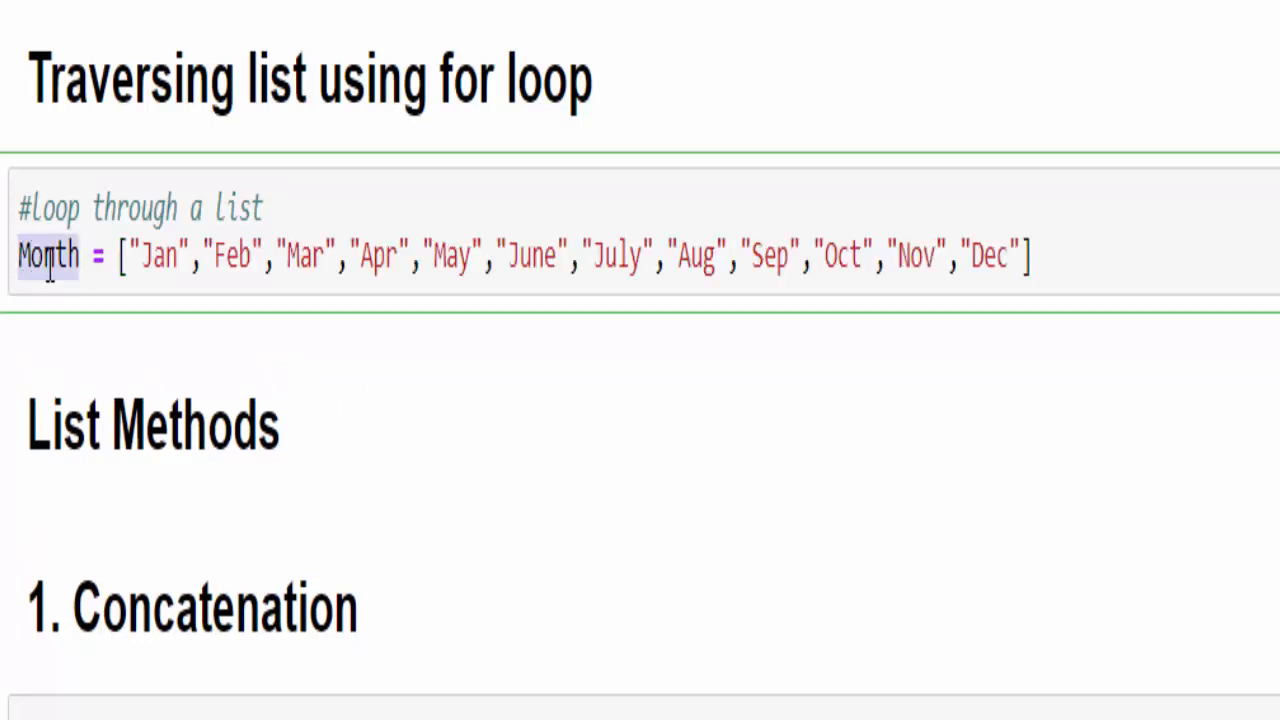
click(120, 256)
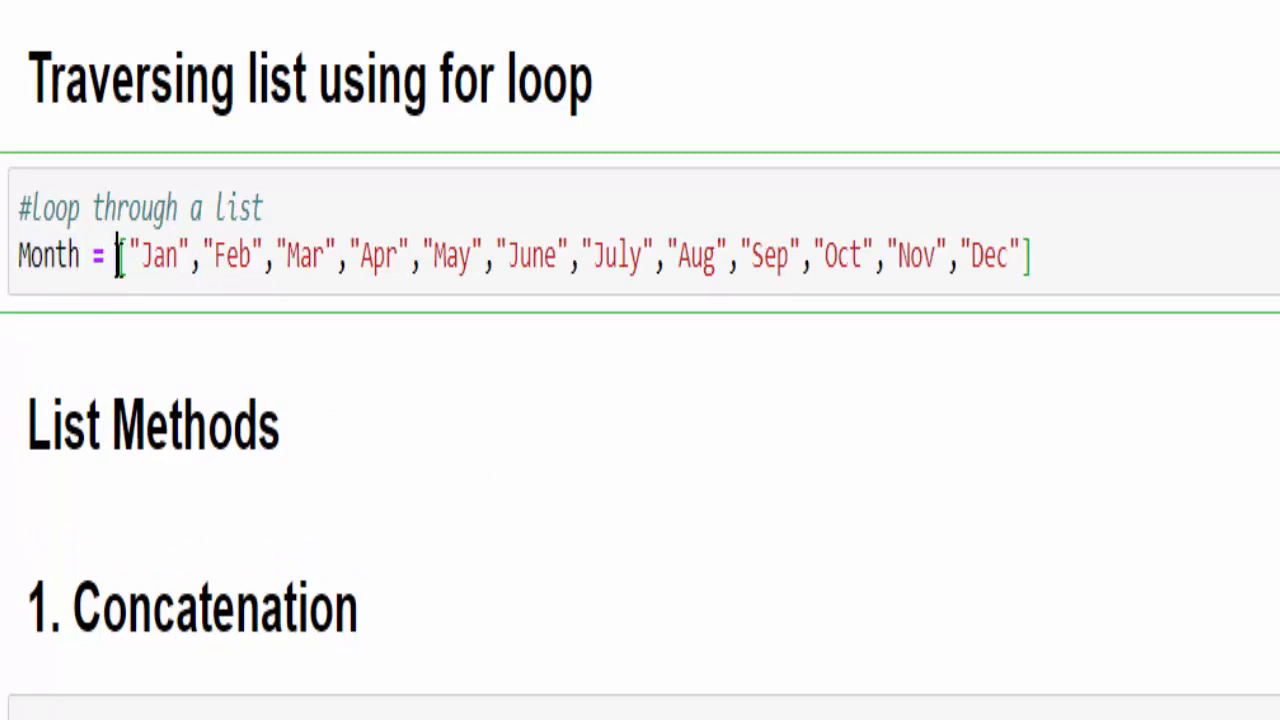